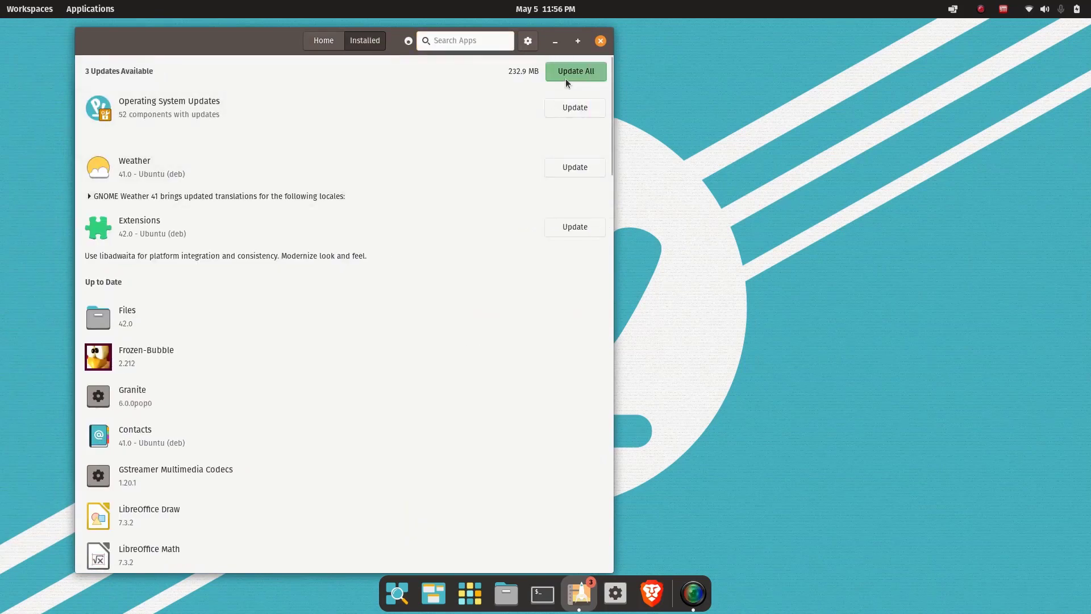
Start Update All in Pop!_Shop's Installed tab, then switch over to the web browser.
click(574, 71)
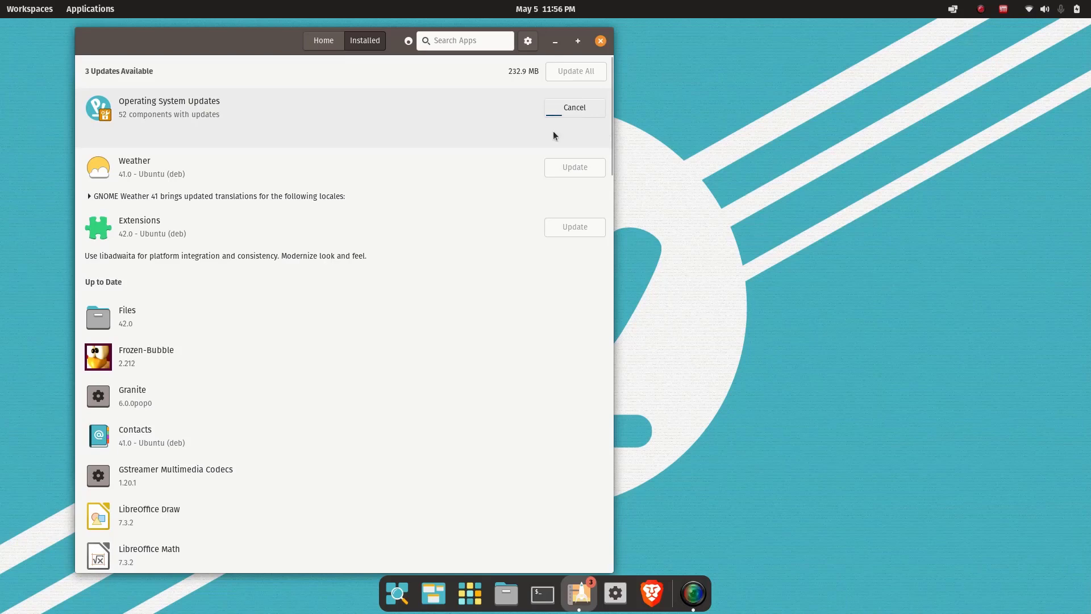
click(89, 8)
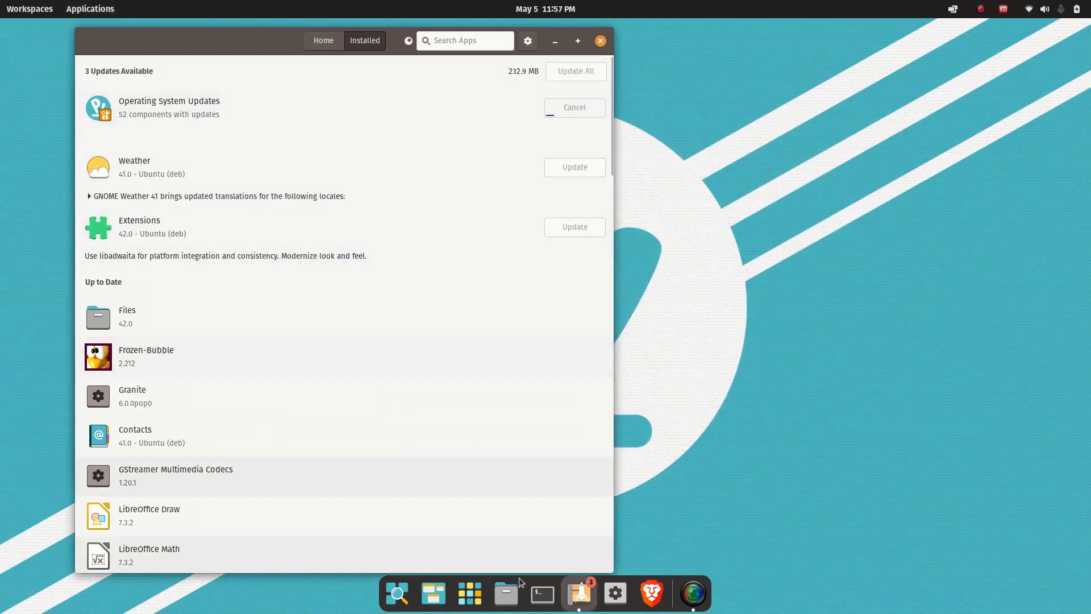
mouse_move(468, 593)
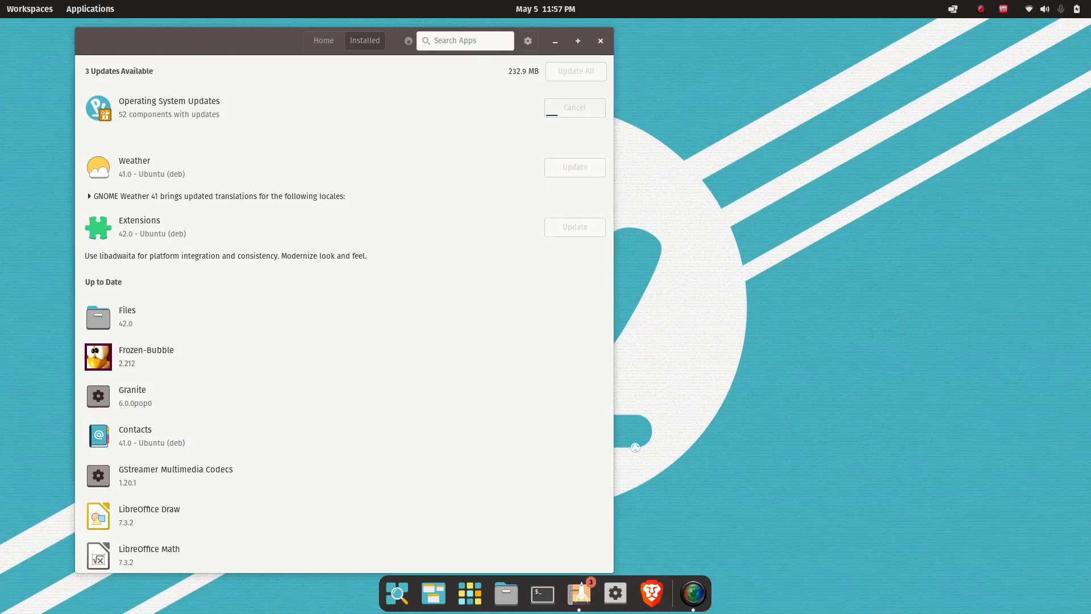
click(651, 593)
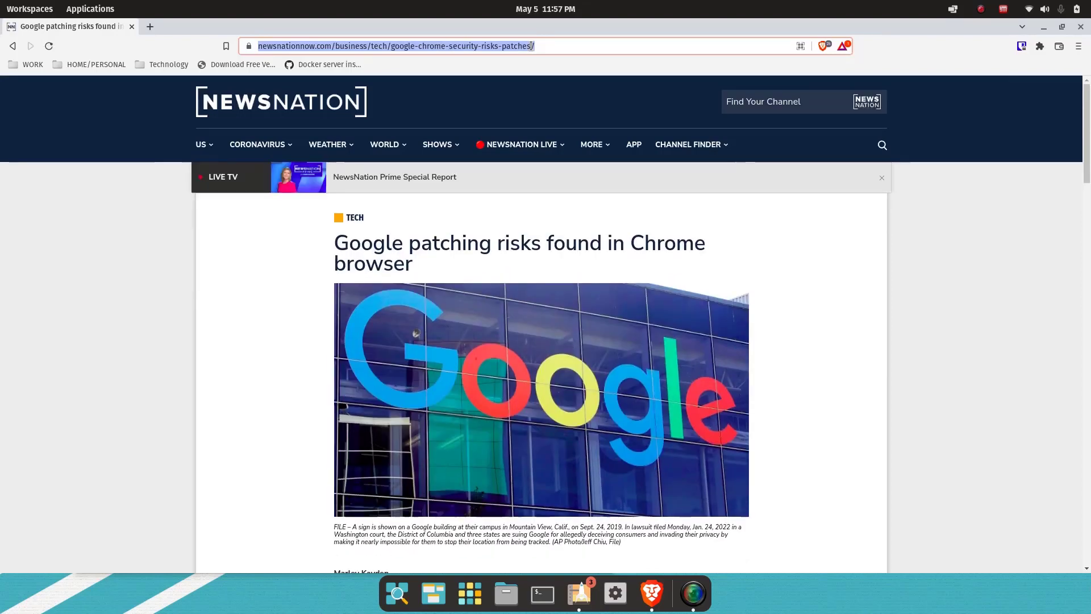
mouse_move(691, 595)
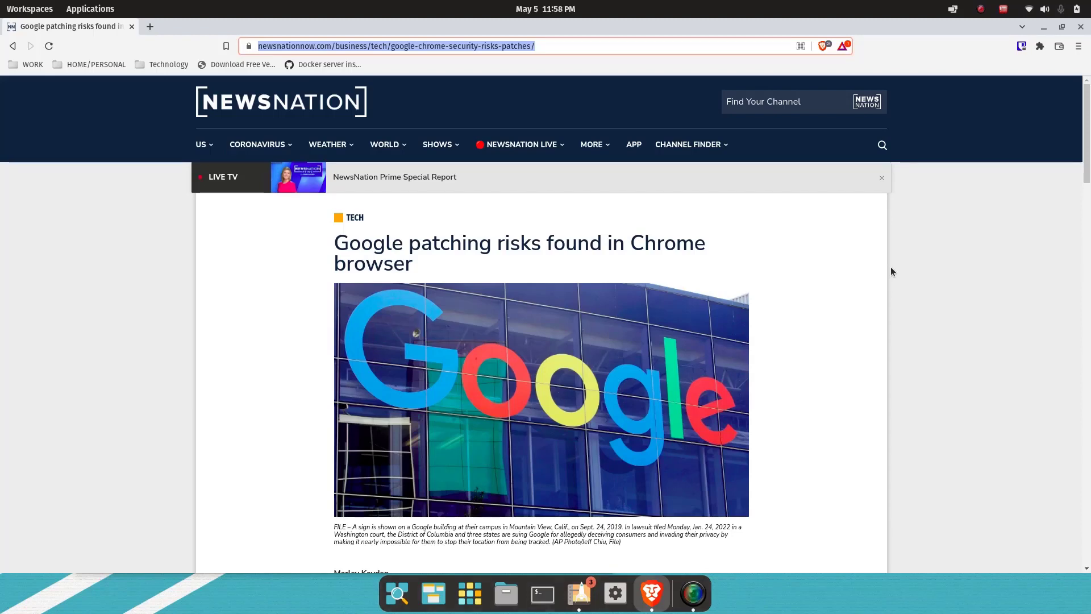
Search Startpage for 'after installing pop!_os' from the Brave address bar.
text(st)
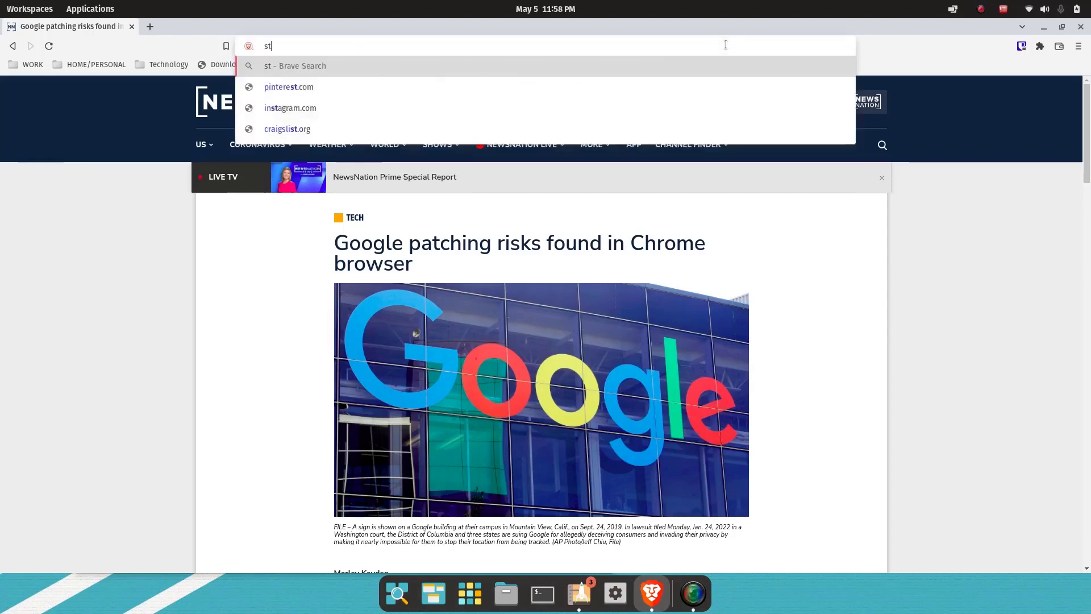
text(after in)
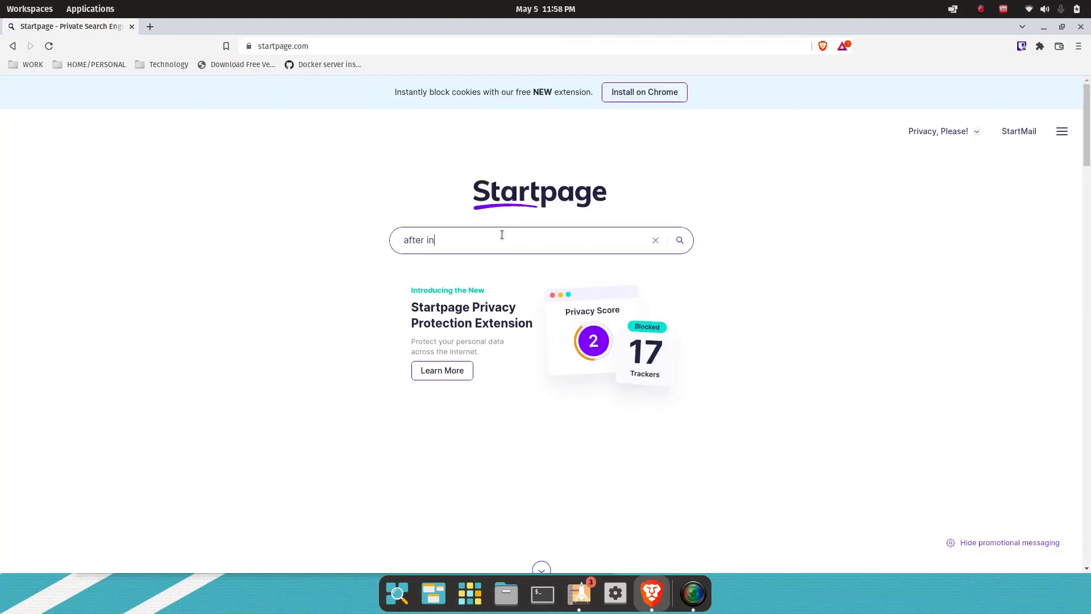
text(stalling)
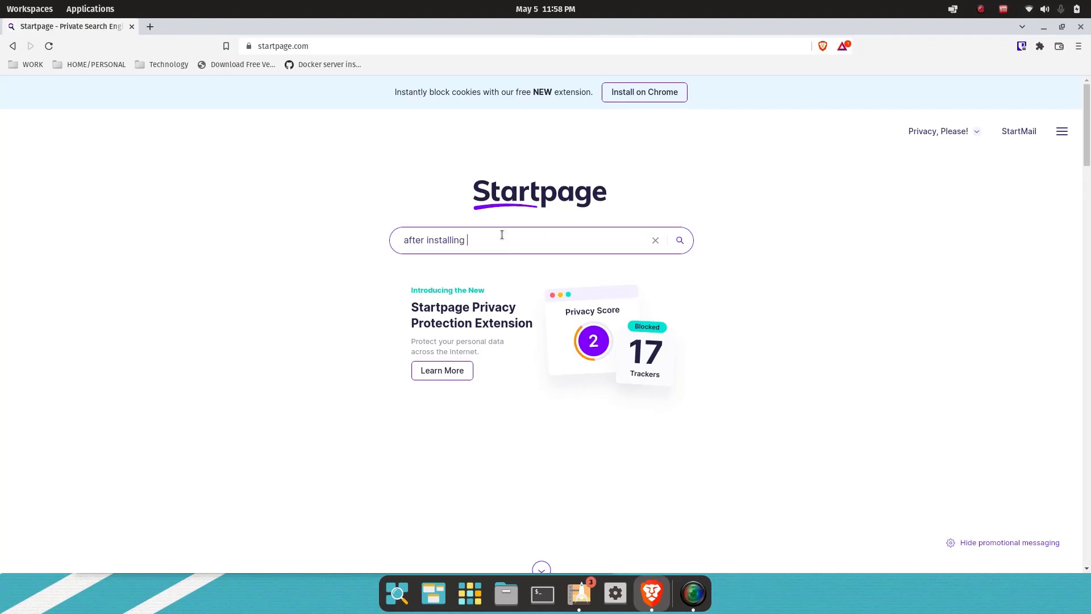
text(pop)
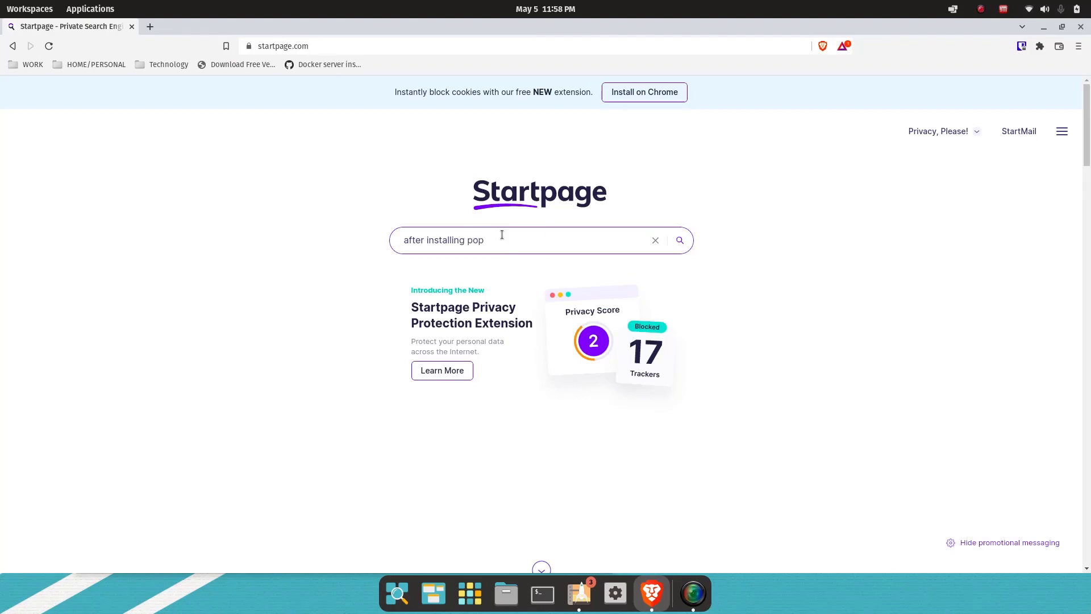
text(!_os)
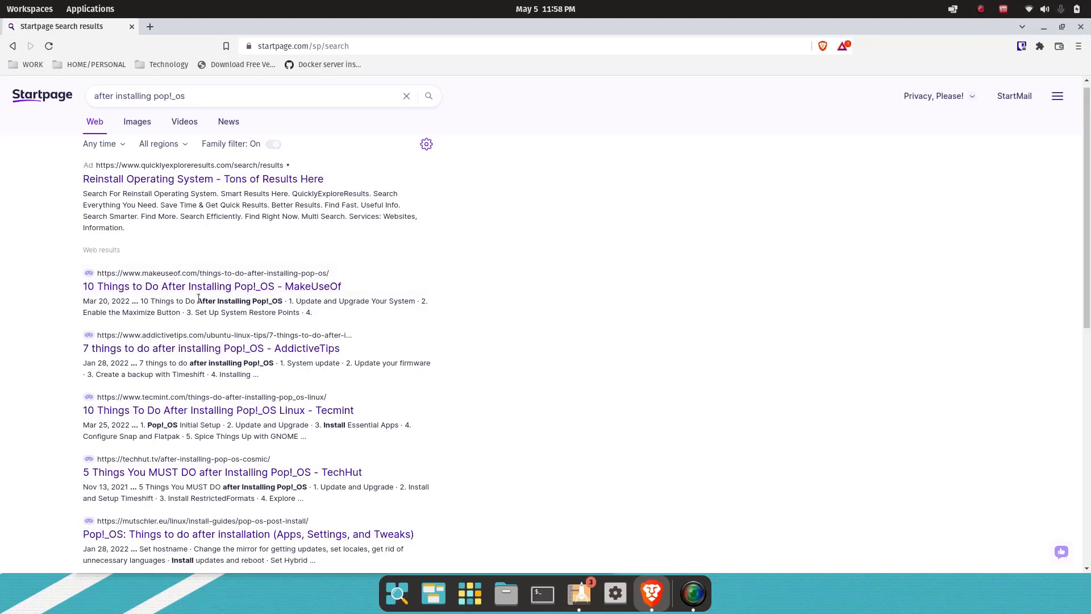
mouse_move(212, 286)
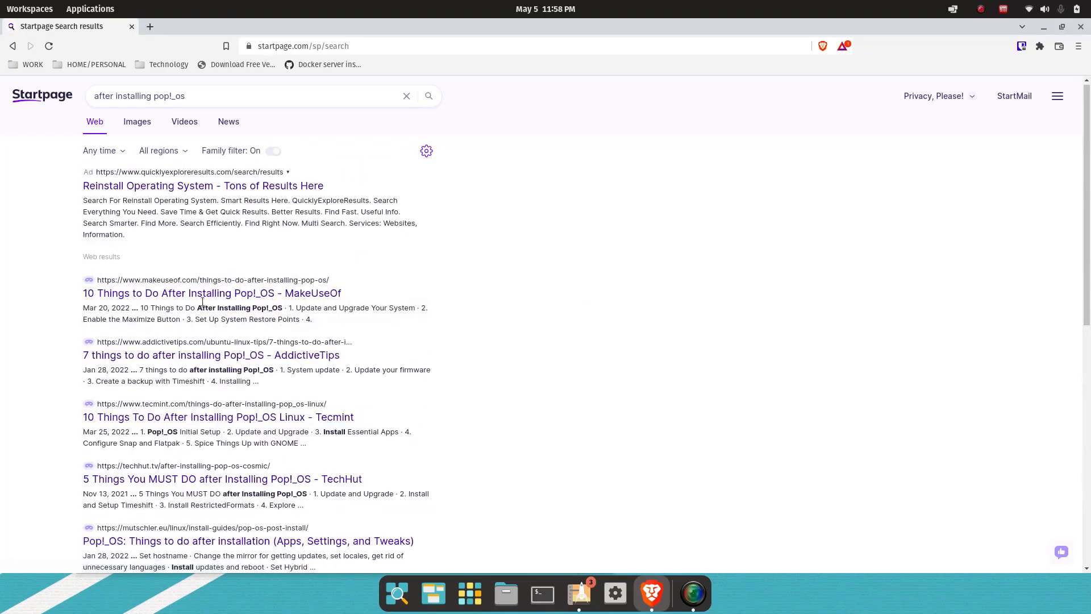
Open the MakeUseOf result '10 Things to Do After Installing Pop!_OS' and read down through it.
click(212, 294)
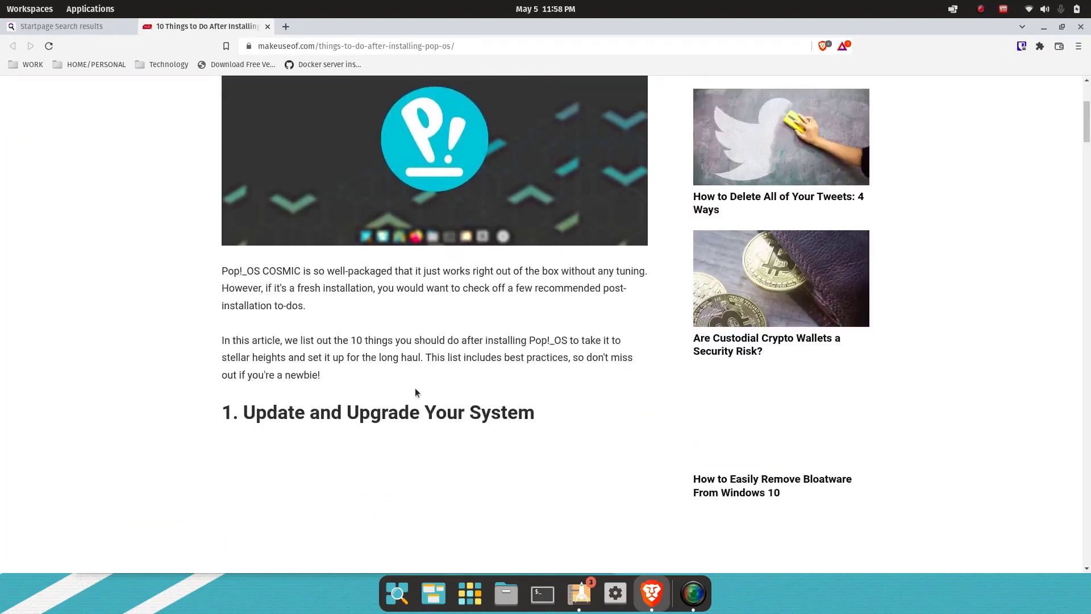
scroll(down, 3)
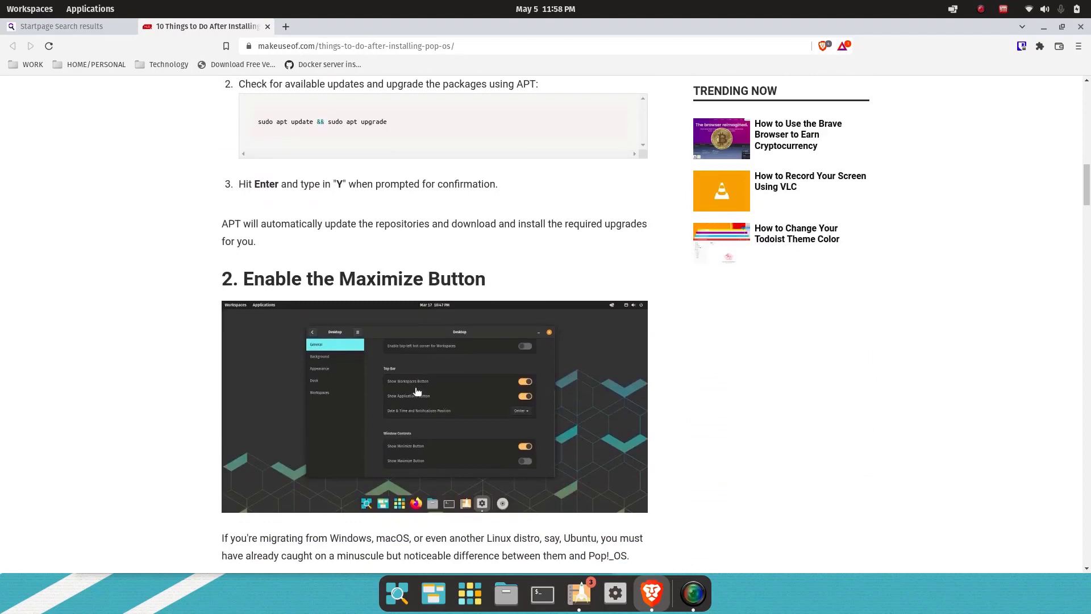
scroll(down, 3)
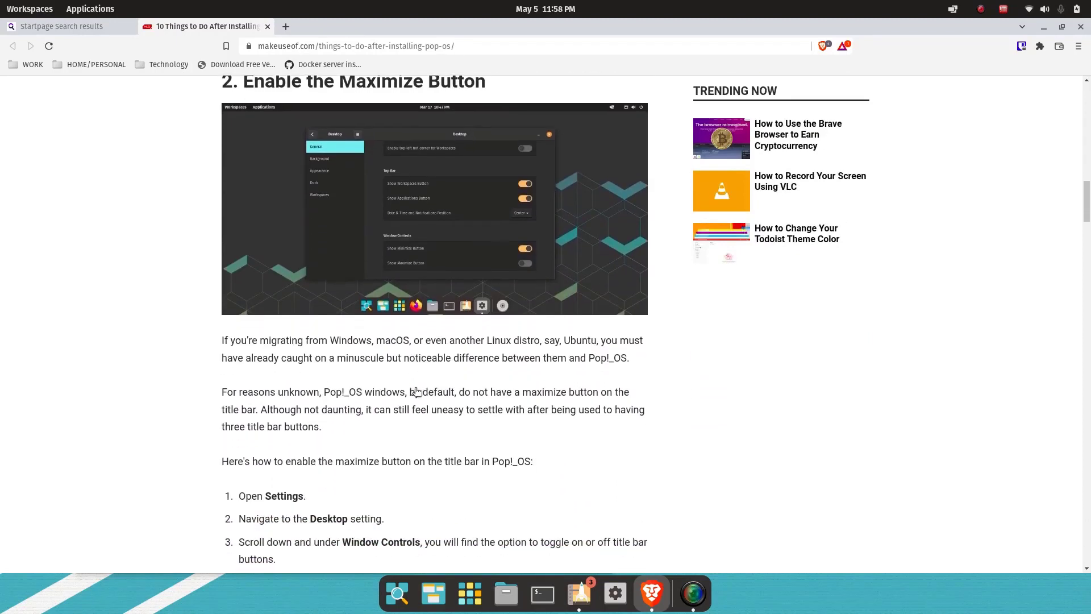
scroll(down, 3)
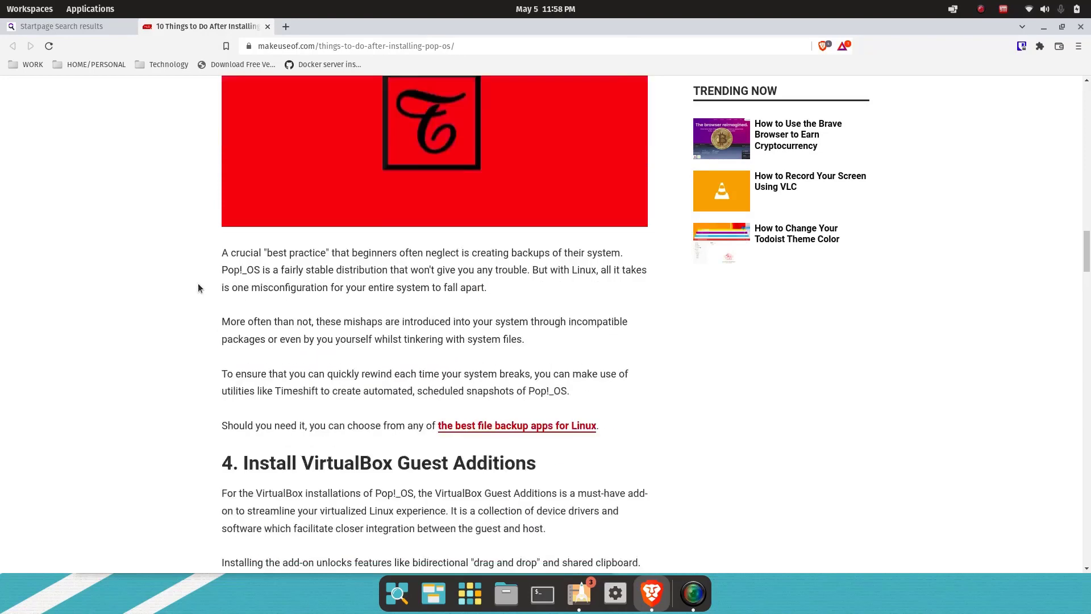
scroll(down, 3)
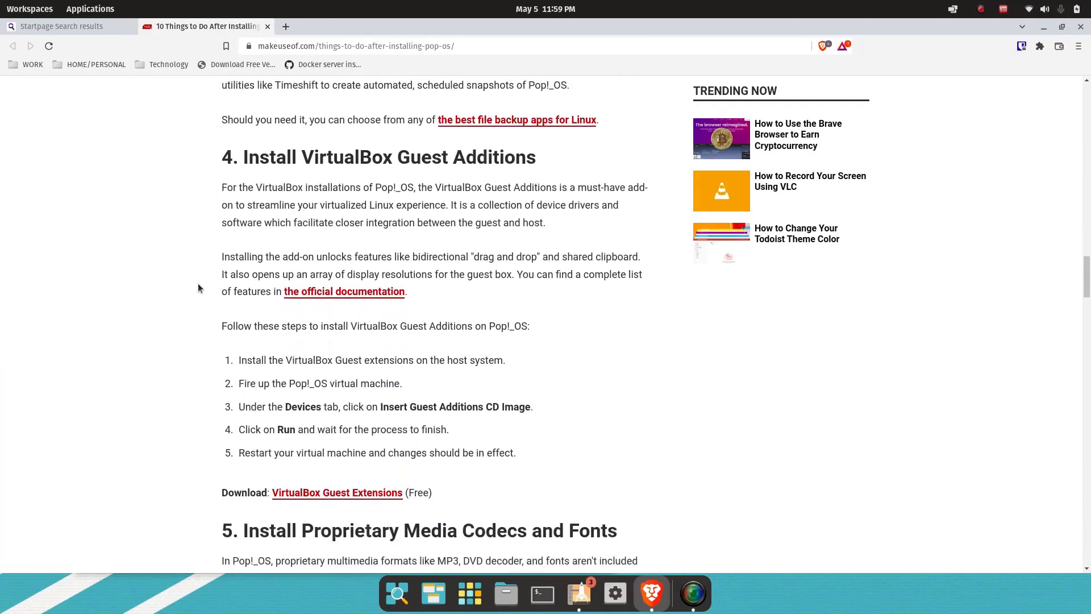
scroll(down, 3)
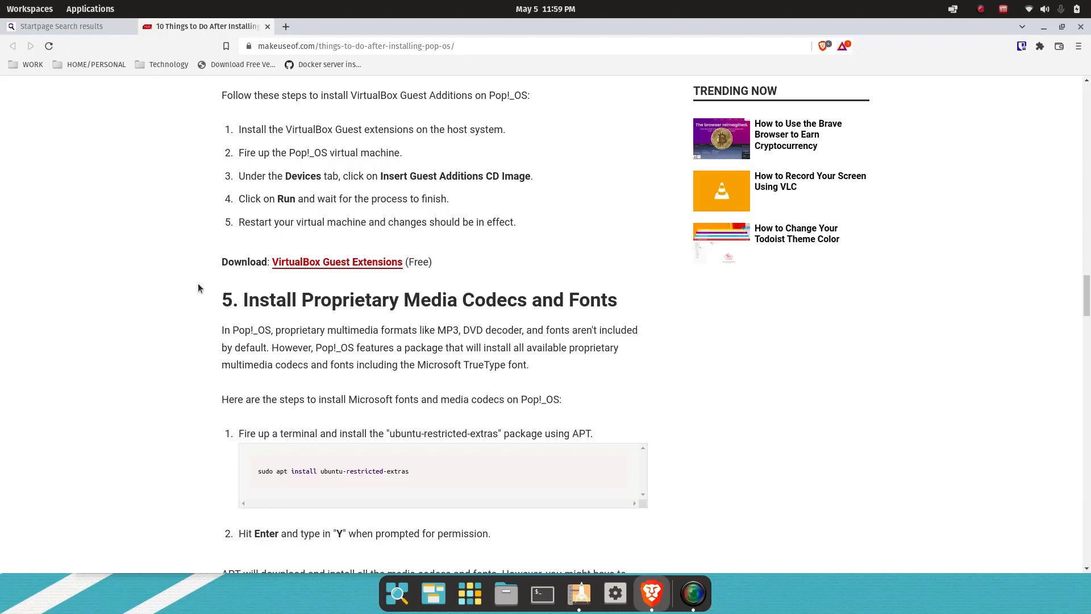
Continue down the article to section 7 about GNOME Tweaks.
scroll(down, 3)
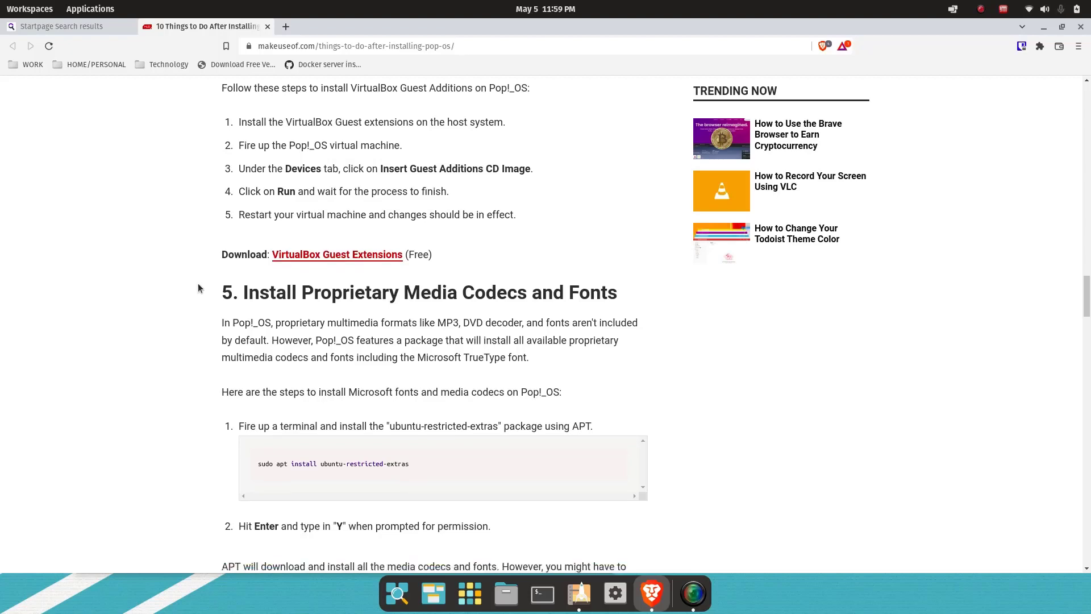
scroll(up, 3)
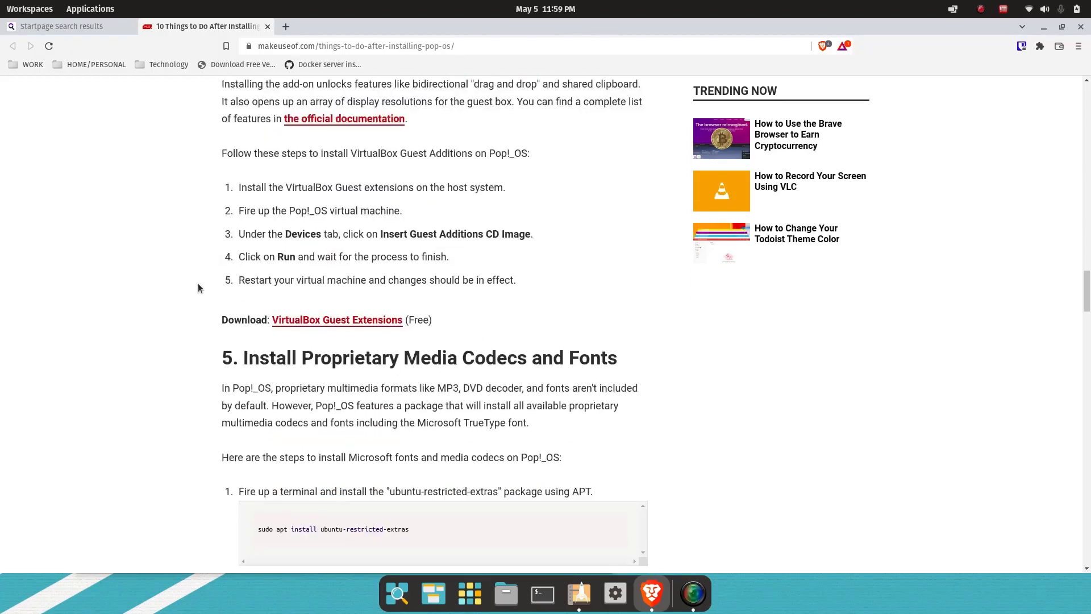
scroll(down, 3)
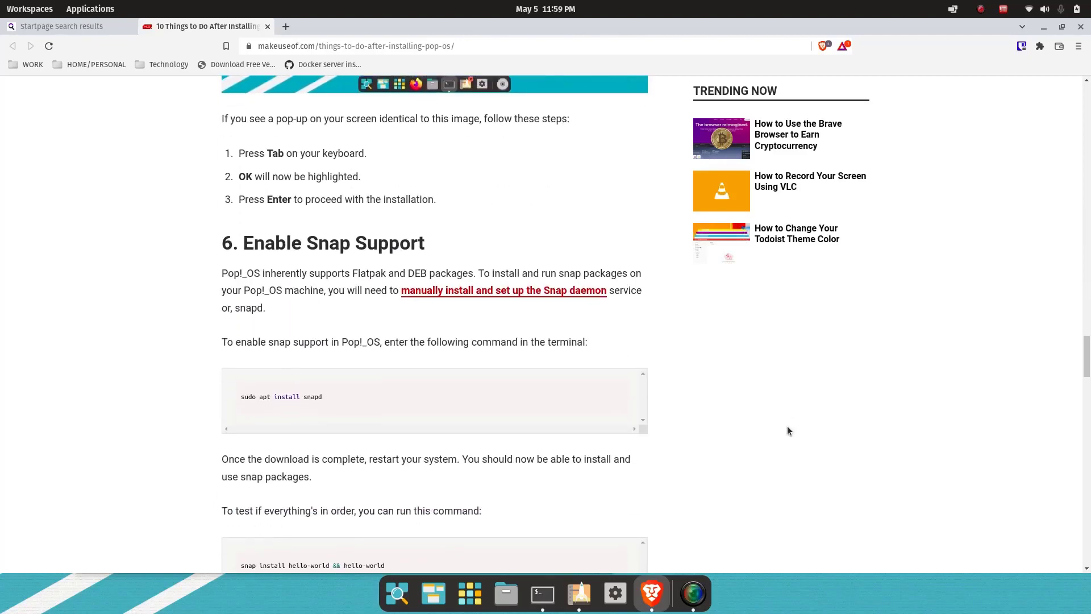
scroll(down, 3)
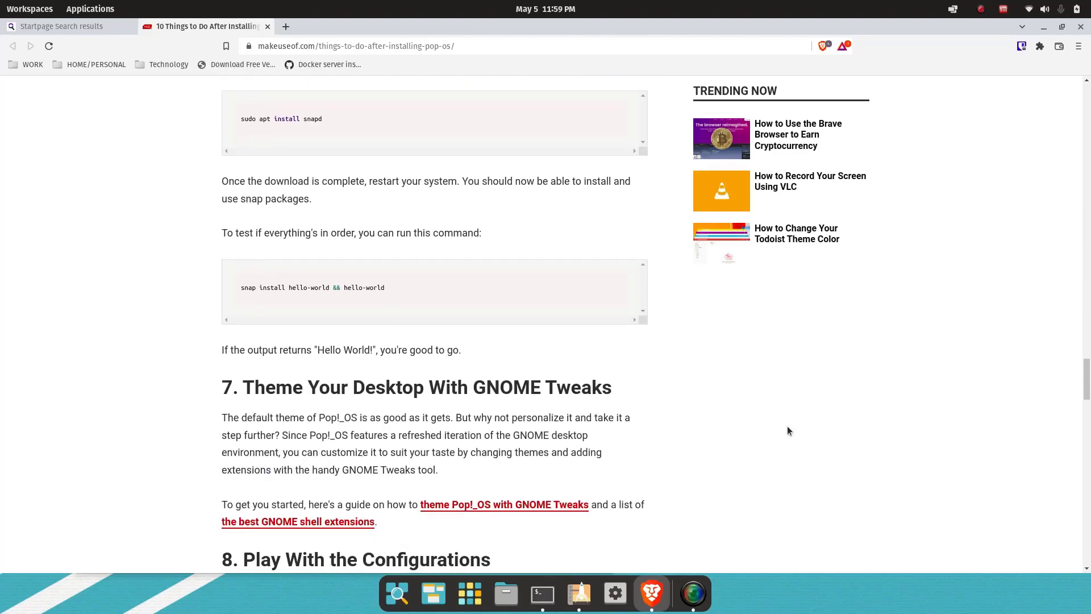
scroll(down, 3)
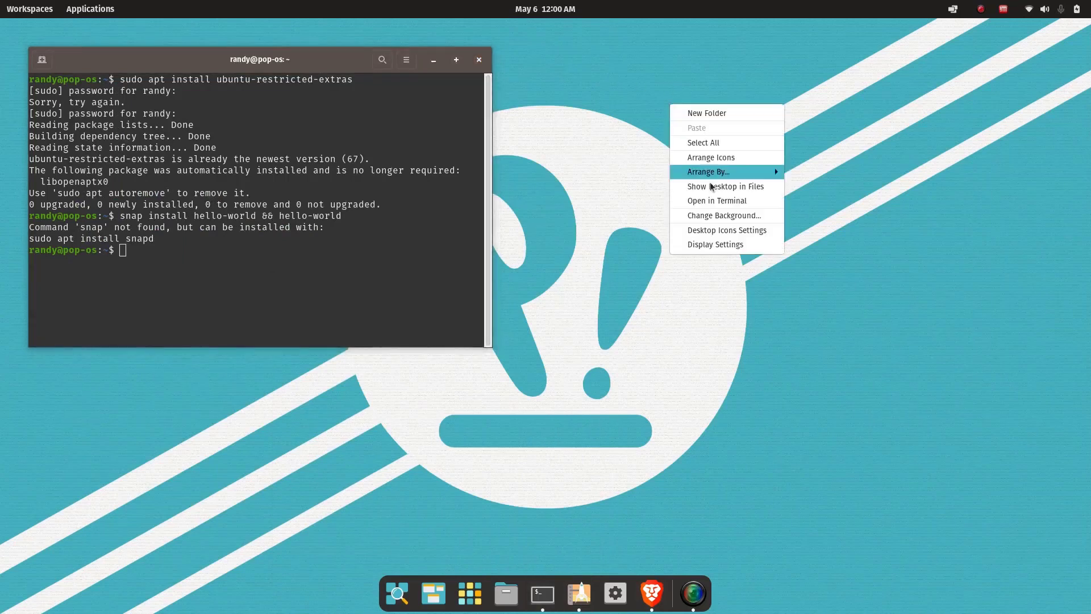
mouse_move(726, 215)
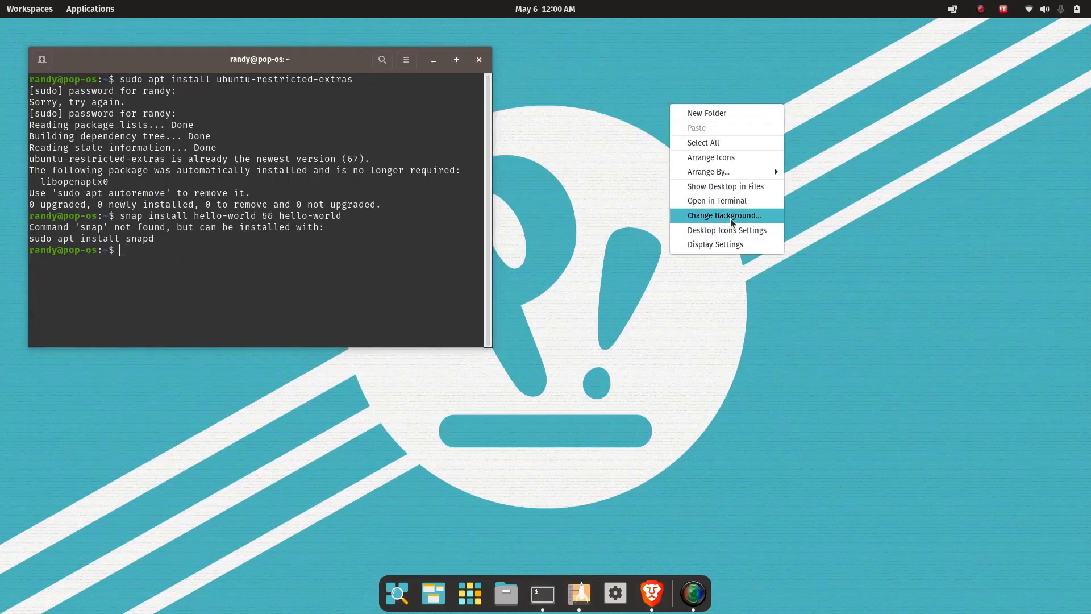
In Settings > Desktop > Background, set the red forest illustration as the wallpaper.
click(723, 215)
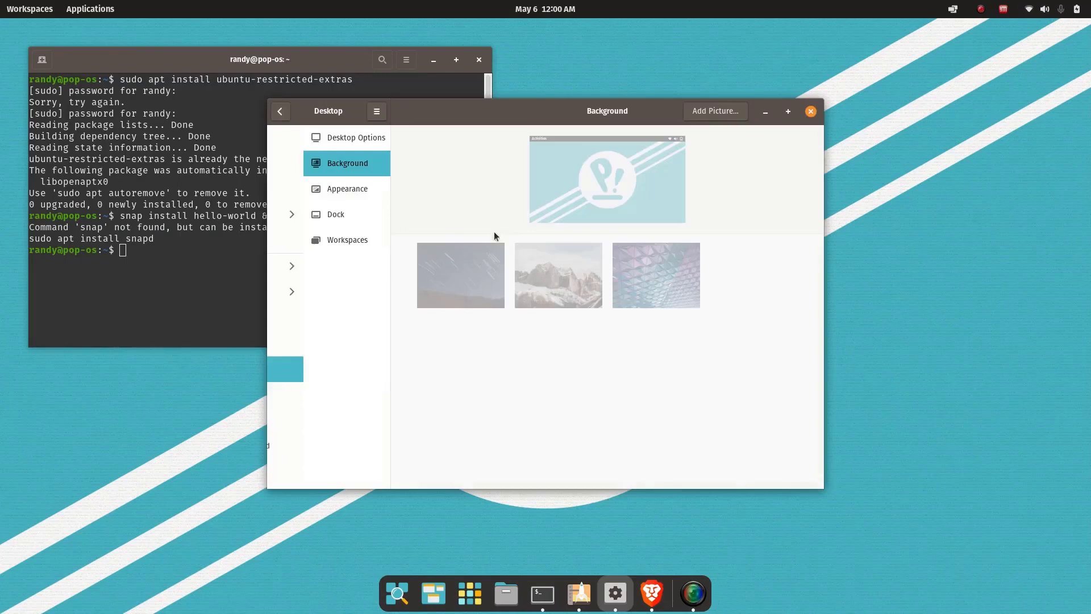
scroll(down, 3)
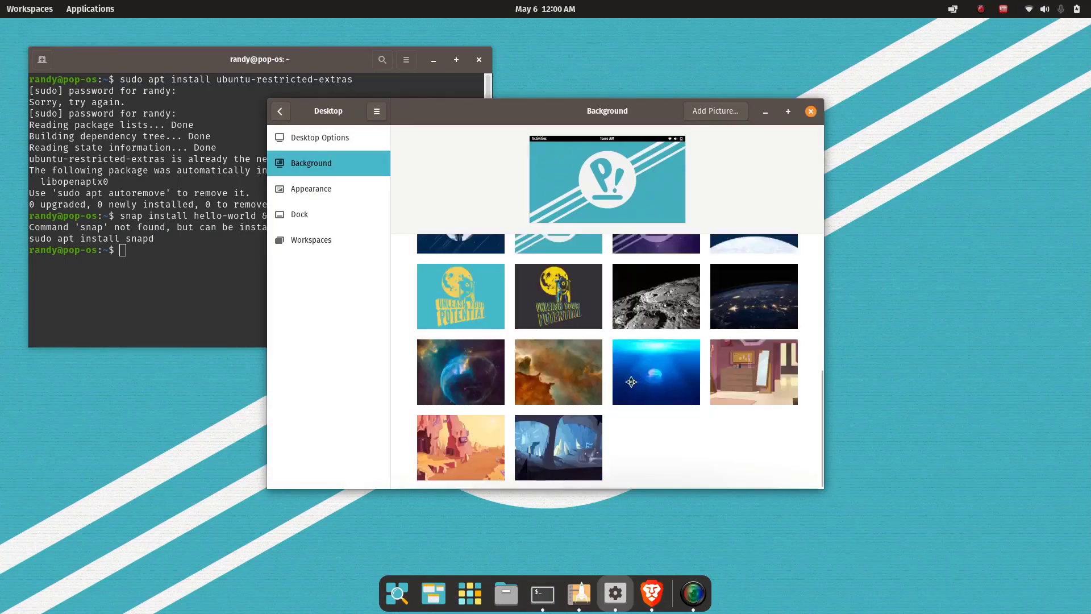
scroll(down, 3)
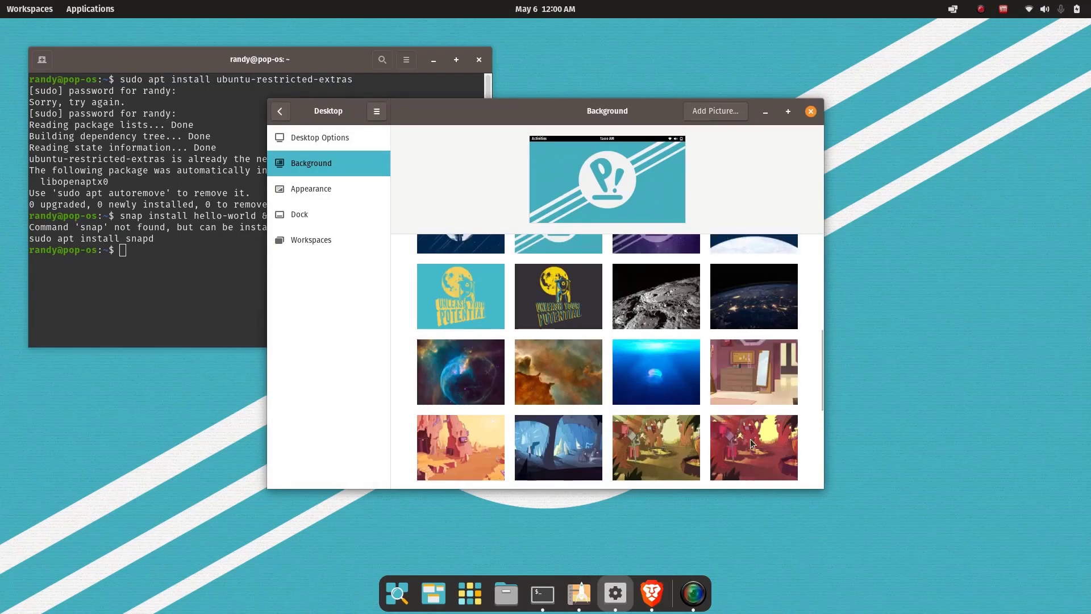
click(753, 447)
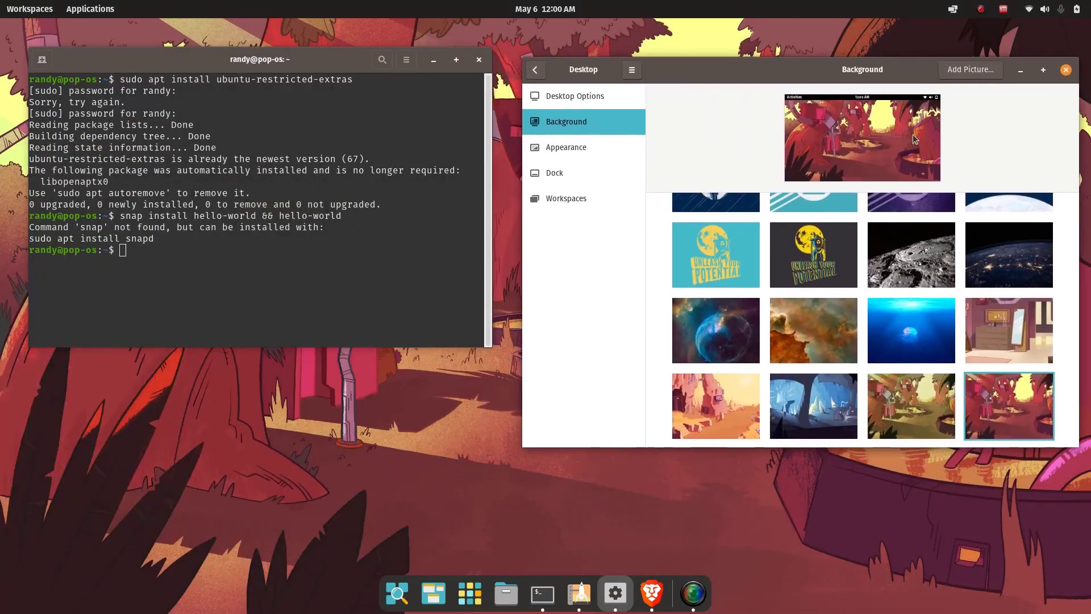
Try the red forest and blue cave wallpapers, settle on the blue nebula image, and return to the browser.
click(910, 406)
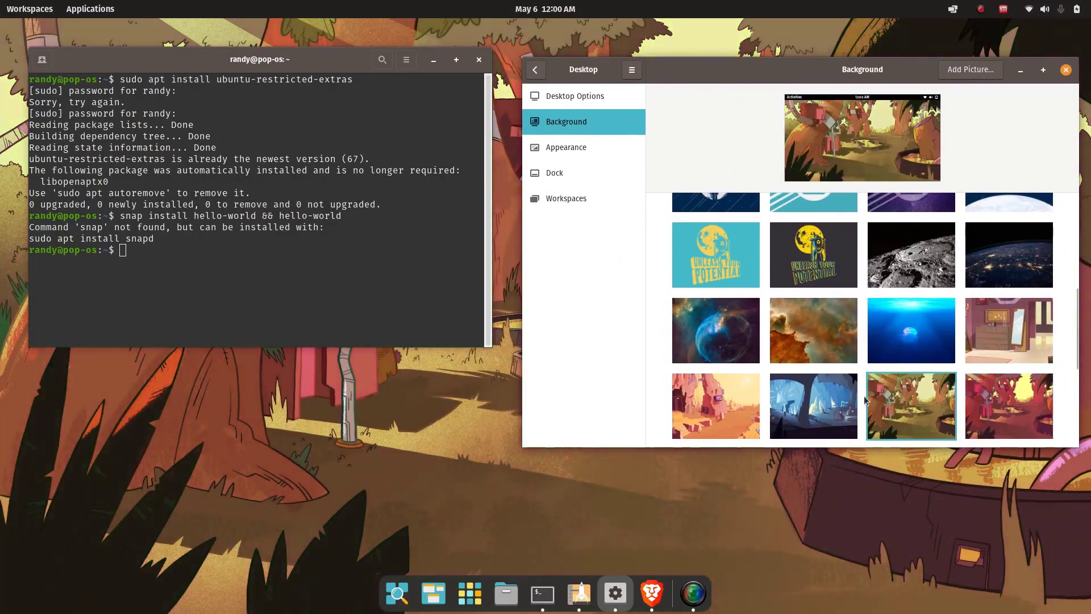
click(813, 406)
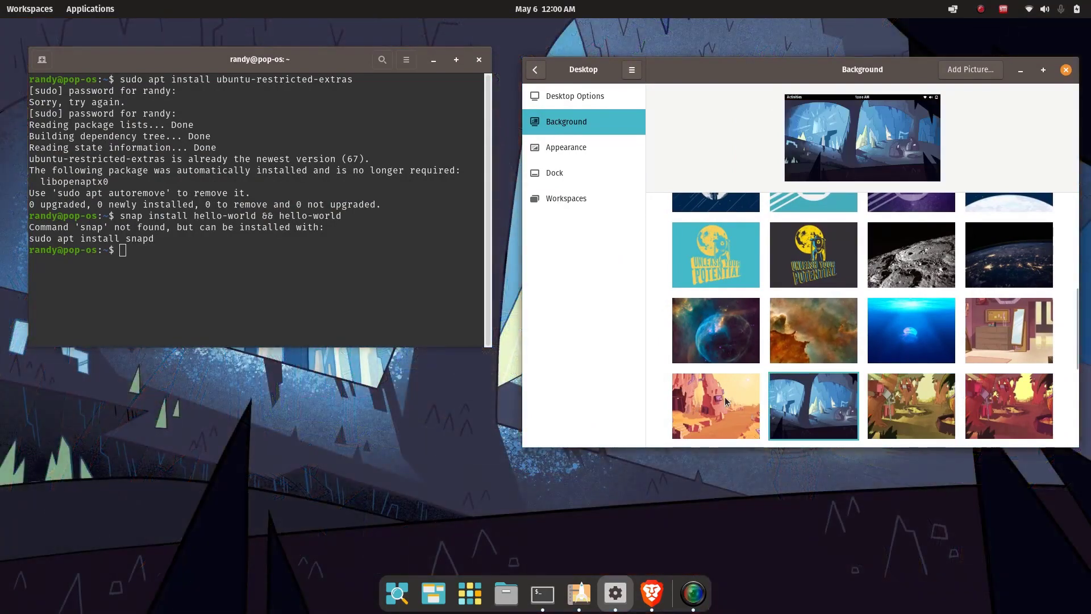
click(715, 406)
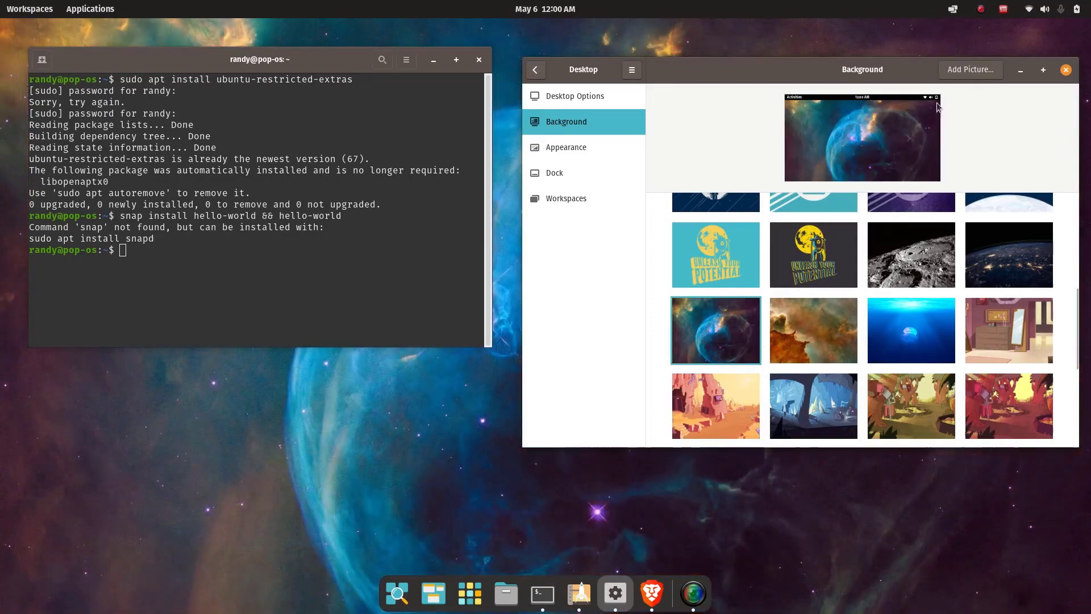
mouse_move(860, 204)
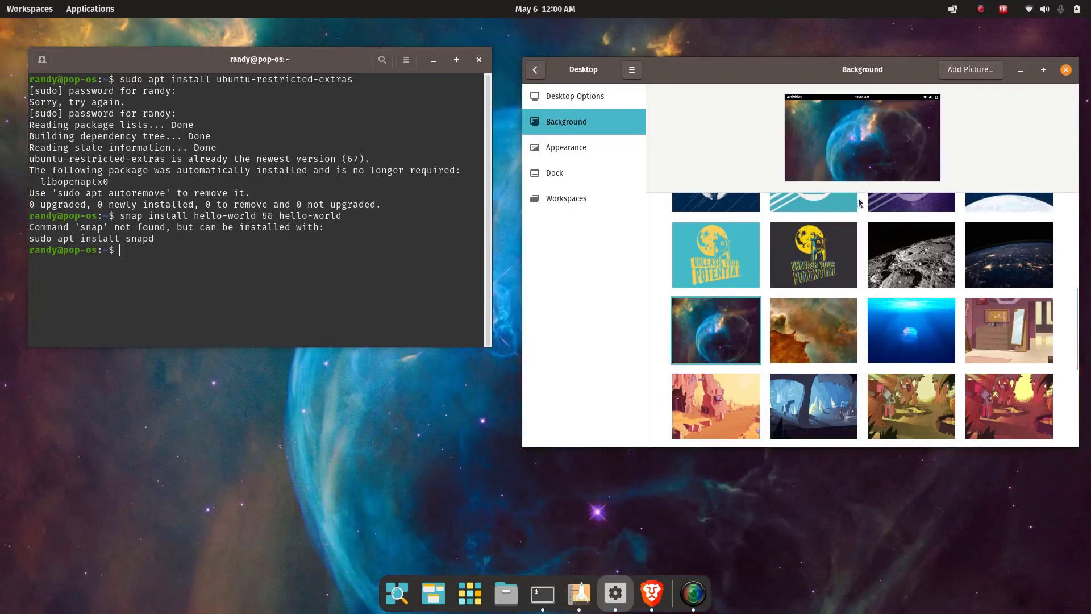
click(650, 593)
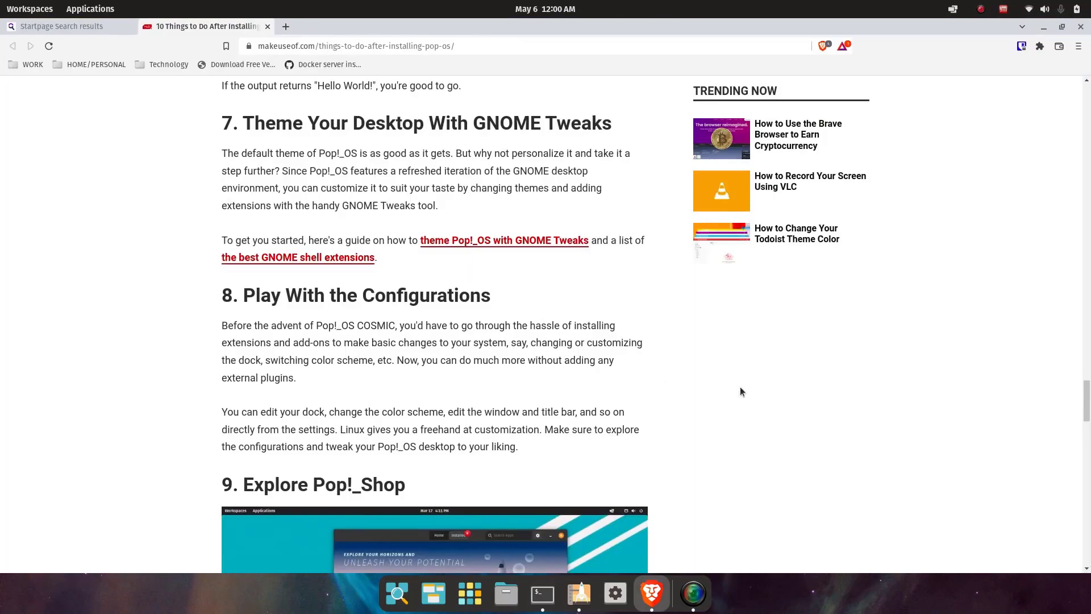
Open the linked guide on theming Pop!_OS with GNOME Tweaks and bring the terminal forward.
scroll(down, 3)
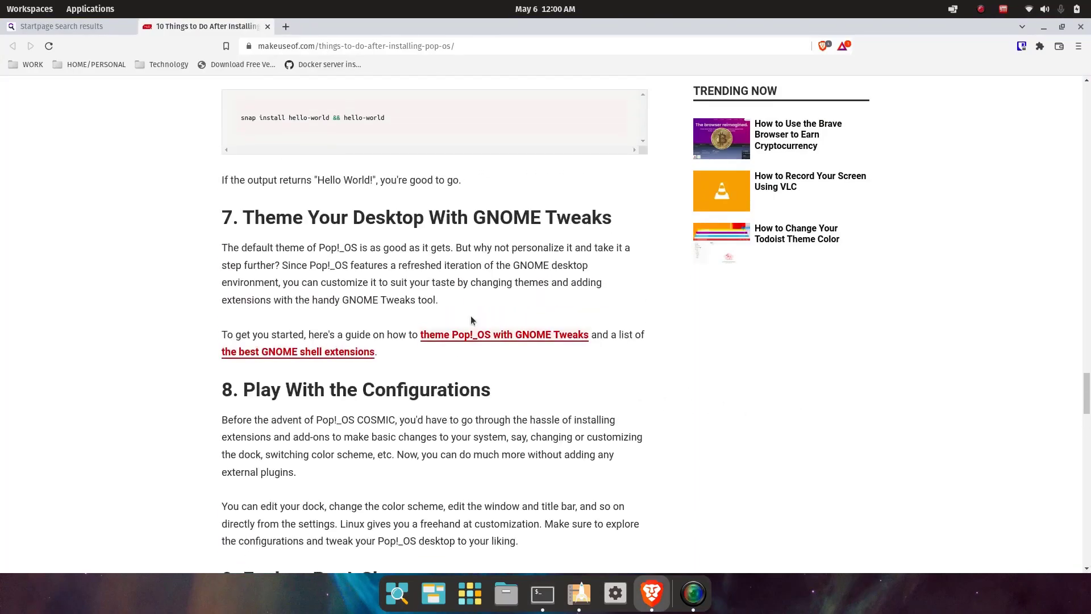
click(504, 334)
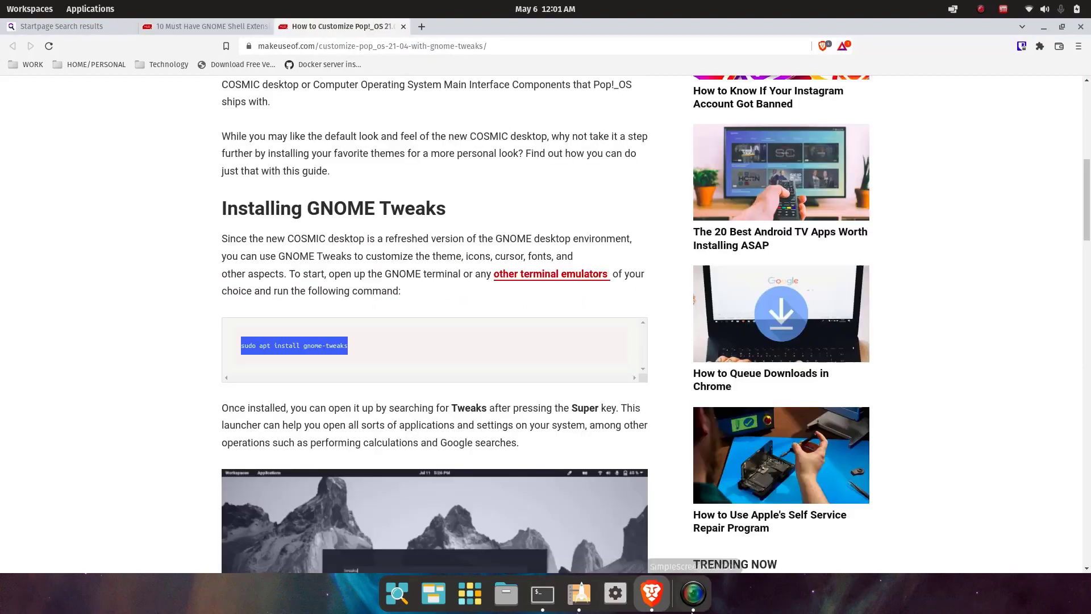
click(543, 593)
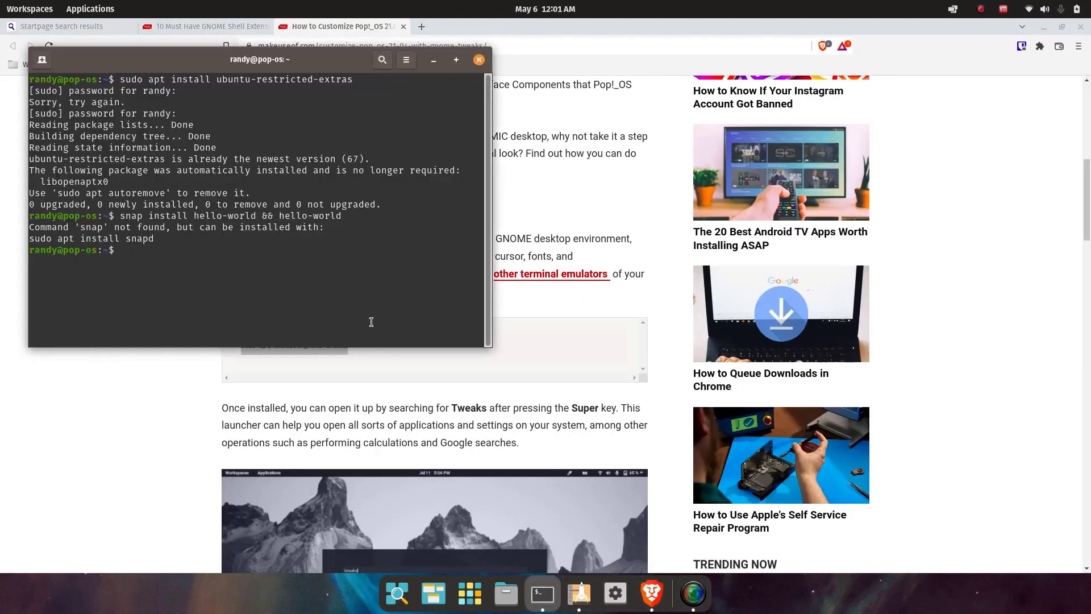
Install gnome-tweaks with sudo apt install gnome-tweaks in the terminal.
text(sudo apt install gnome-tweaks)
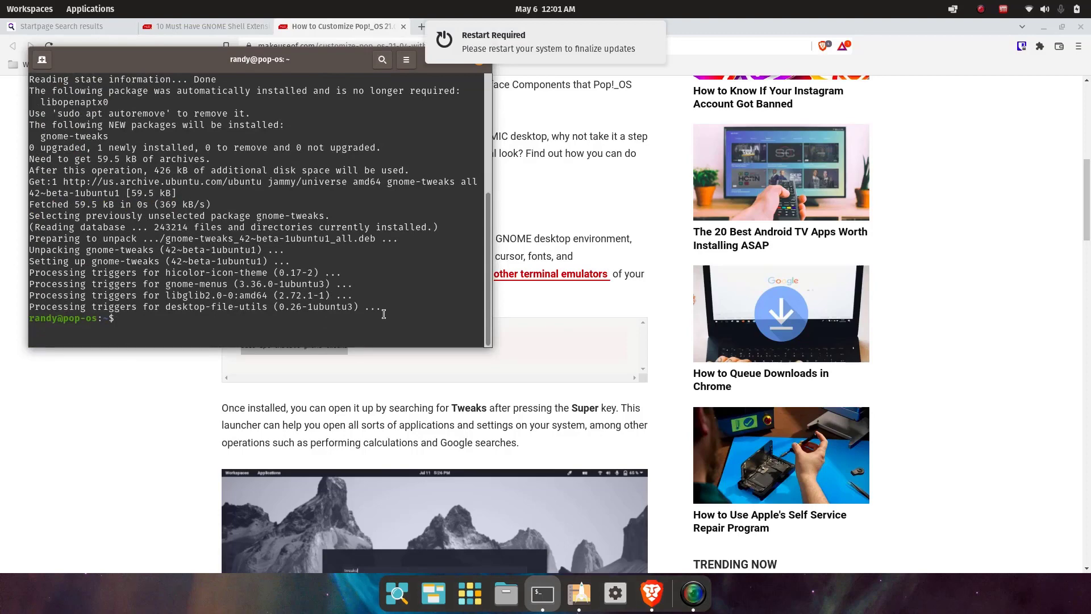
mouse_move(123, 389)
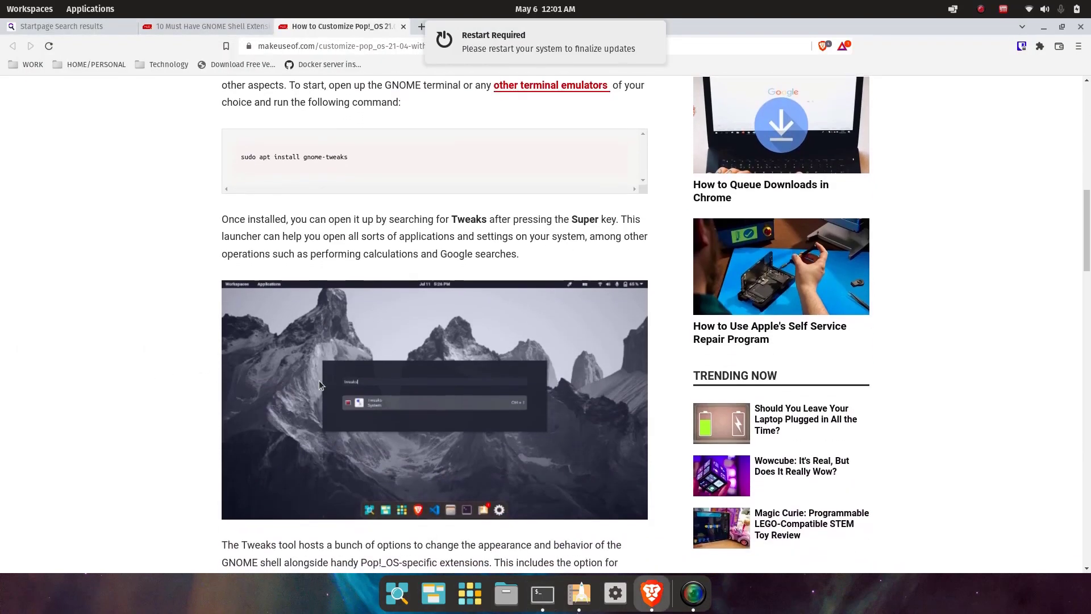
Launch GNOME Tweaks from the Pop!_OS launcher search.
text(te)
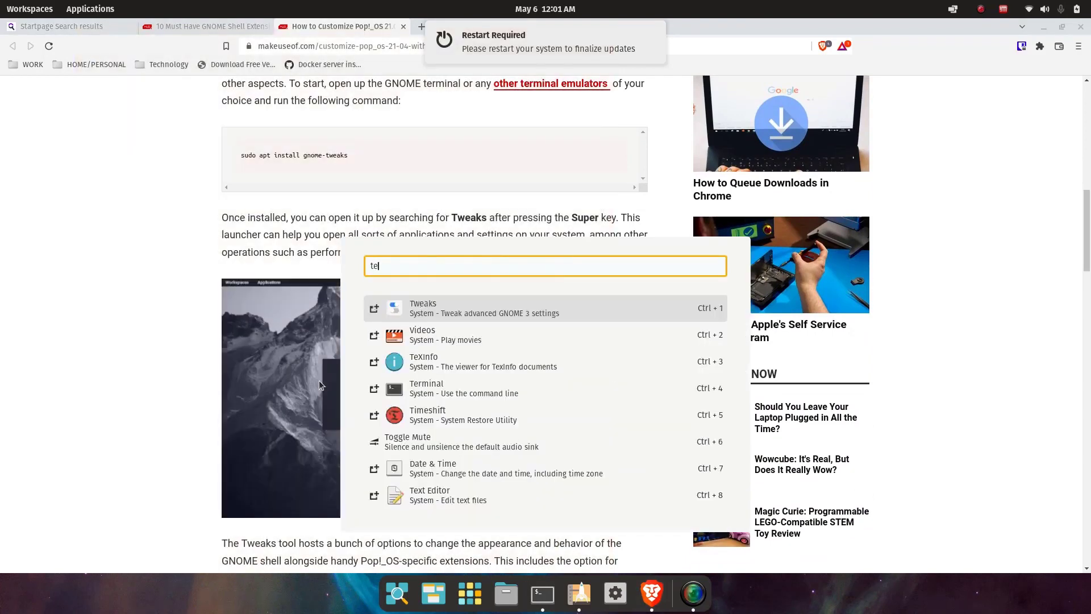
text(wak)
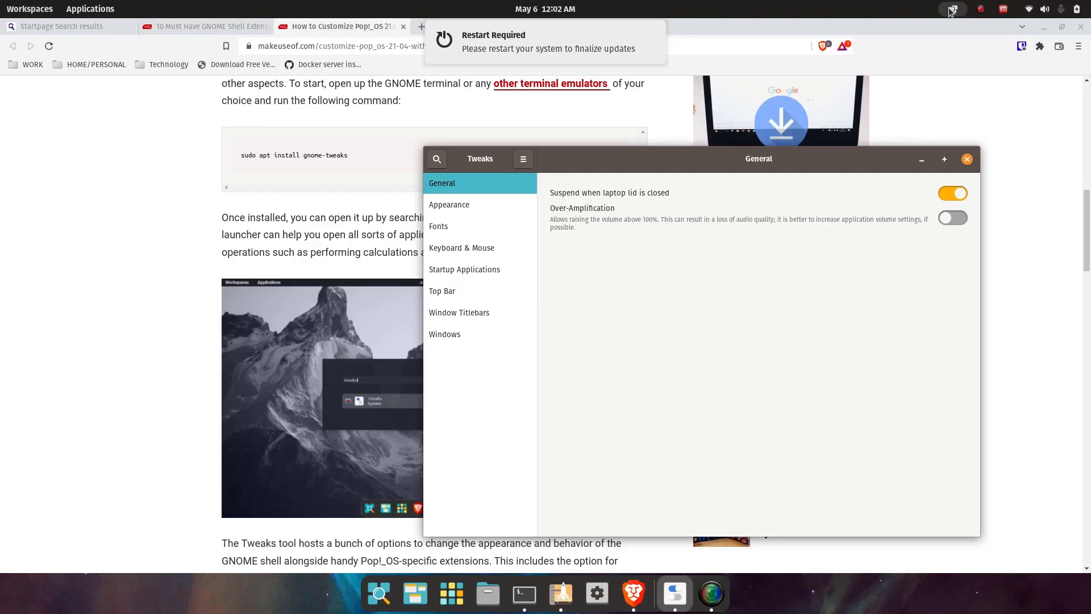
mouse_move(955, 15)
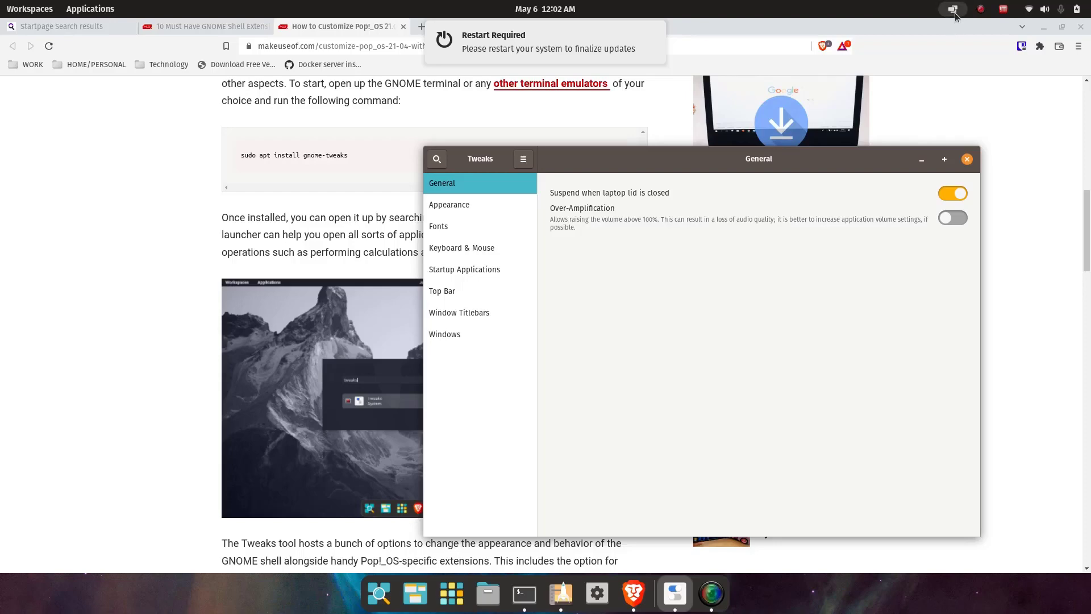
Enable Tile Windows so Terminal, Tweaks and Brave sit side by side.
click(953, 9)
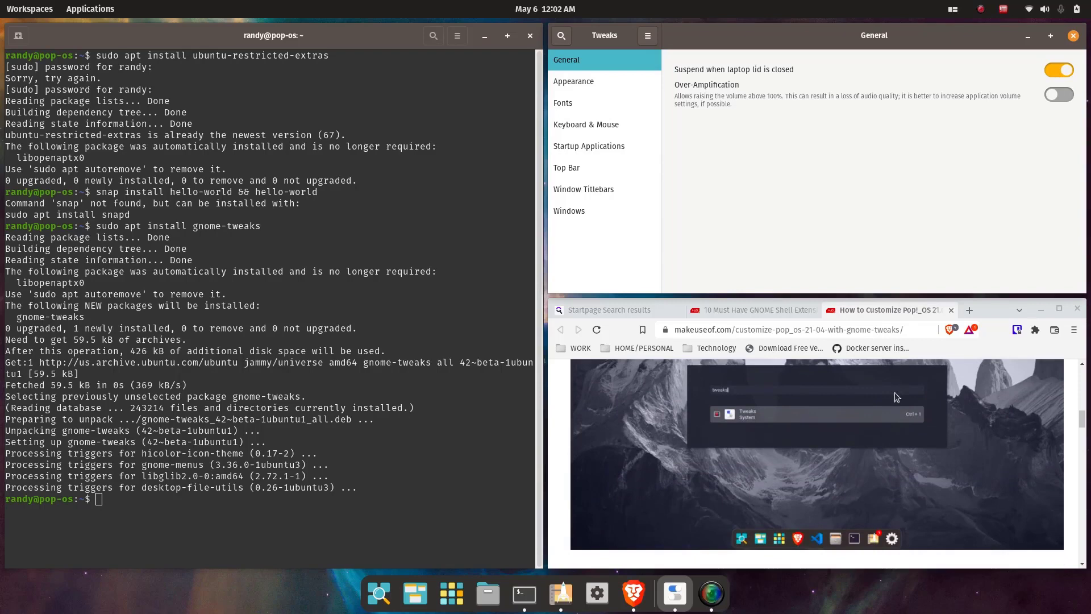
Read down to 'Downloading Themes From the Internet' and bring up options for the GNOME Look link.
scroll(down, 3)
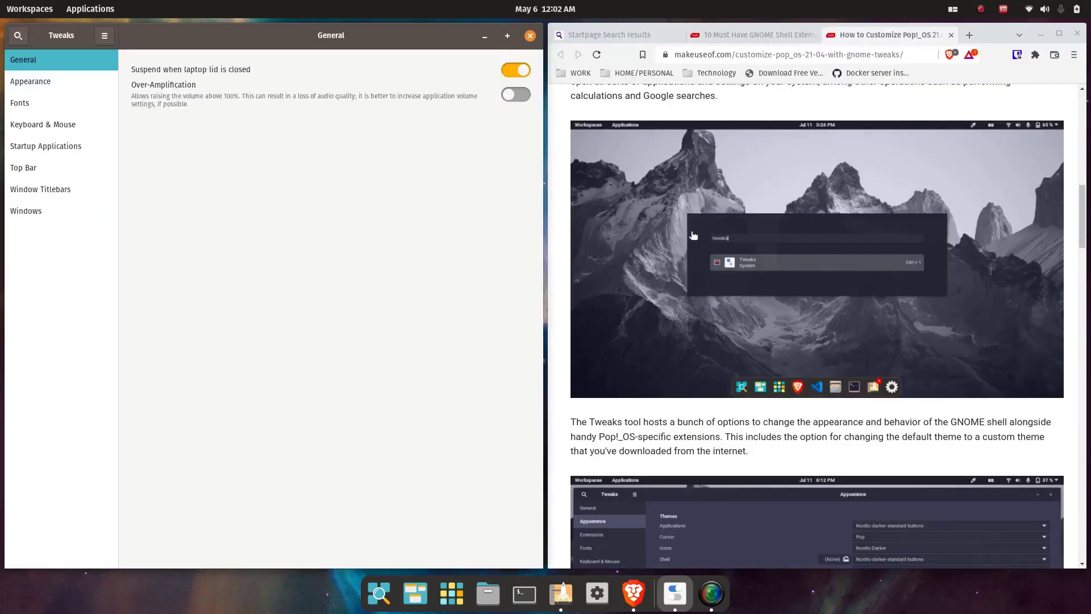
mouse_move(834, 341)
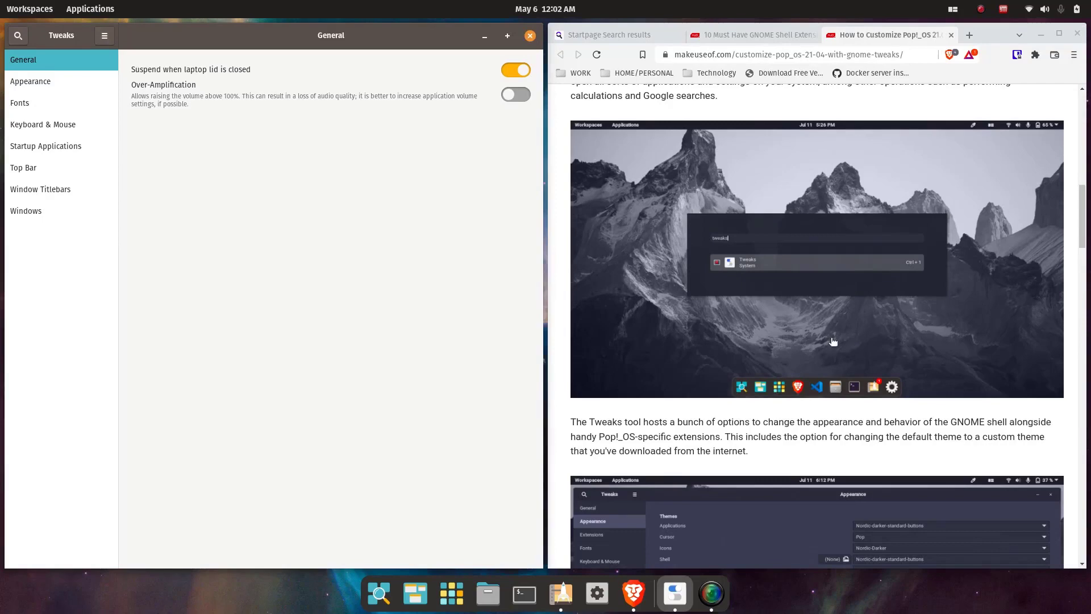
scroll(down, 3)
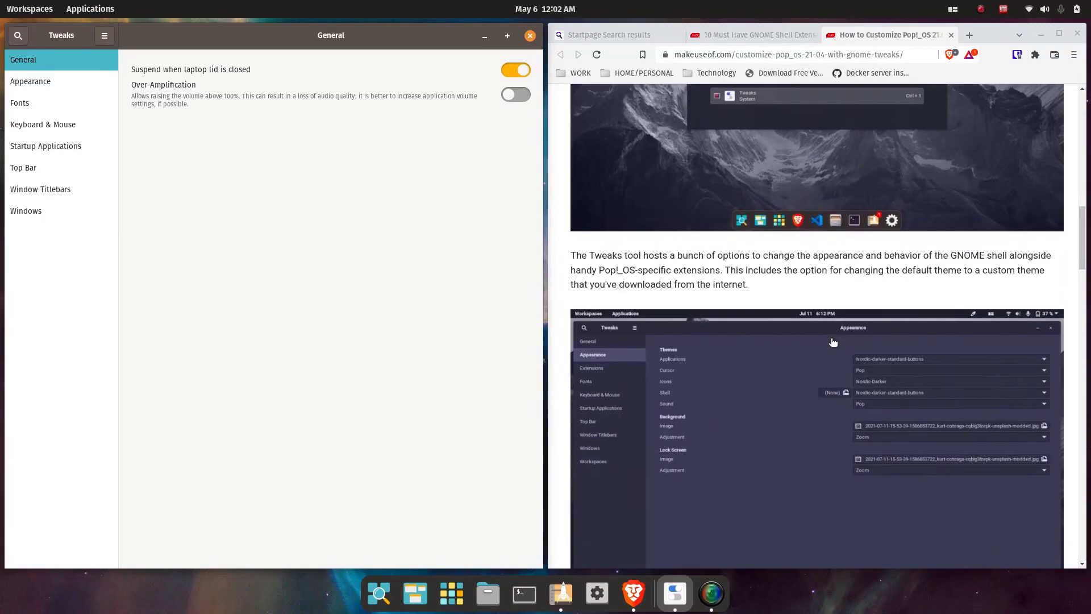
scroll(down, 3)
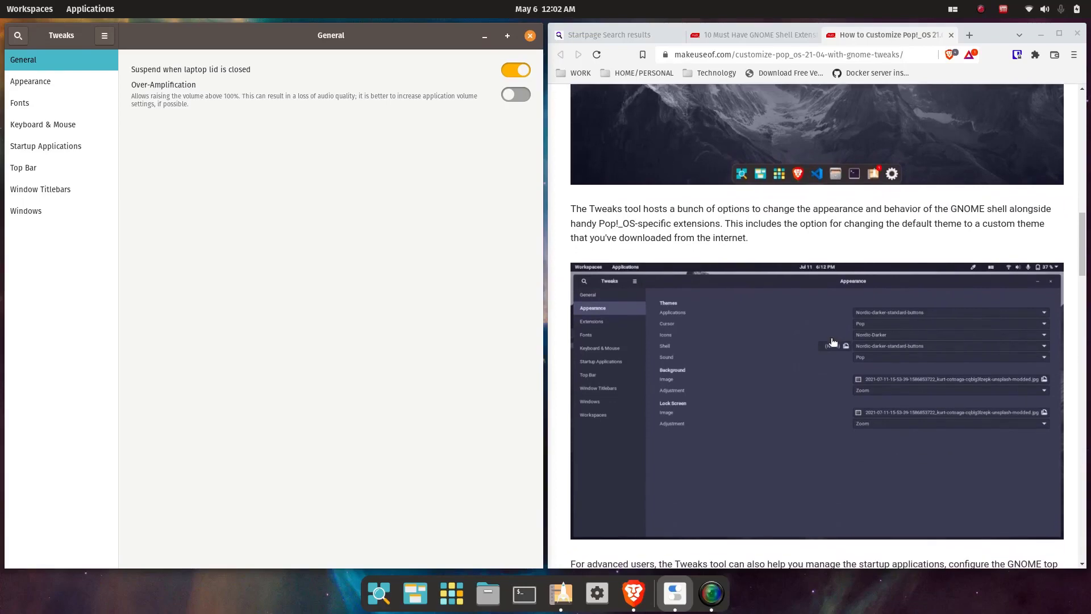
scroll(down, 3)
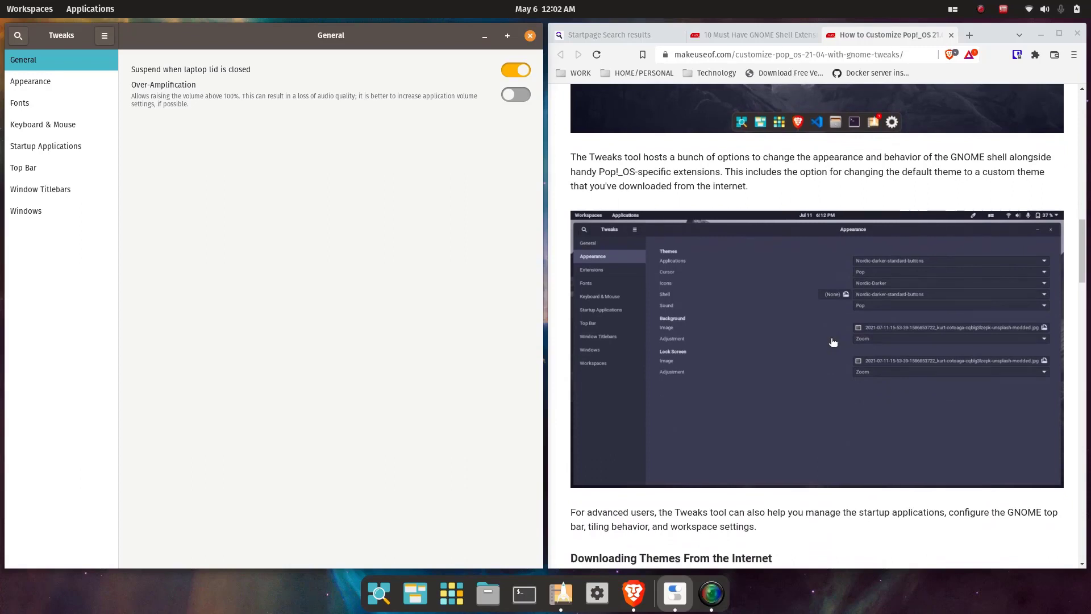
scroll(down, 3)
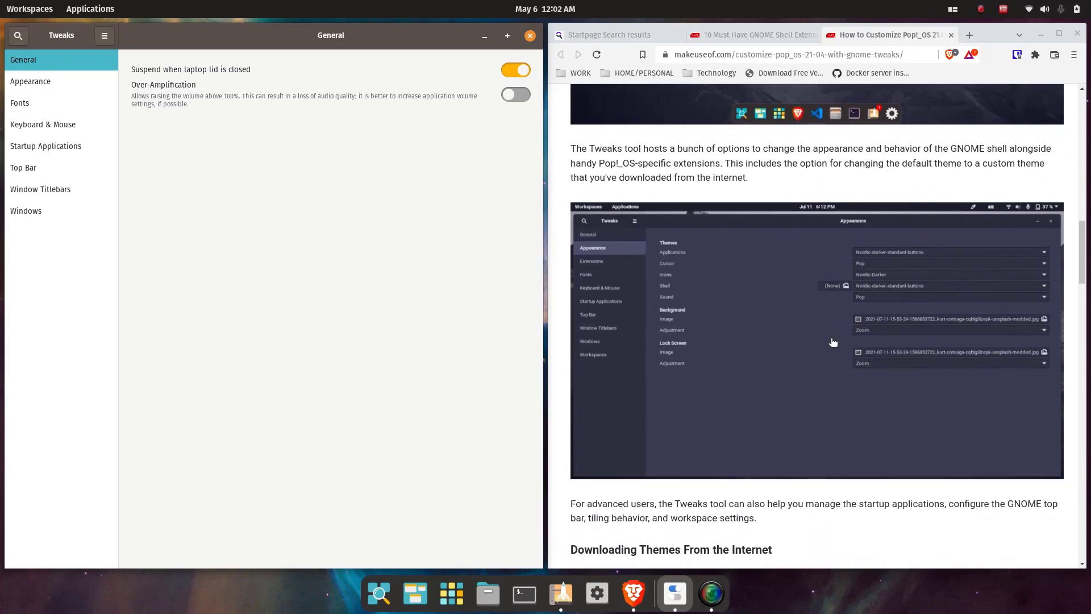
scroll(down, 3)
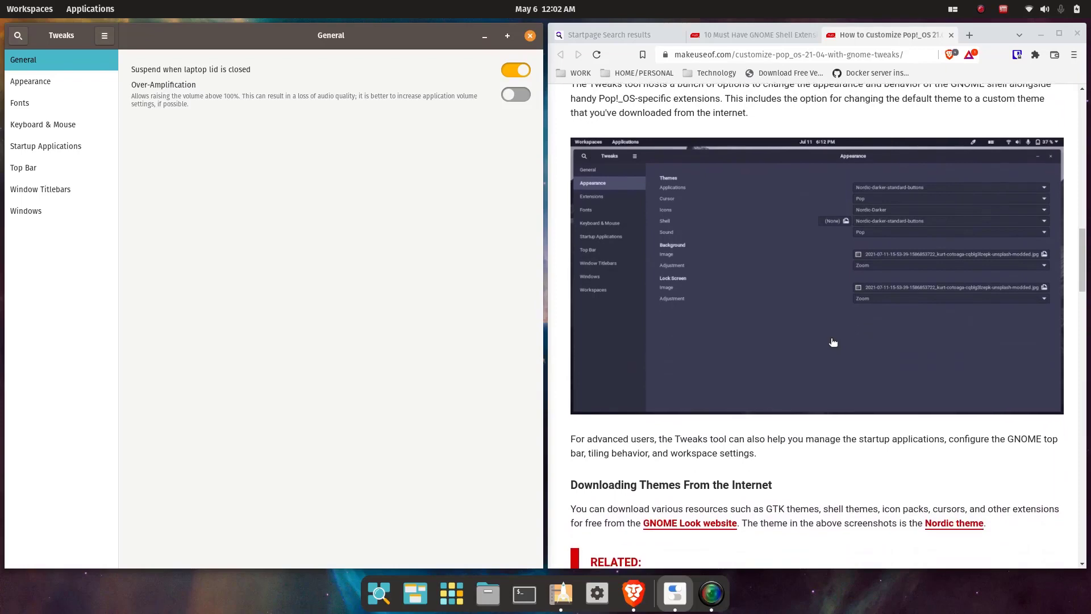
right_click(689, 168)
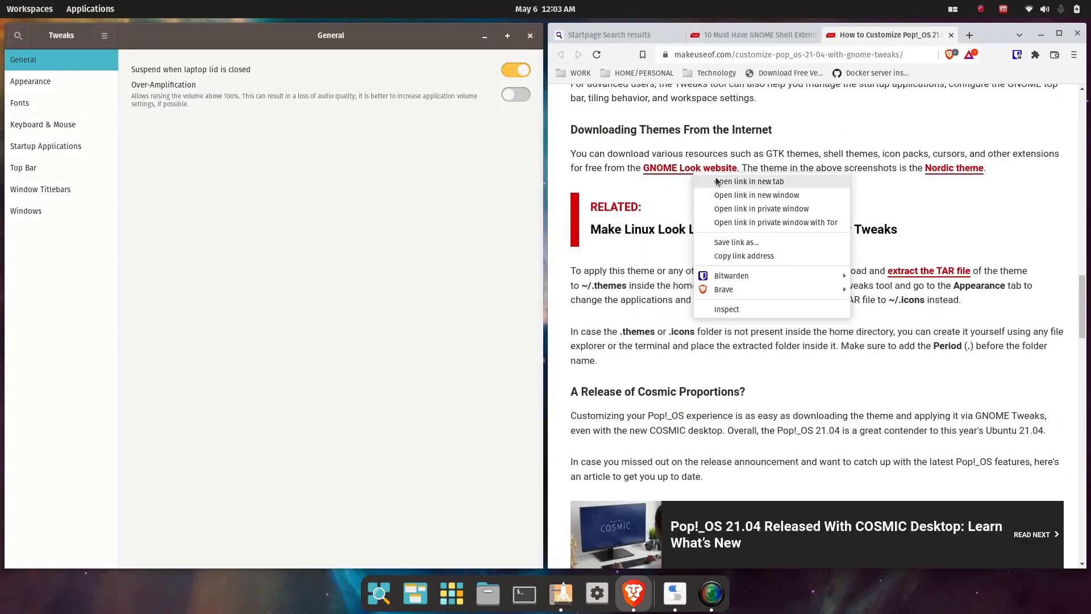
Open GNOME Look in a new tab, sort listings by rating, and open the Candy icons theme page.
click(747, 181)
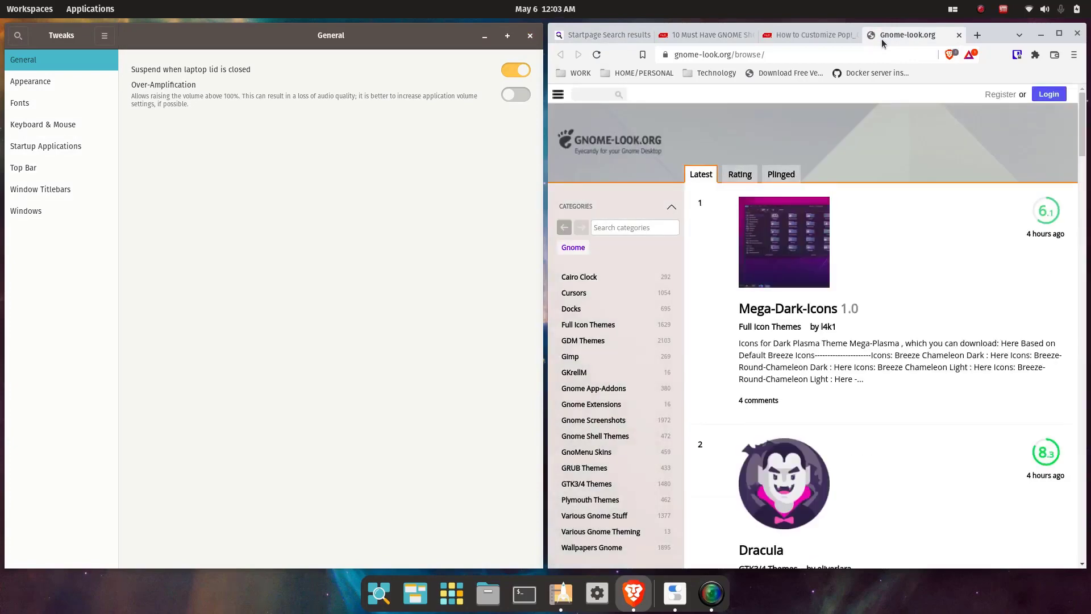
mouse_move(946, 238)
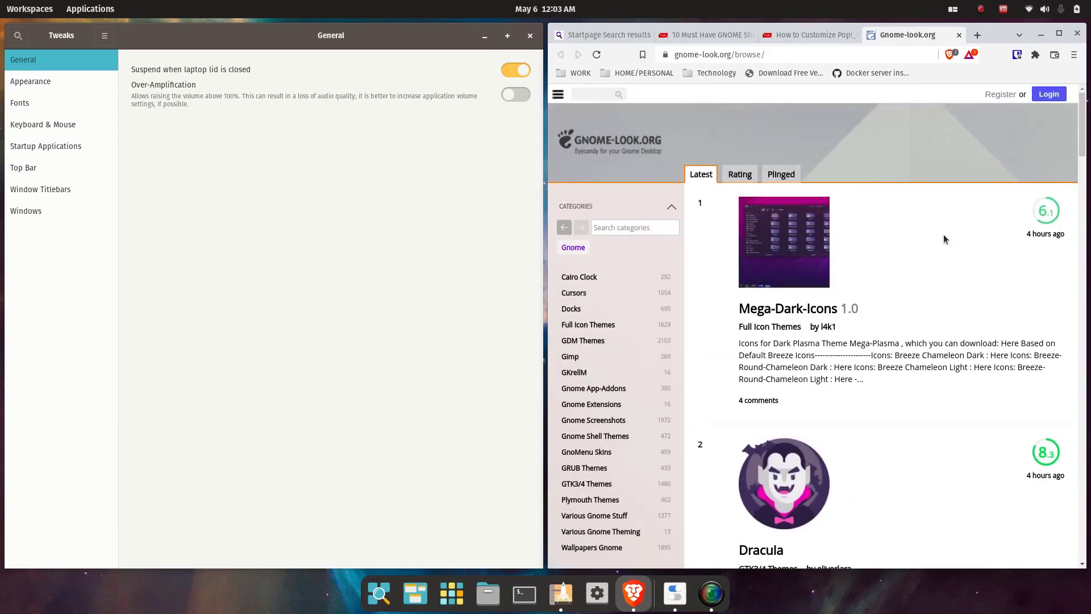
click(738, 174)
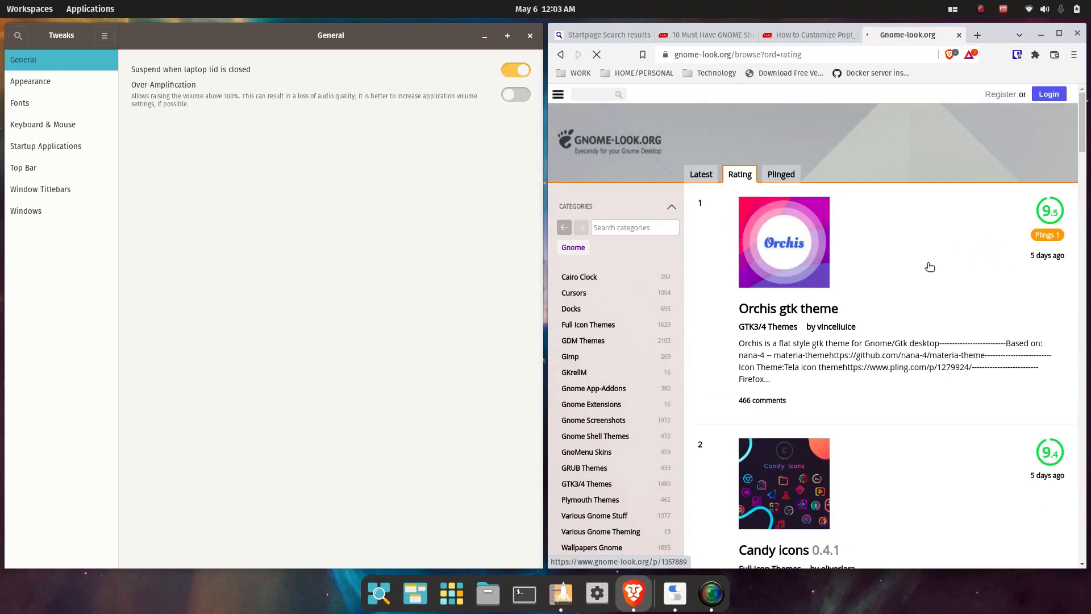
scroll(down, 3)
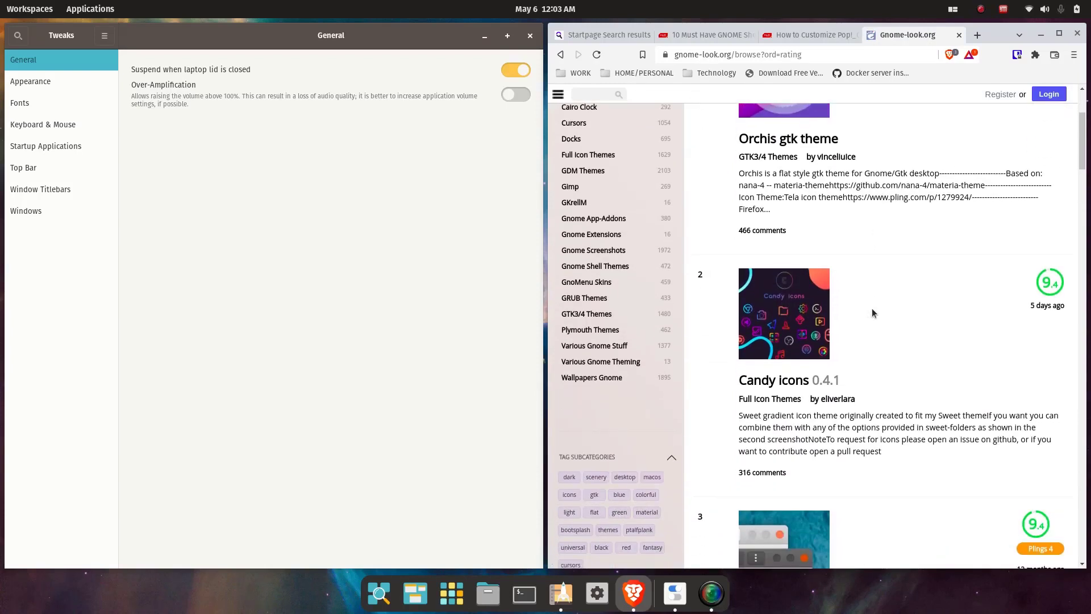
mouse_move(794, 323)
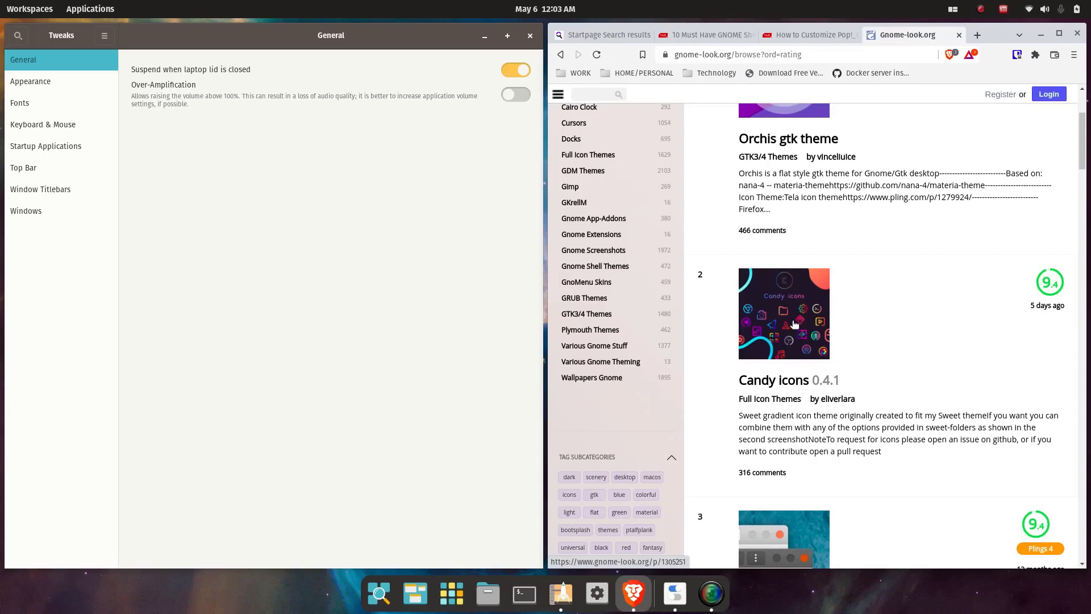
mouse_move(804, 340)
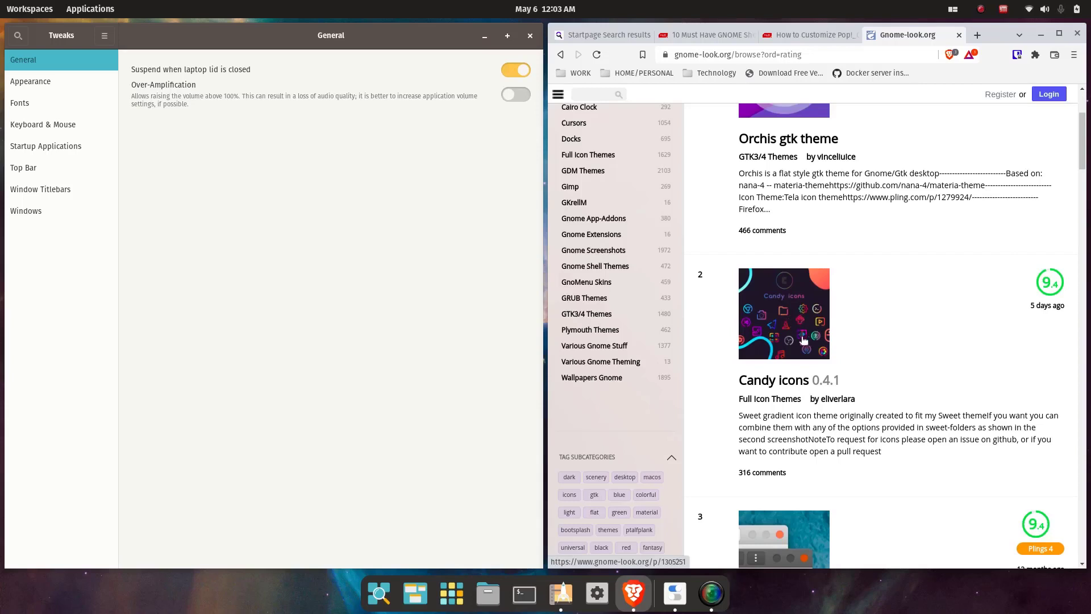
mouse_move(818, 307)
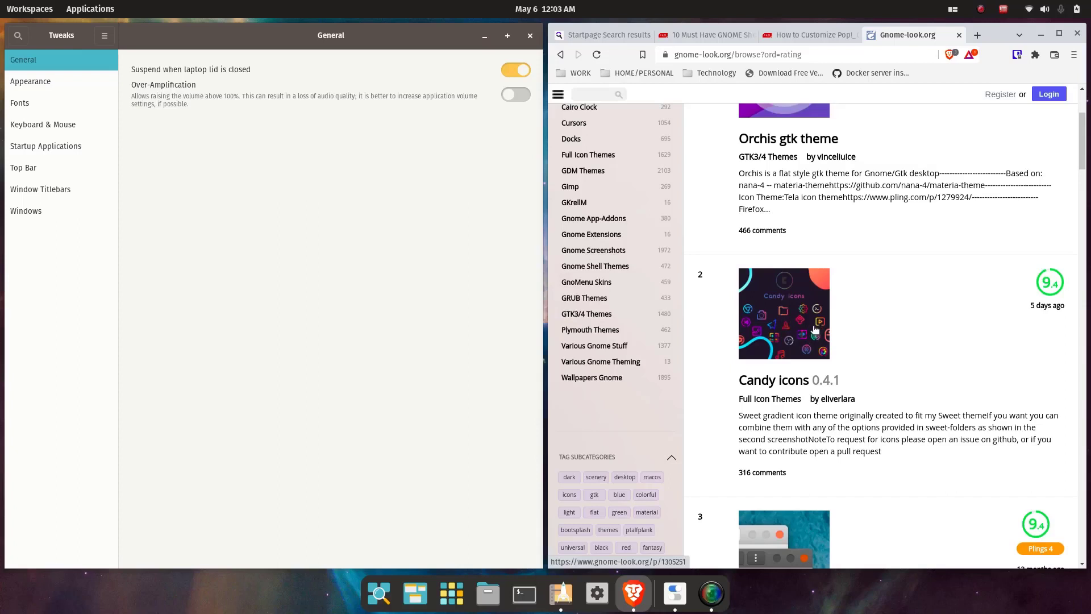
mouse_move(793, 327)
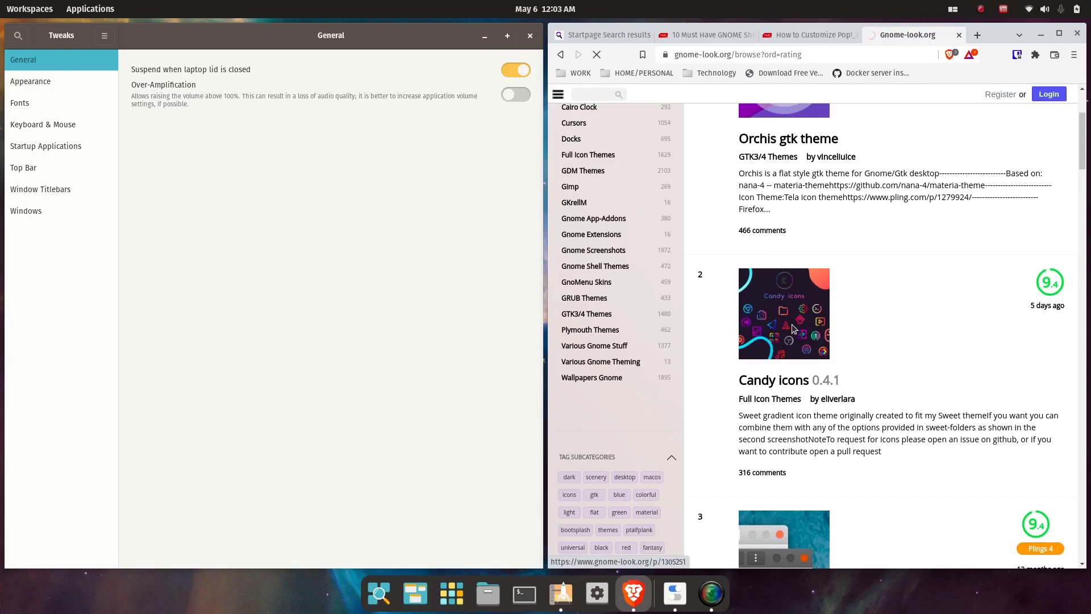
click(784, 314)
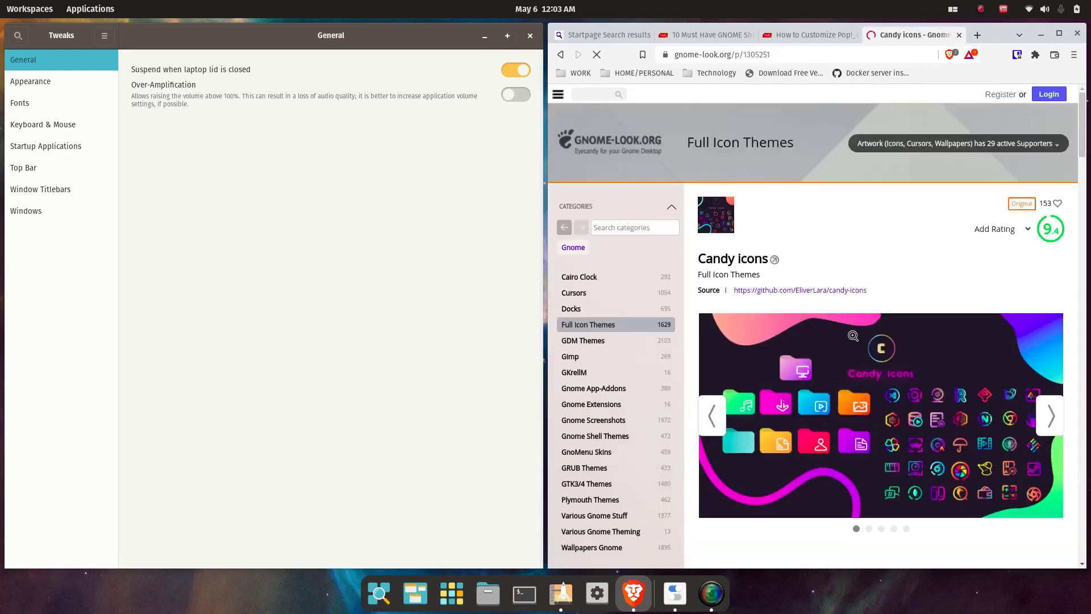
scroll(down, 3)
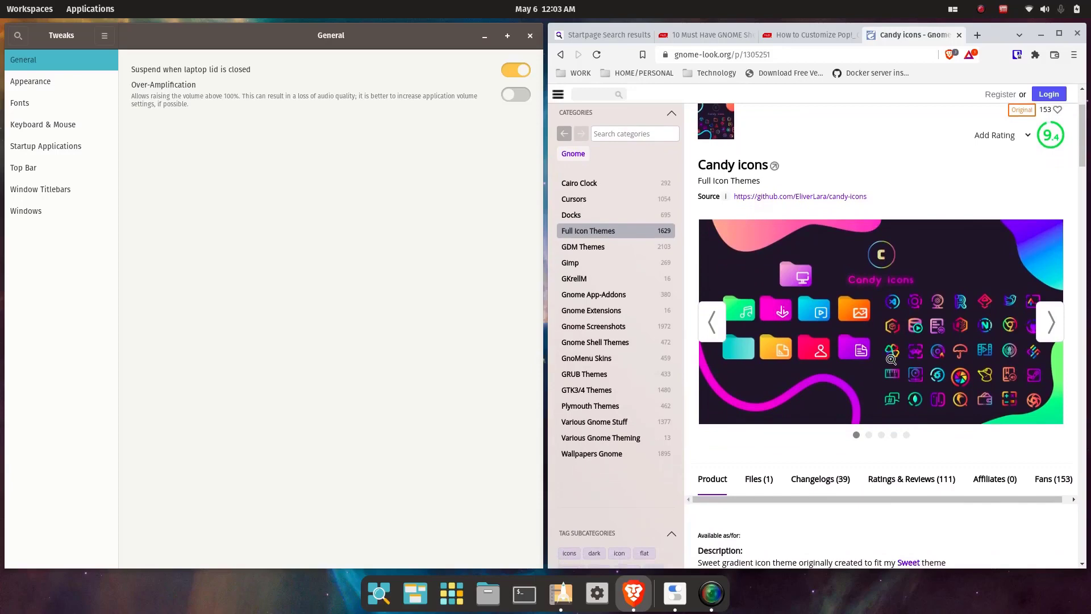
scroll(down, 3)
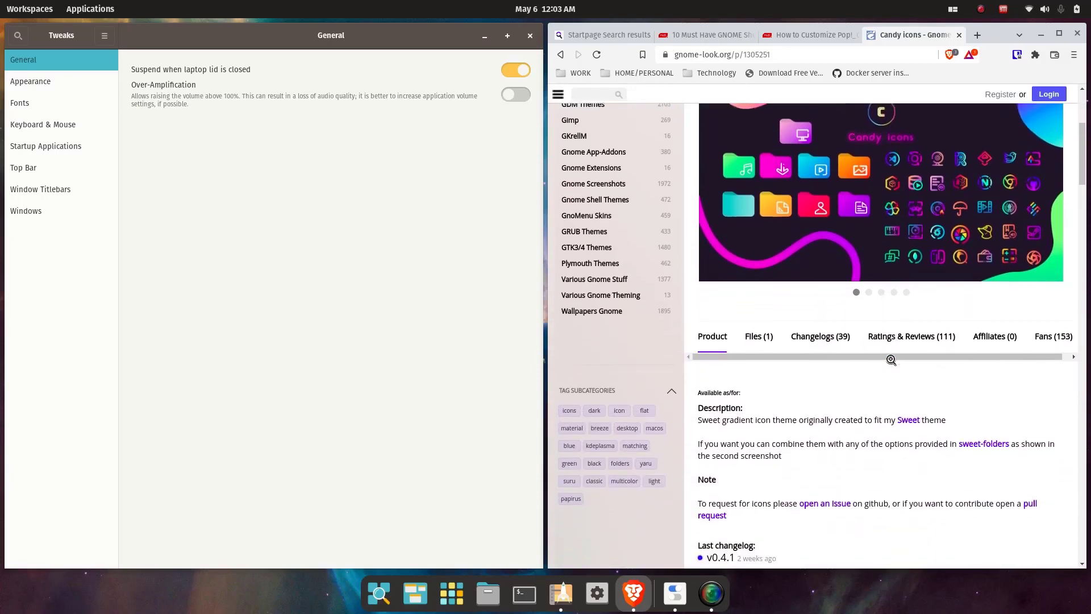
scroll(down, 3)
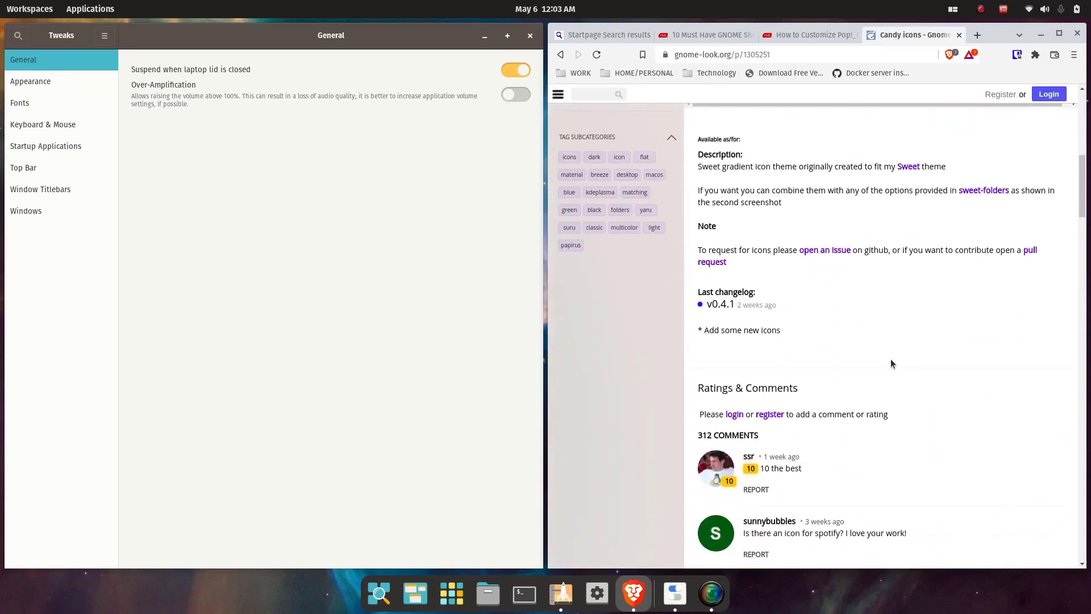
scroll(up, 3)
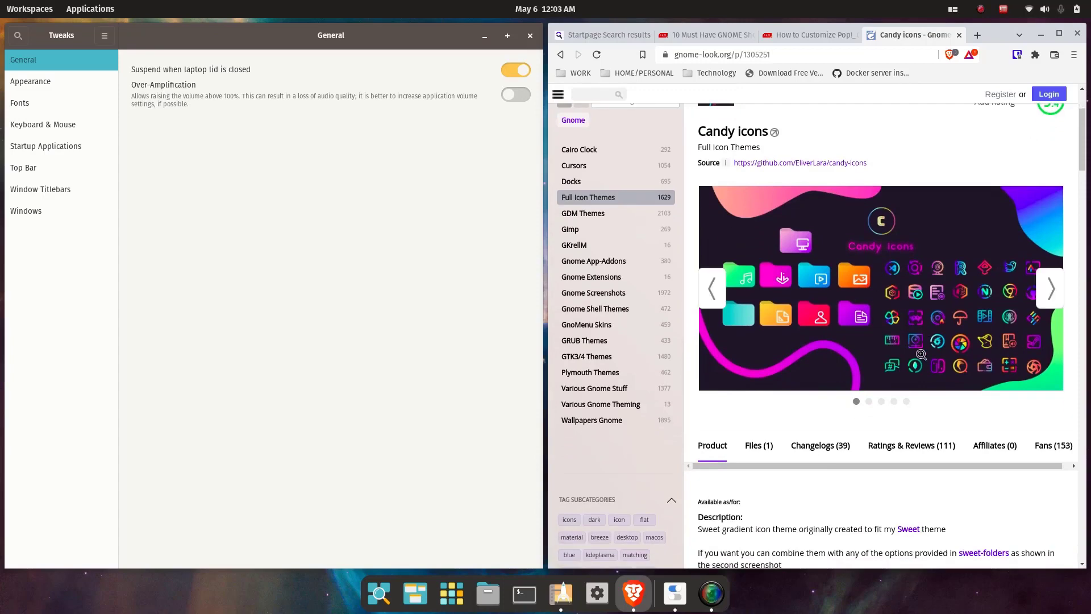
click(807, 34)
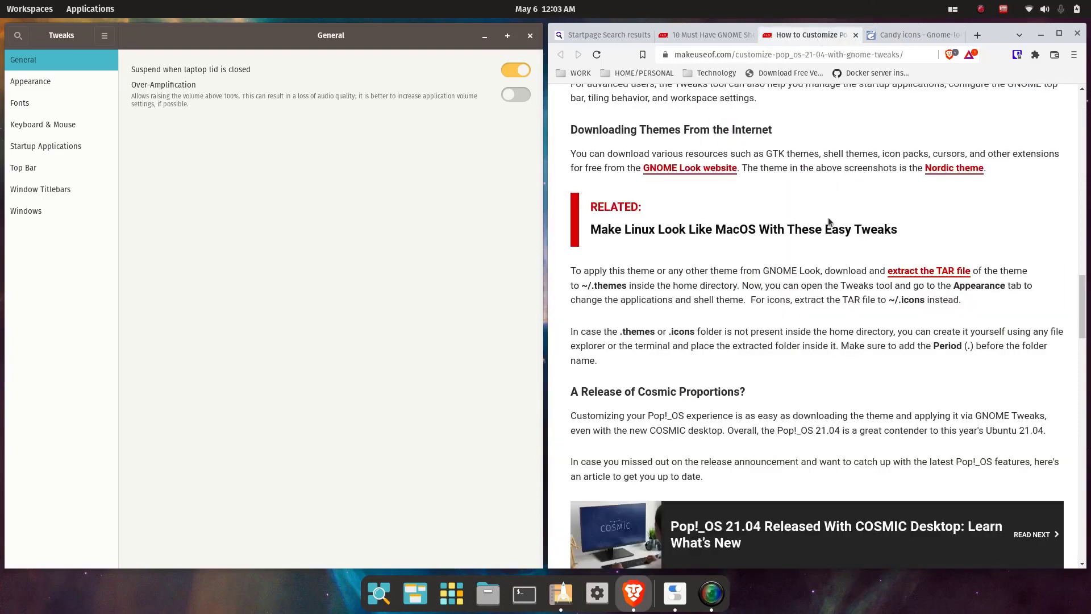
mouse_move(756, 292)
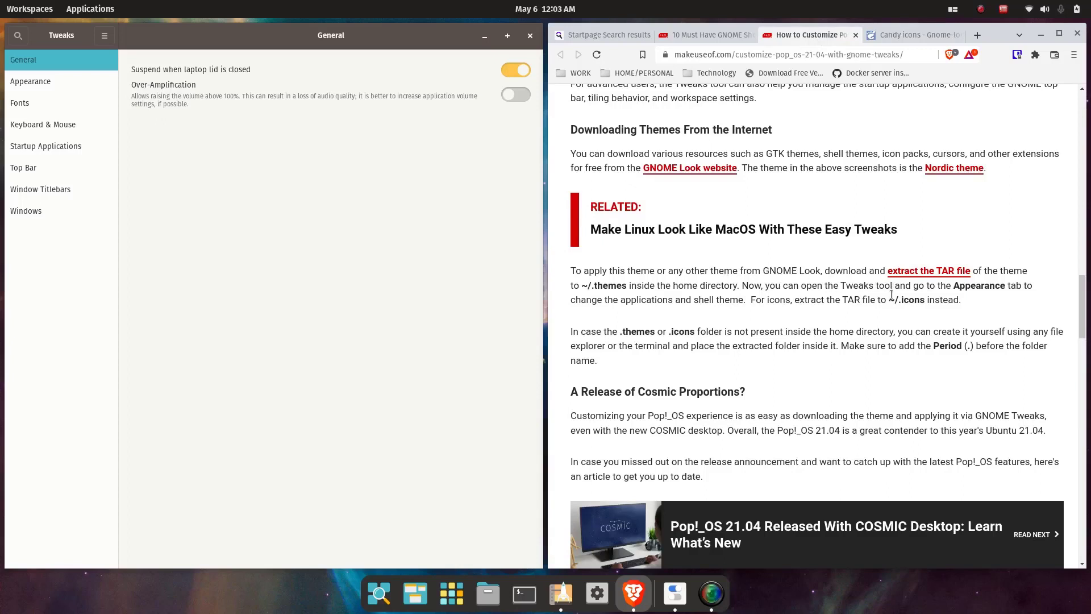
mouse_move(911, 278)
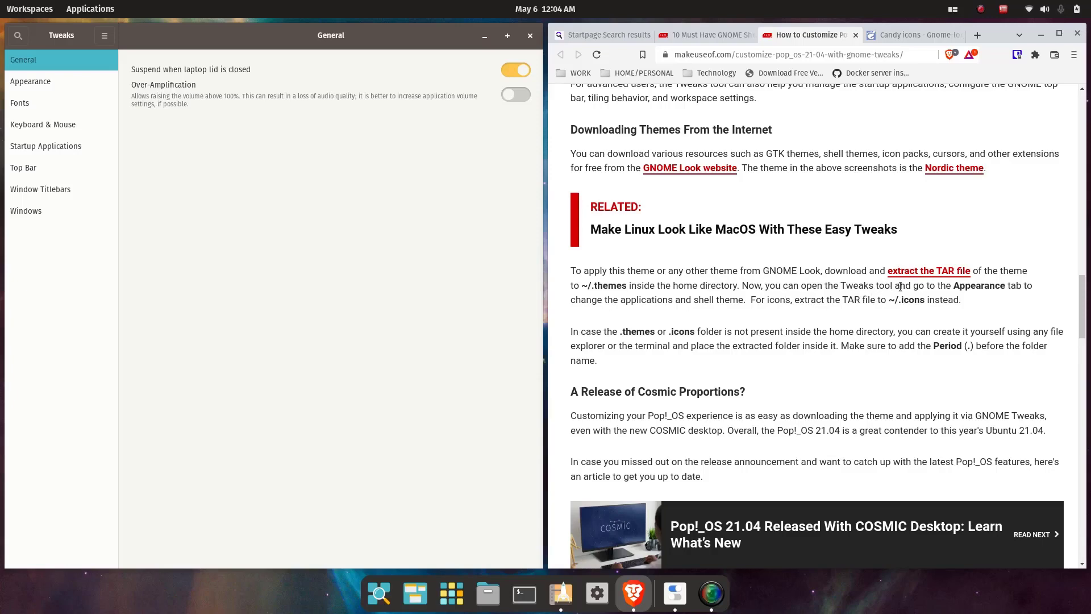
click(915, 35)
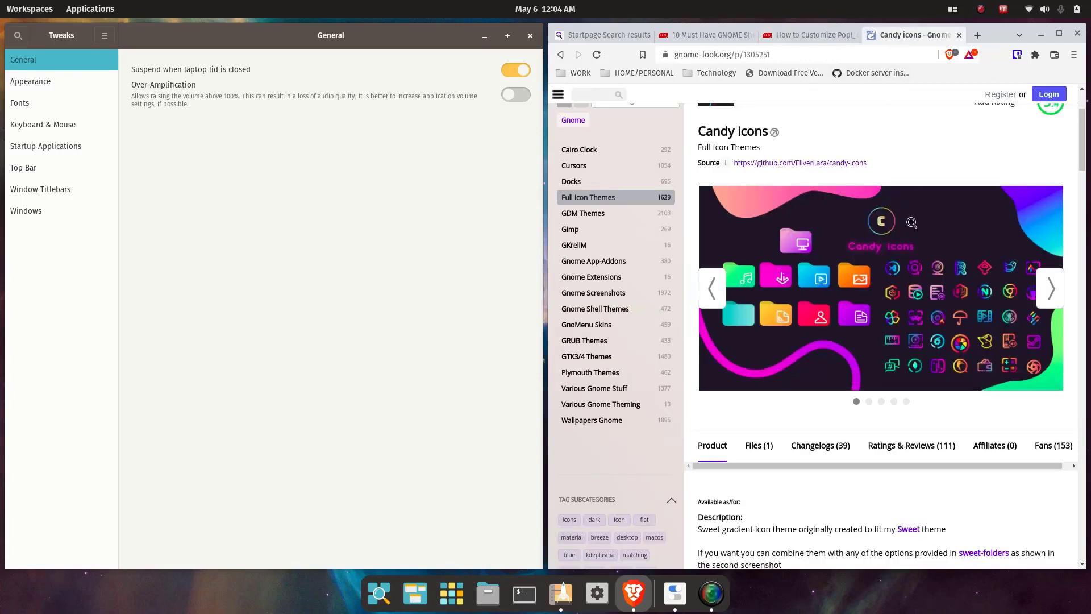
Download candy-icons.tar.xz from GNOME Look into Downloads and bring up the file manager.
scroll(down, 3)
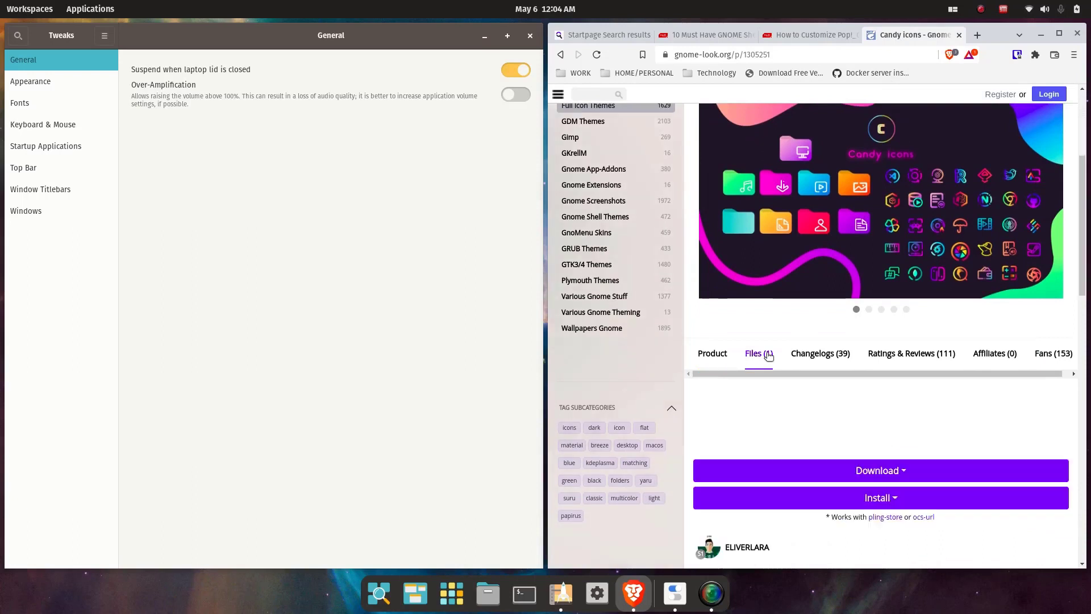
click(758, 353)
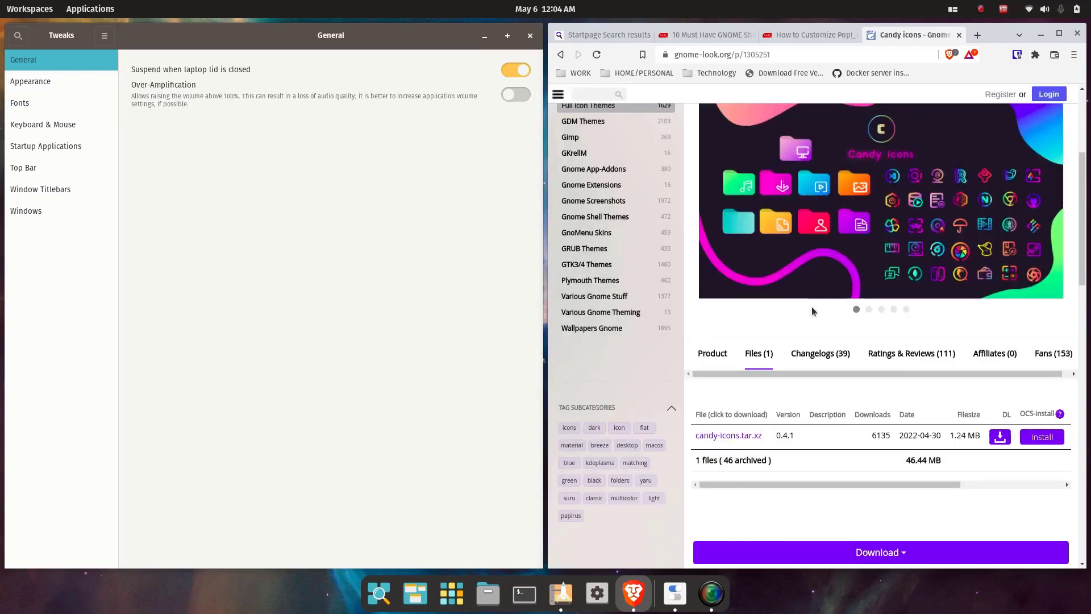
click(1000, 436)
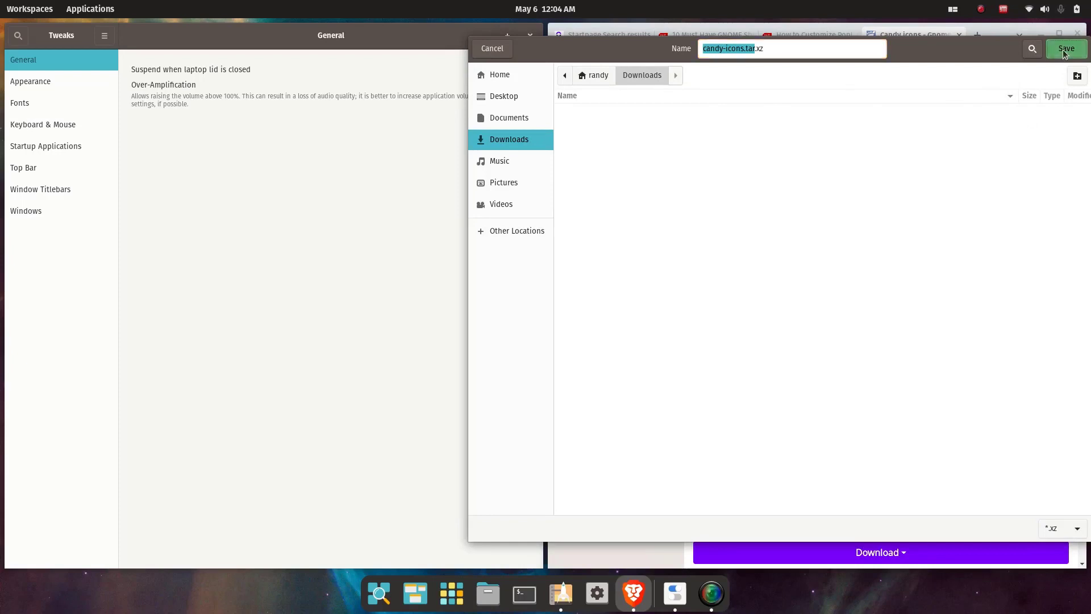
click(1064, 48)
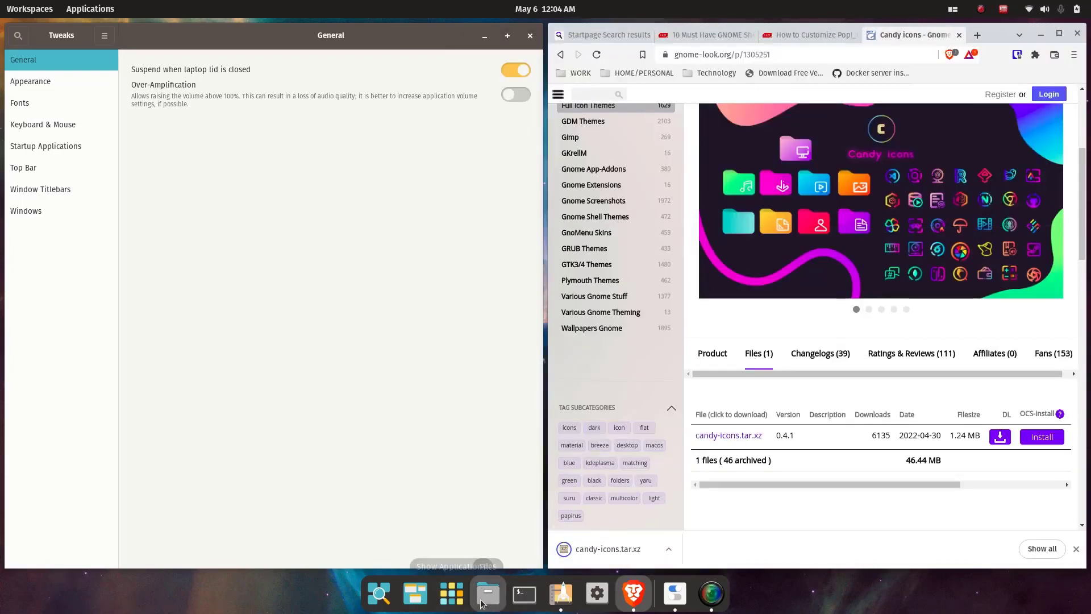
click(486, 593)
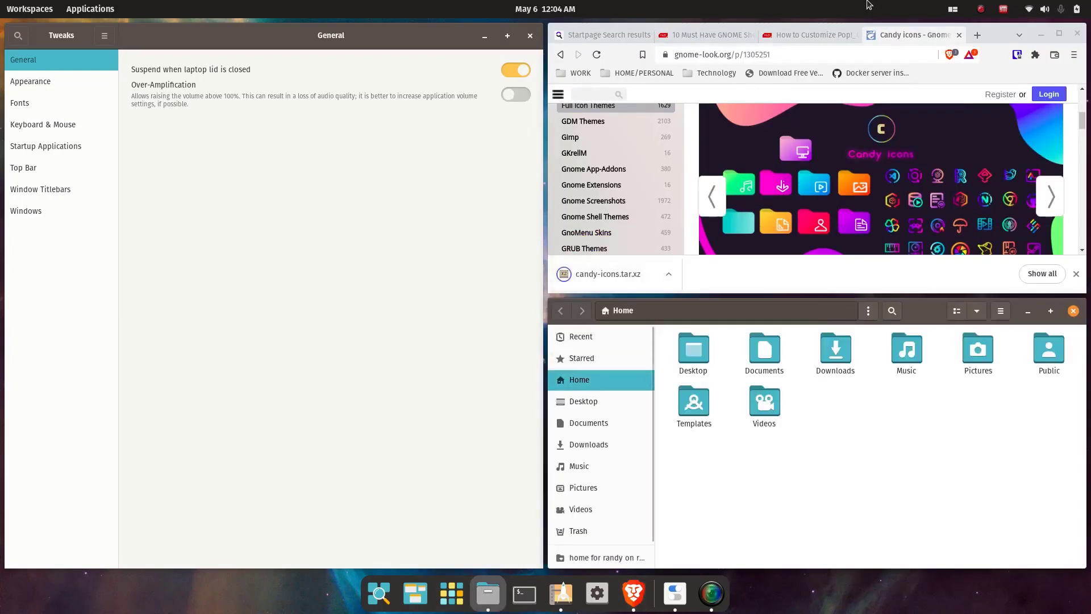
Turn off window tiling, hide Files, and return to the Pop!_OS customization article in Brave.
click(980, 8)
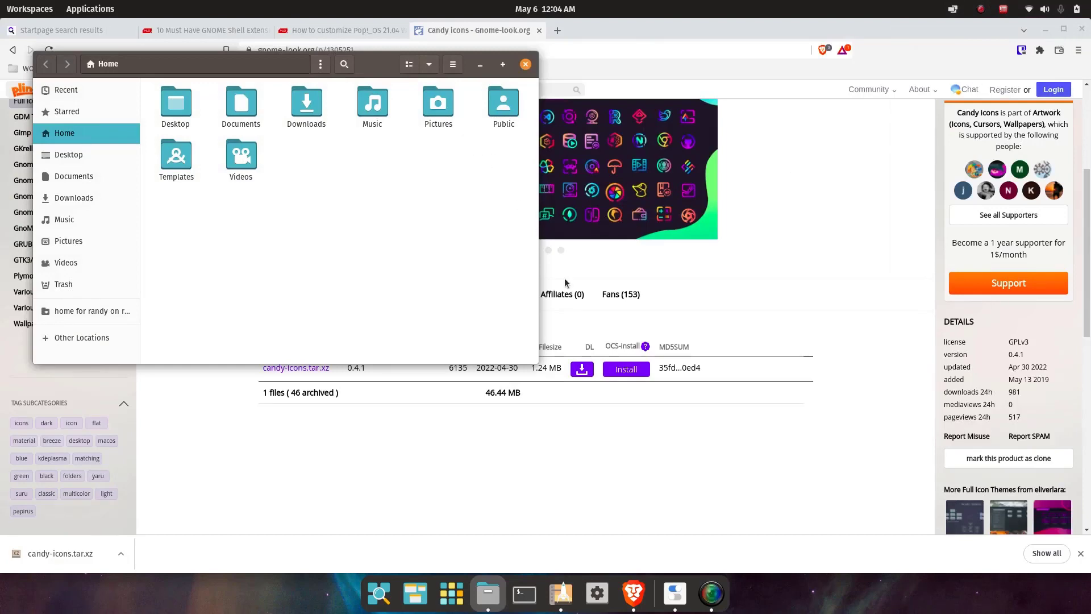
click(525, 63)
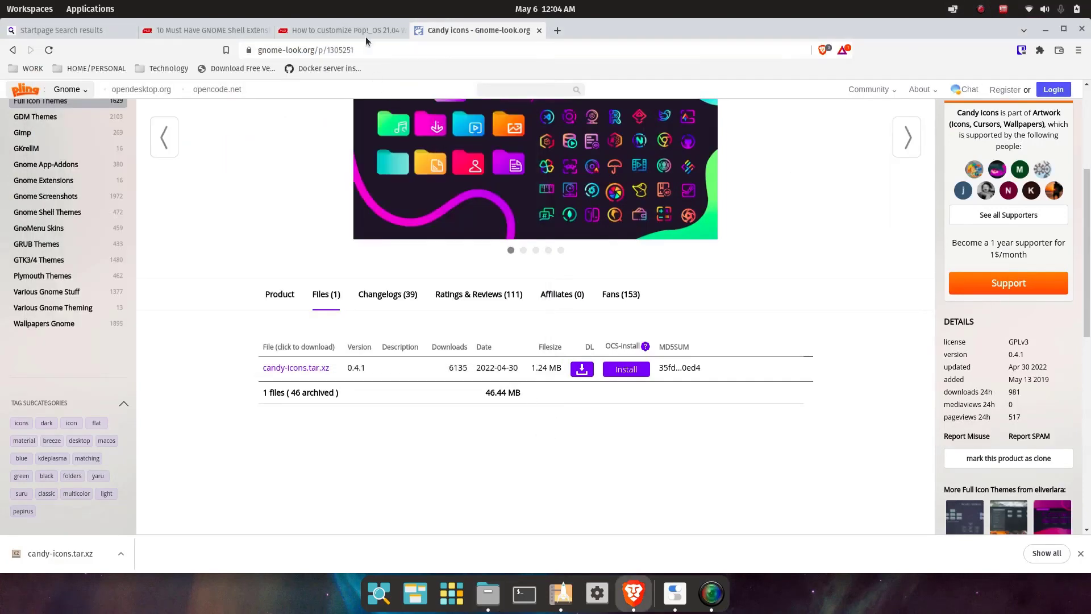
click(341, 30)
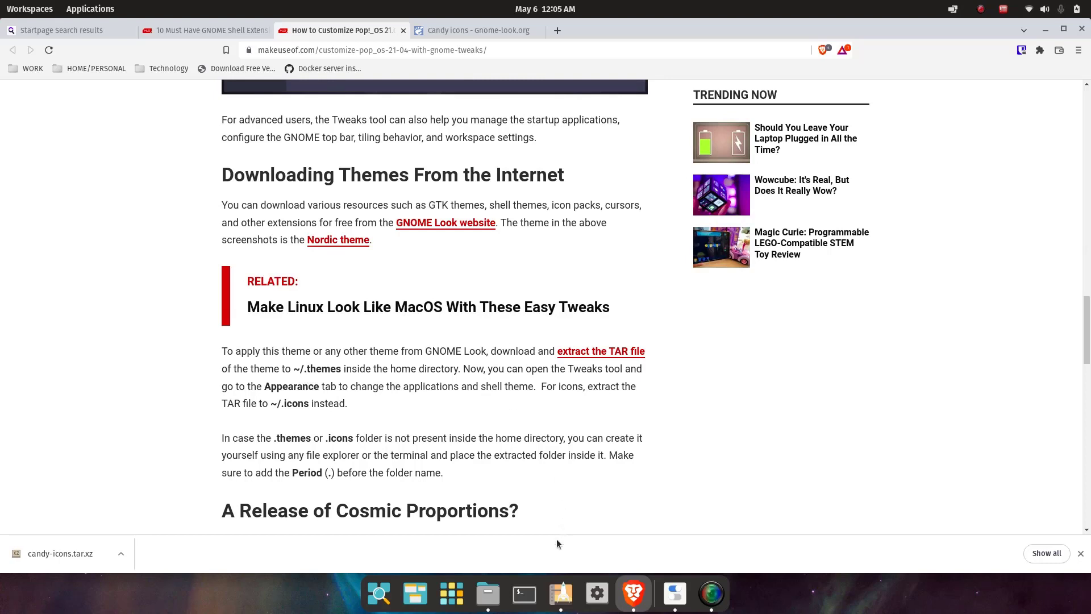
Bring Files back and show hidden folders like .cache, .config and .local in home.
click(487, 593)
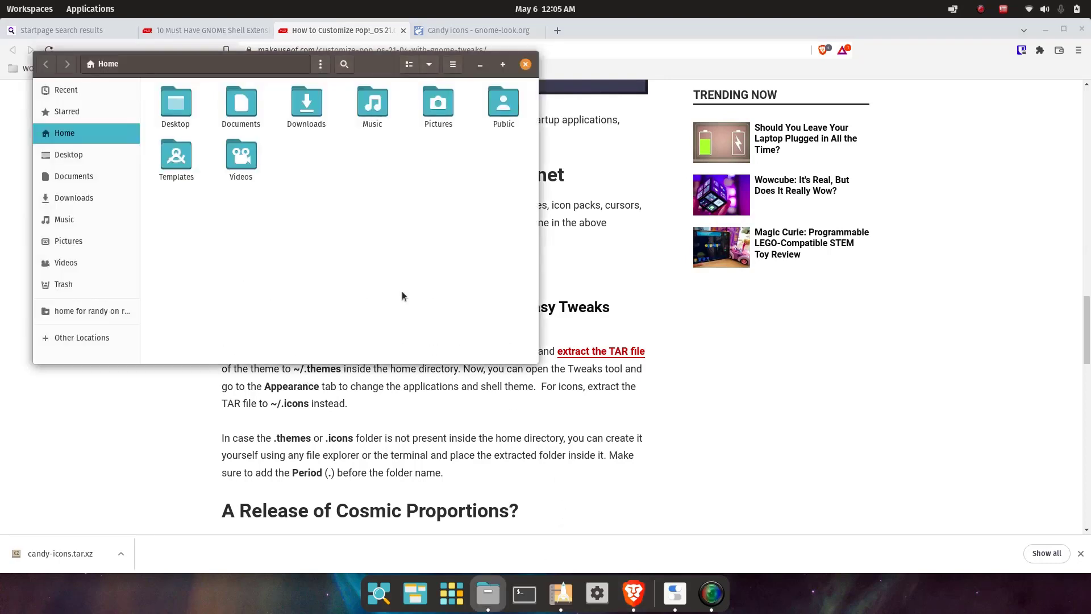
key(ctrl+h)
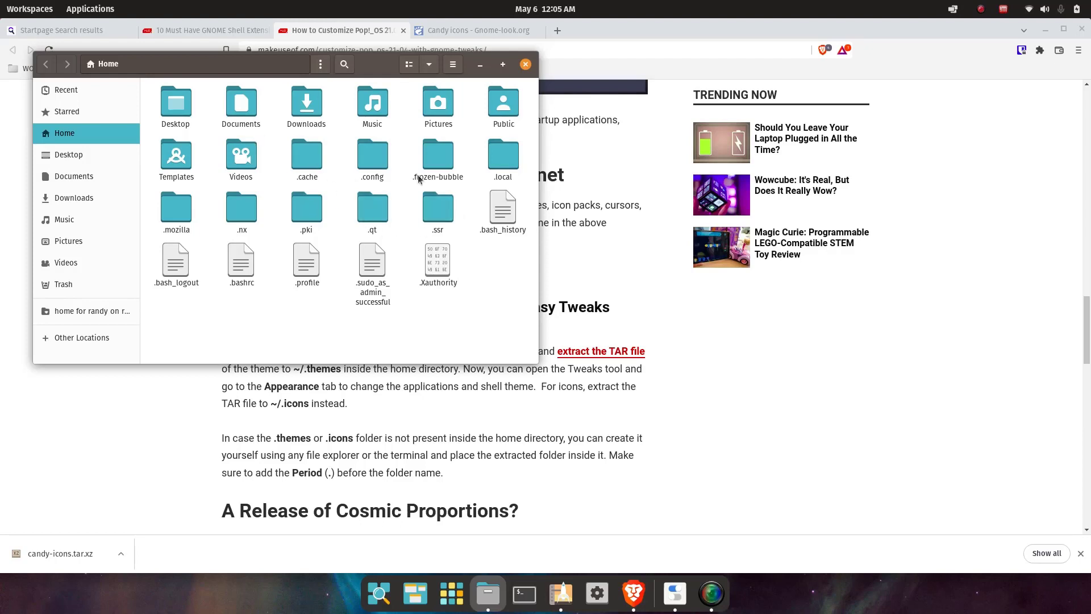
mouse_move(394, 238)
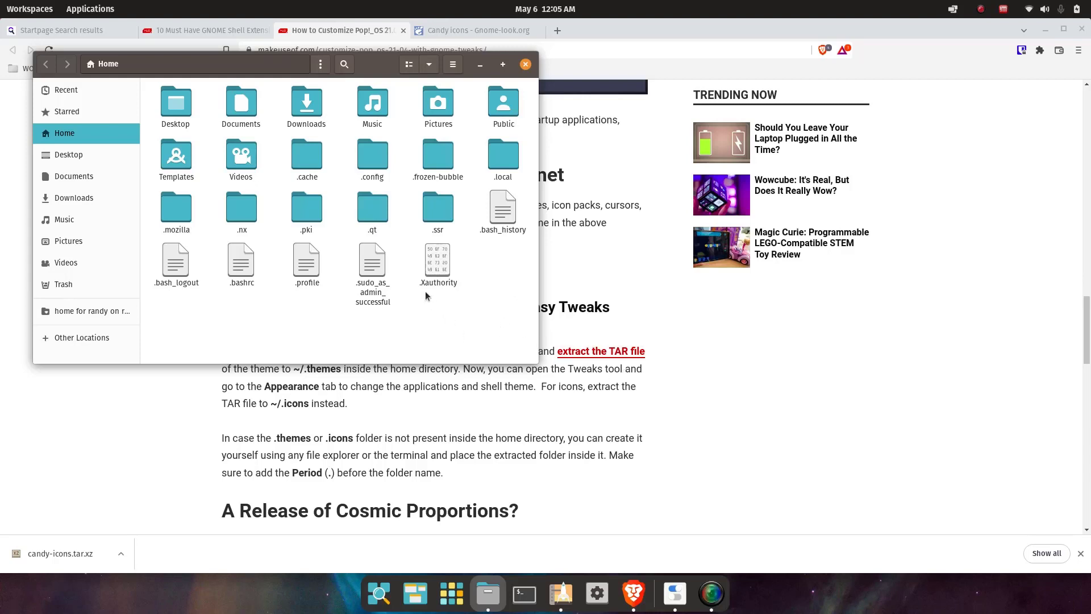
mouse_move(486, 313)
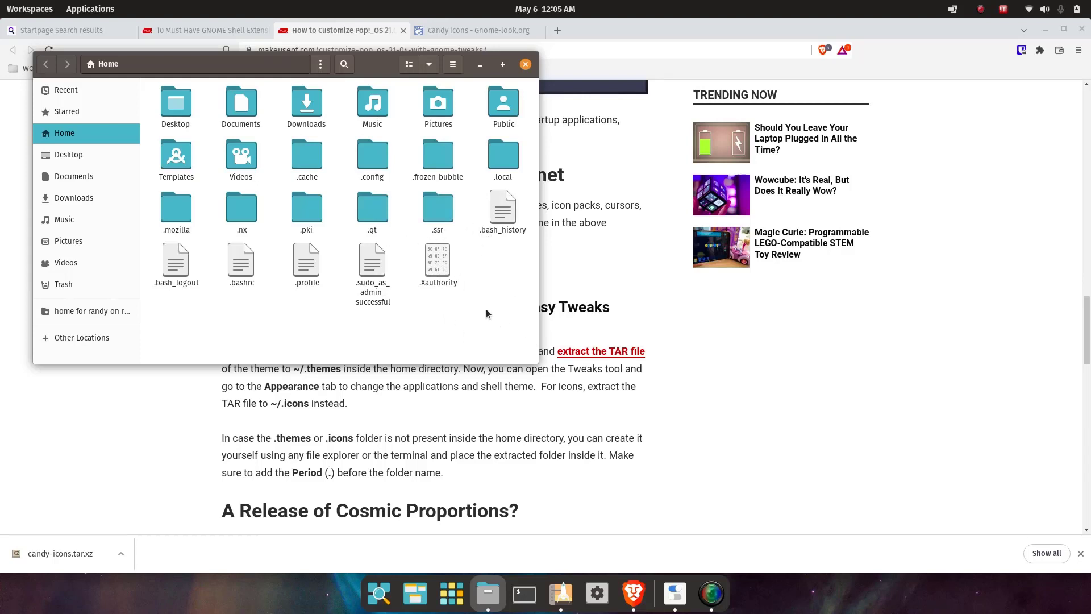
Create a hidden .themes folder in the home directory.
right_click(486, 313)
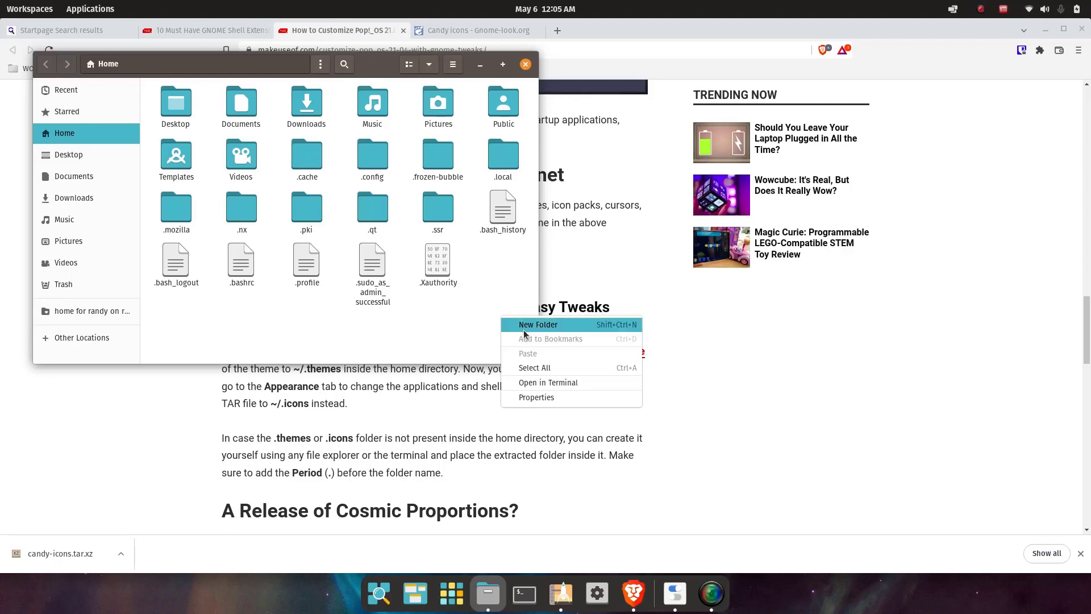
click(538, 324)
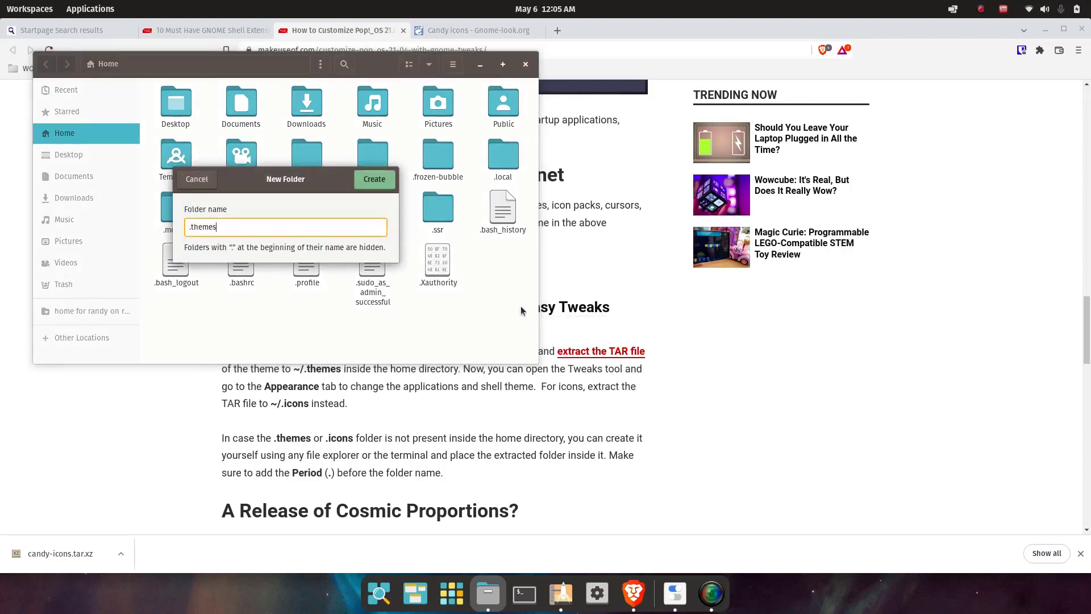
click(374, 179)
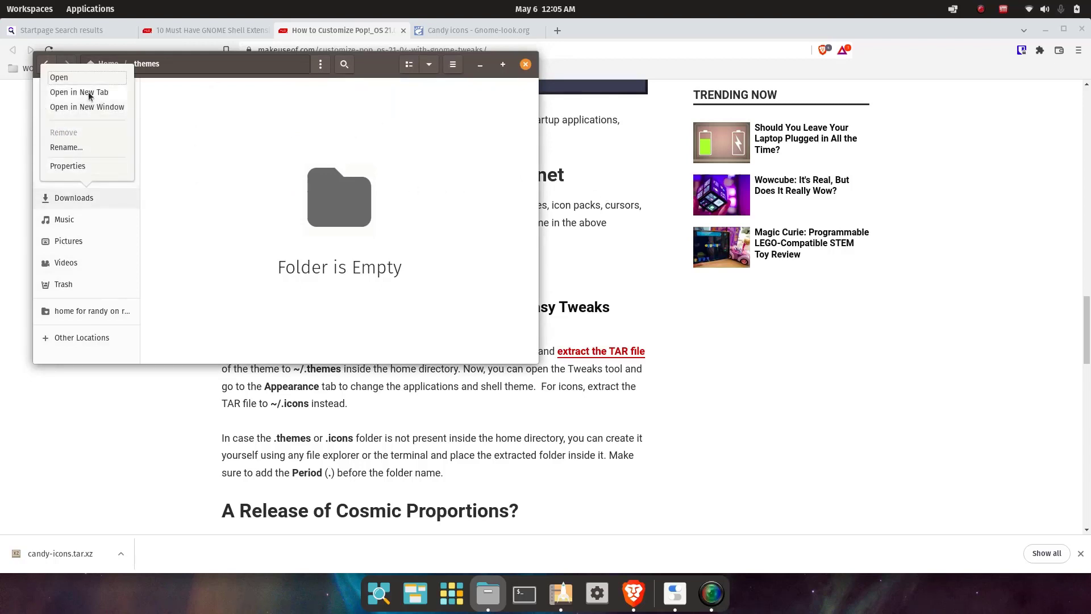
In Downloads, extract candy-icons.tar.xz, trash the archive, and view the candy-icons folder's contents.
click(78, 92)
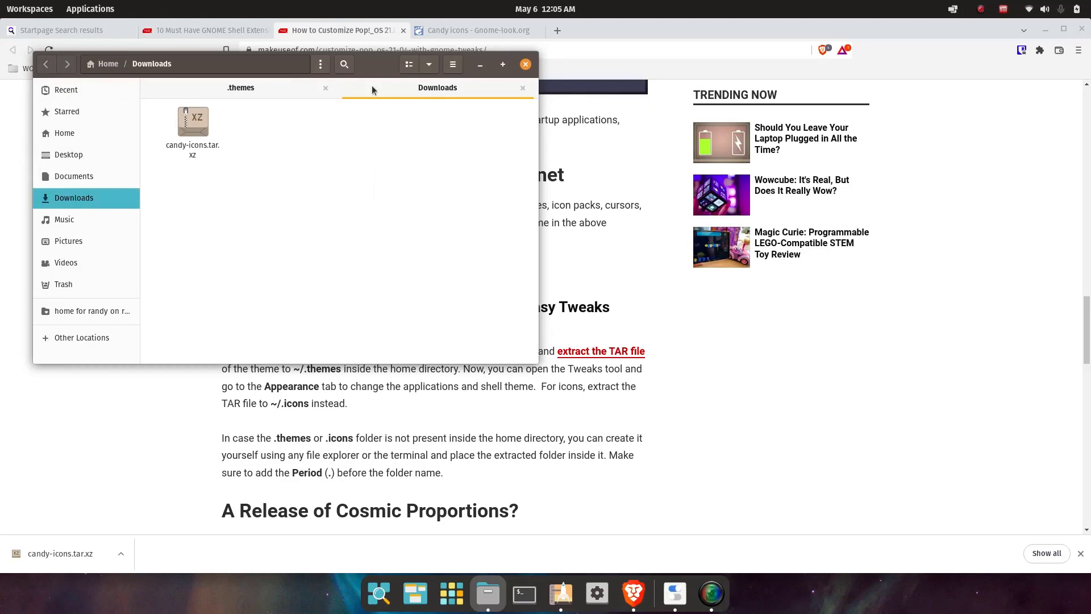
right_click(193, 125)
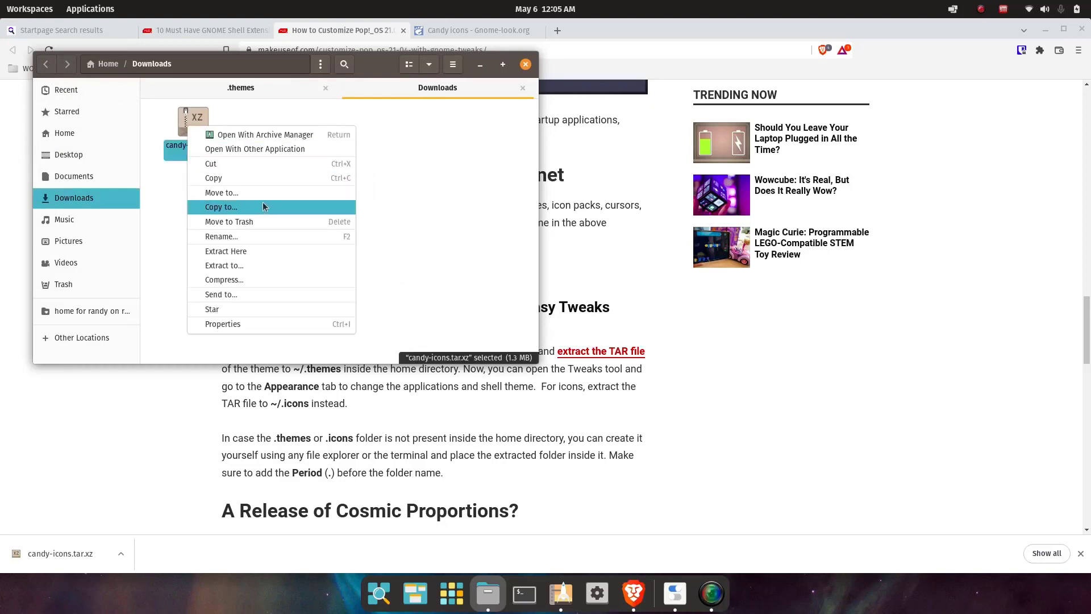
click(257, 261)
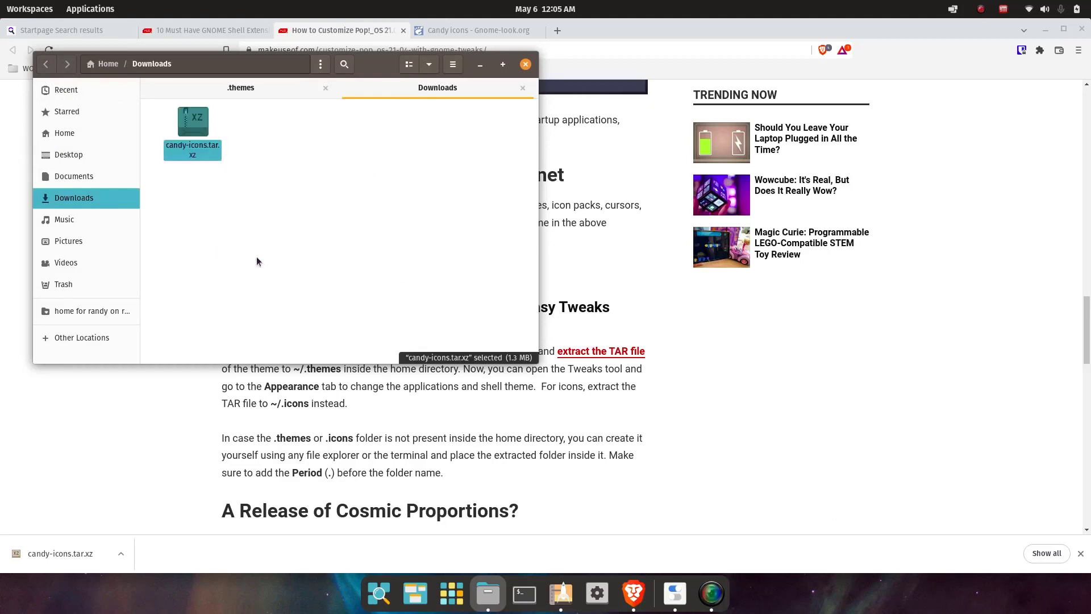
right_click(270, 118)
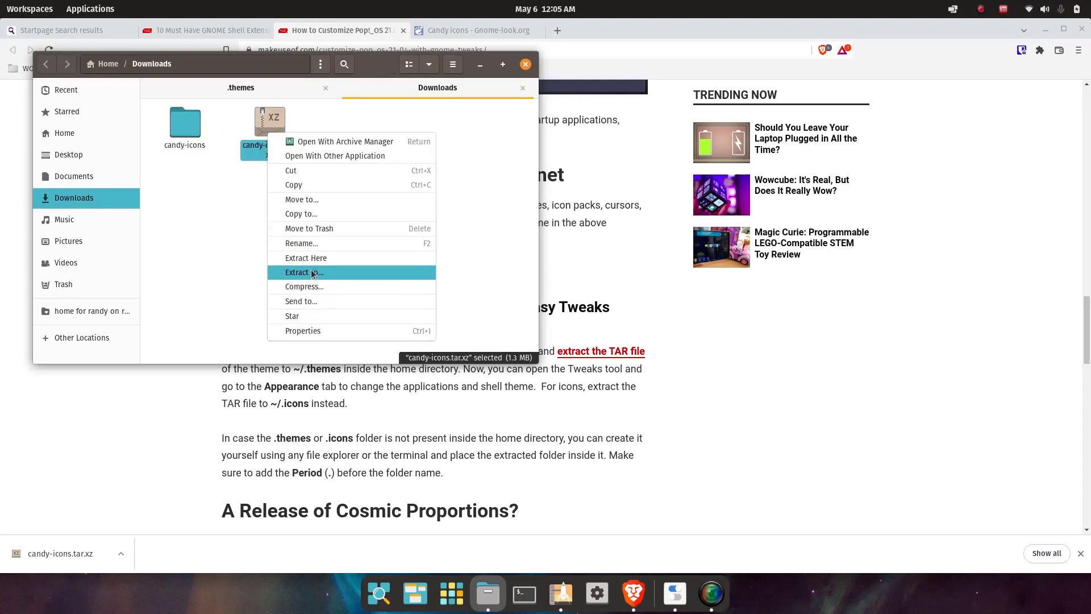
click(308, 228)
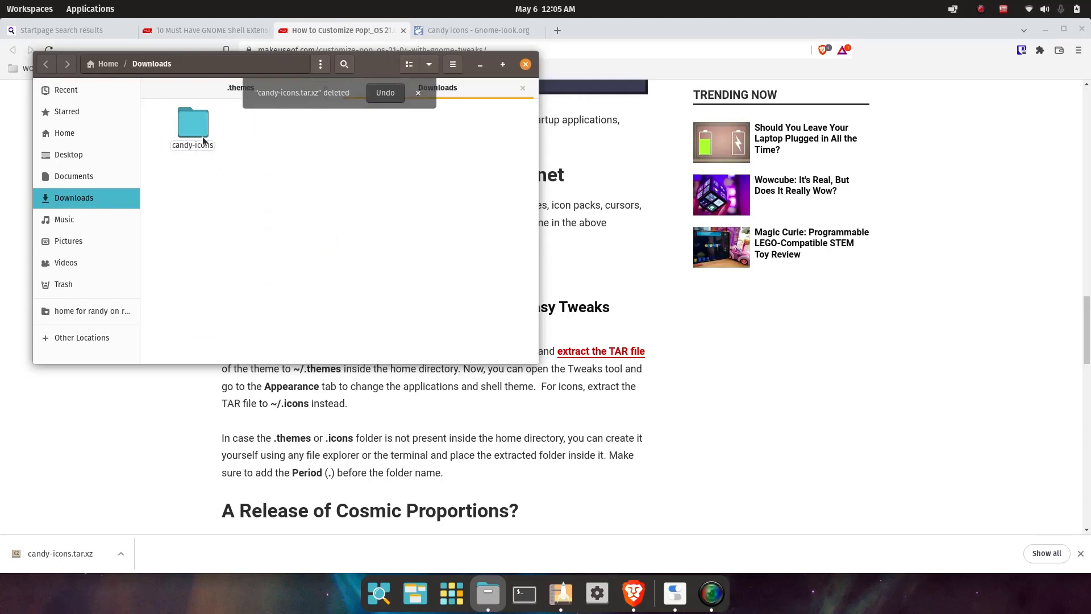
double_click(193, 123)
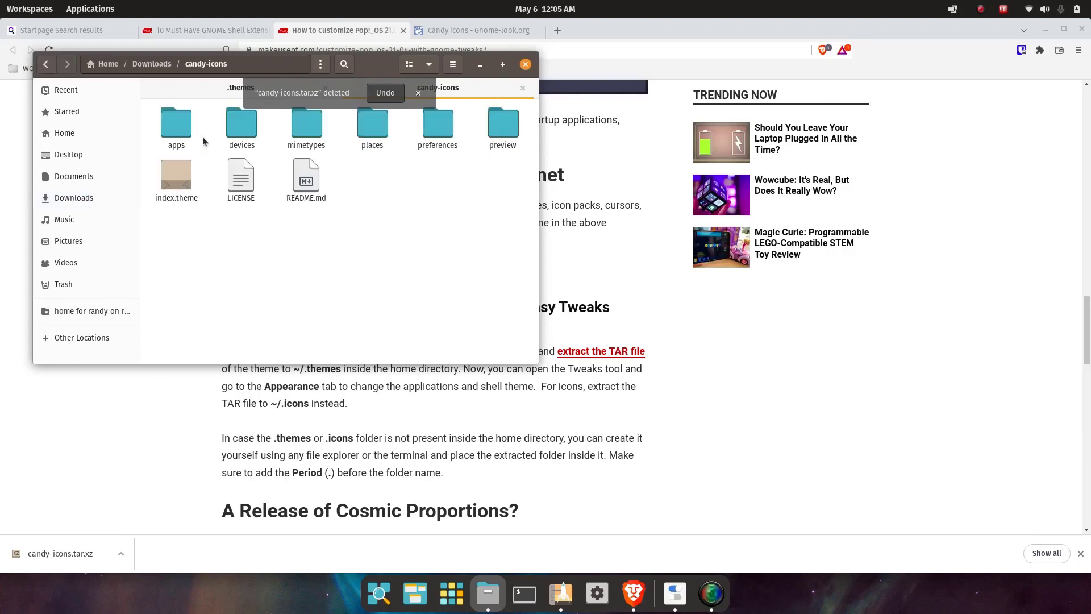
mouse_move(125, 82)
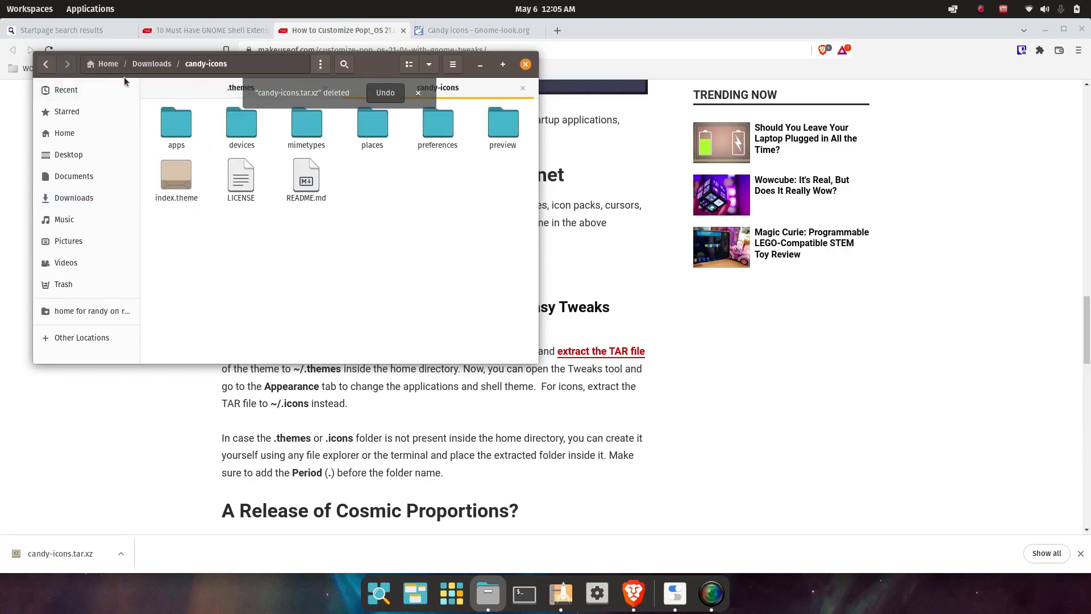
Place candy-icons inside .themes and act on it from the Files context menu.
right_click(192, 118)
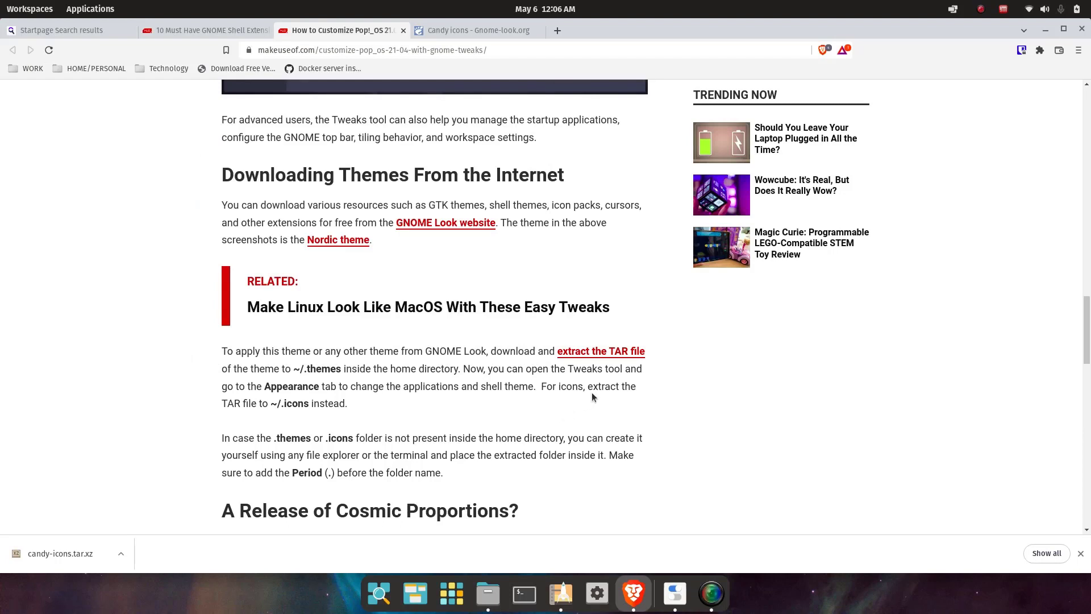
mouse_move(436, 410)
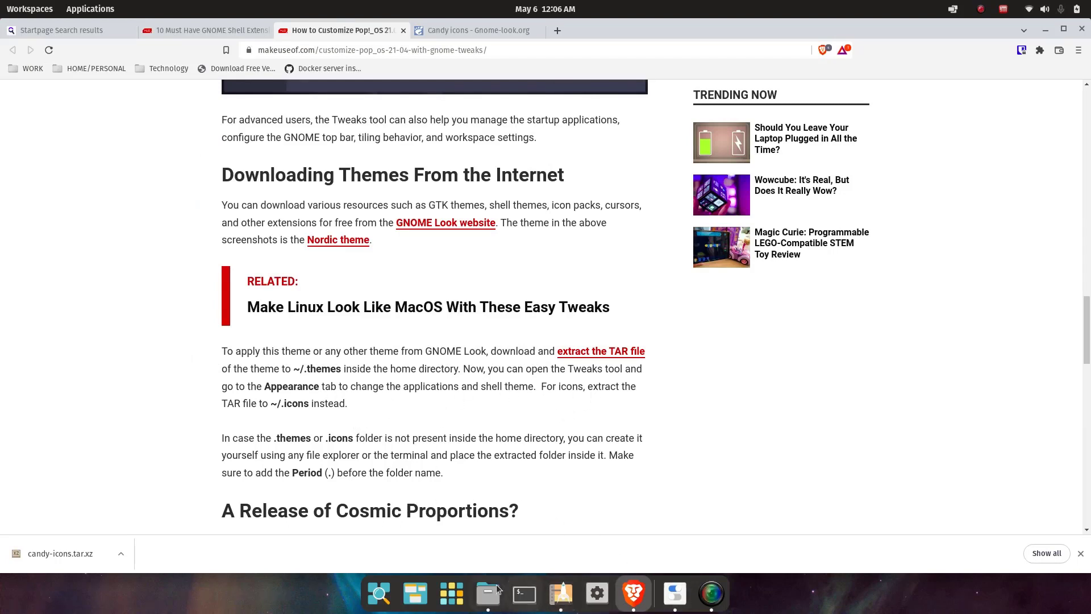
click(487, 593)
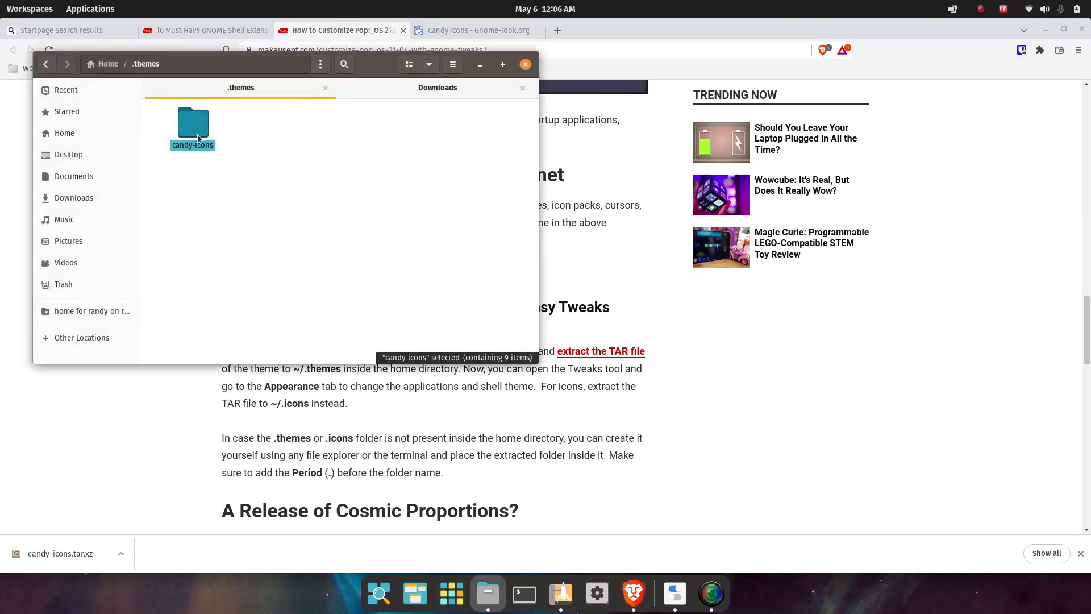
mouse_move(197, 137)
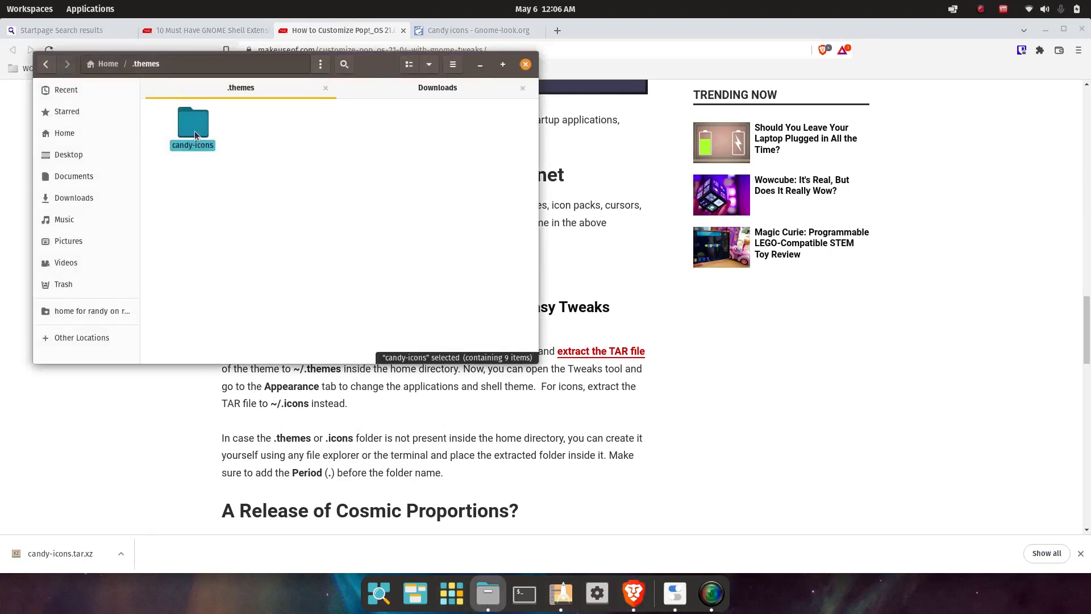
right_click(192, 125)
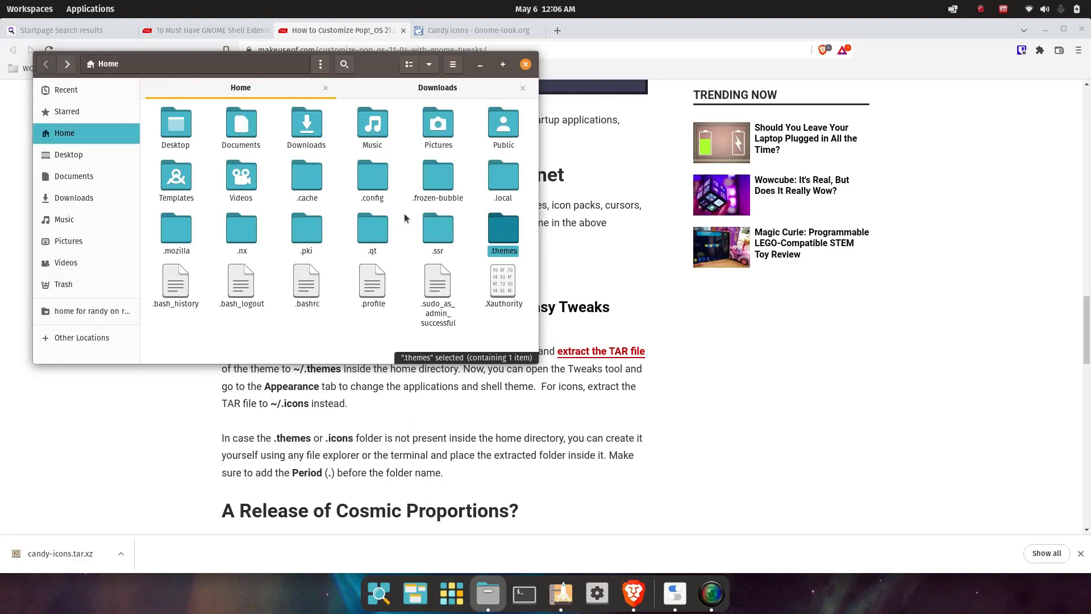
Create a hidden .icons folder in home, paste candy-icons into it, and return to the browser.
right_click(284, 322)
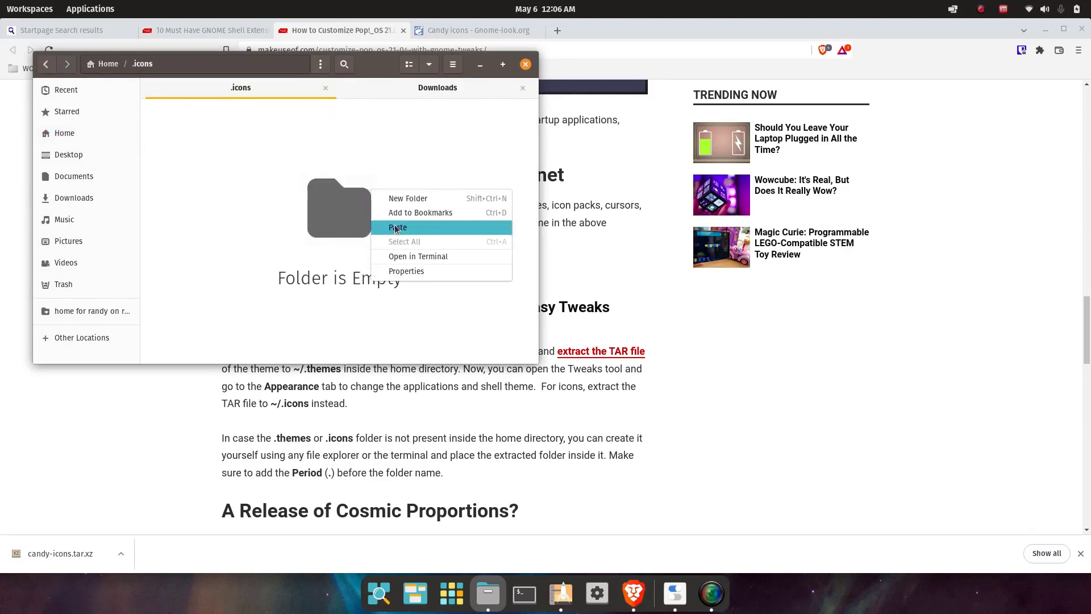
click(397, 227)
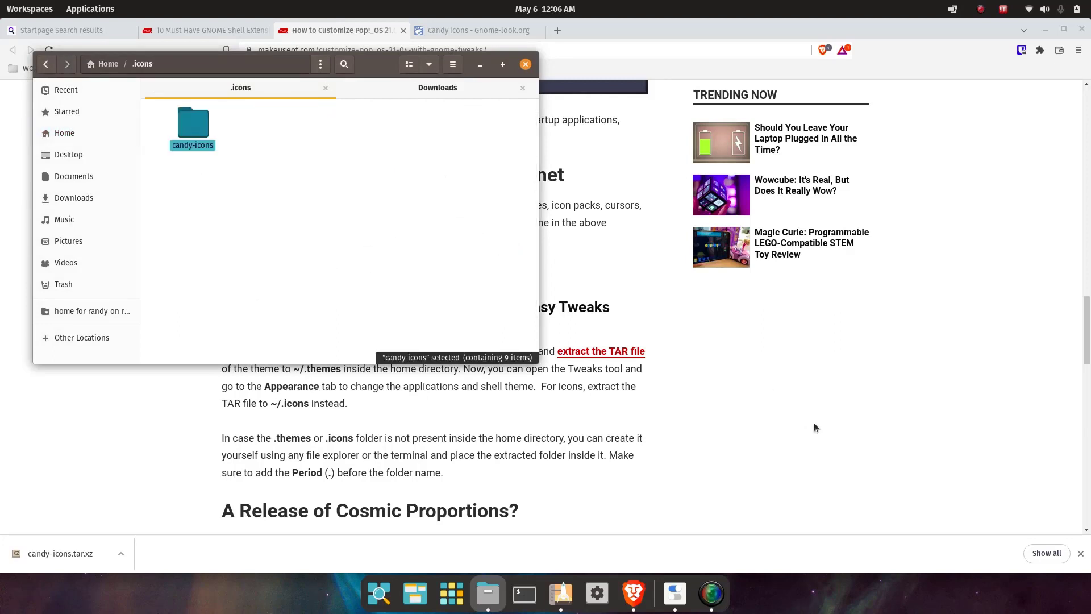
click(526, 63)
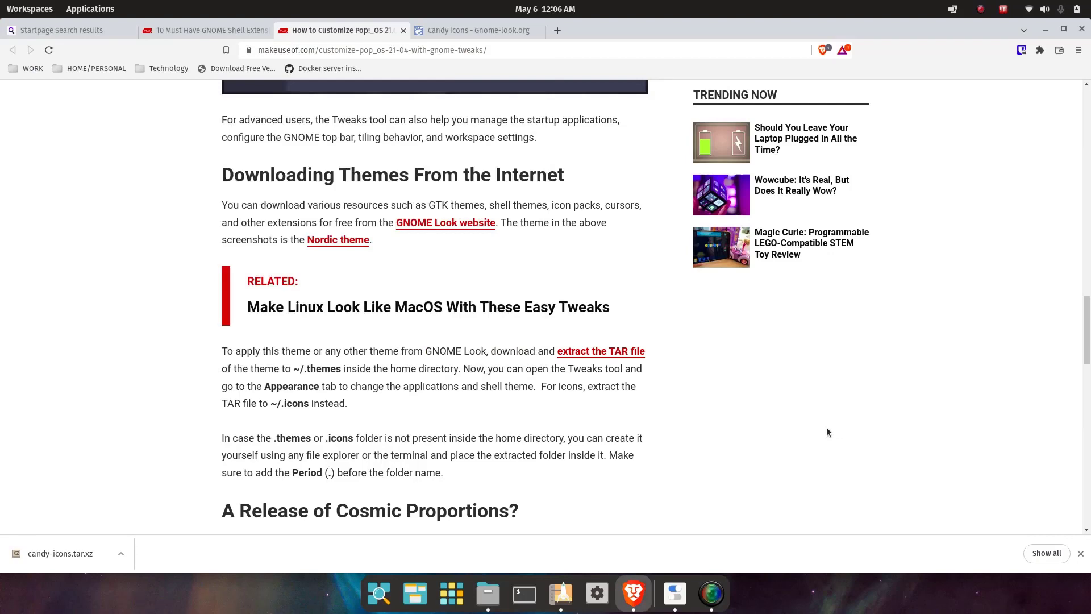
Read the MakeUseOf article to its closing section, then bring Files with .icons back in front.
scroll(down, 3)
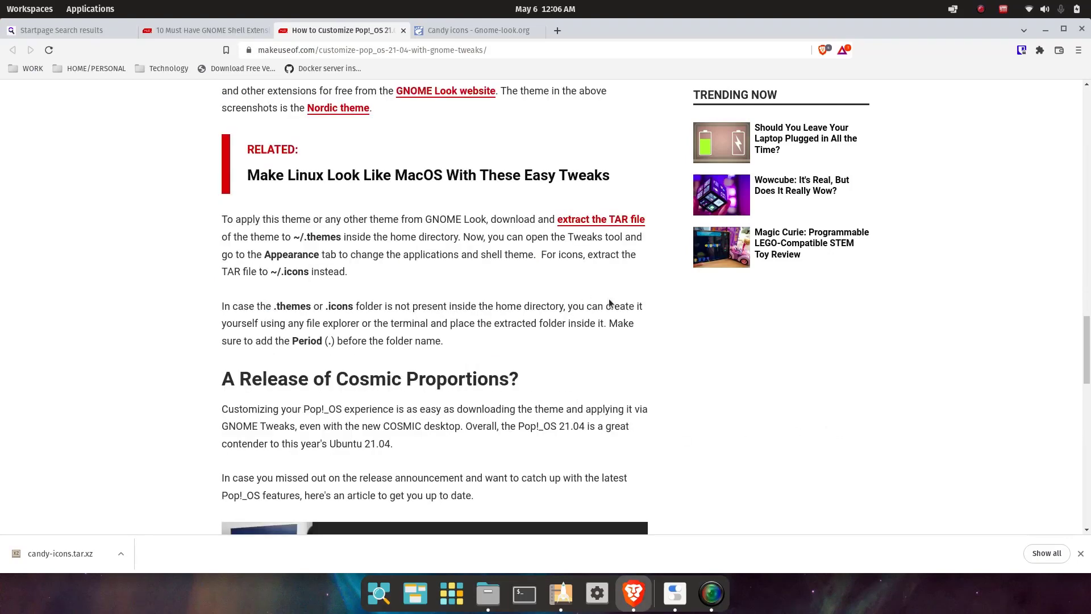
mouse_move(542, 326)
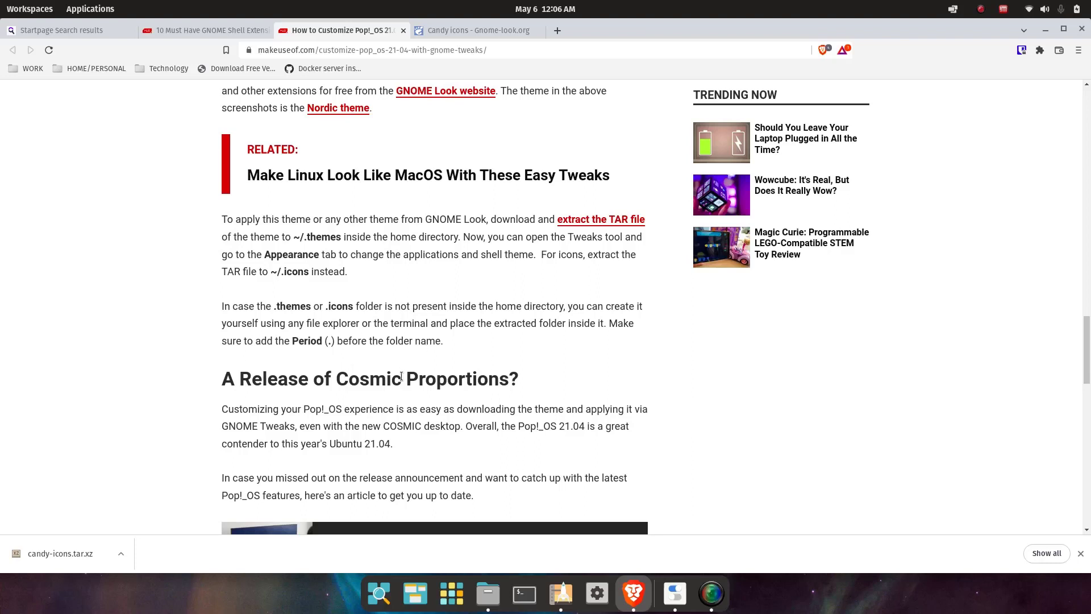
scroll(down, 3)
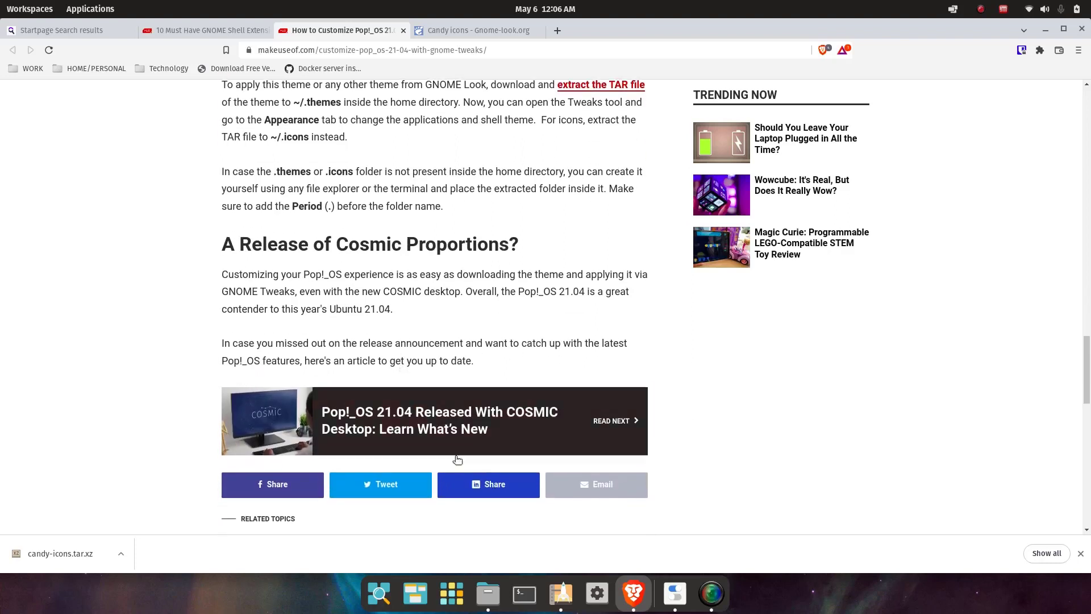
click(487, 593)
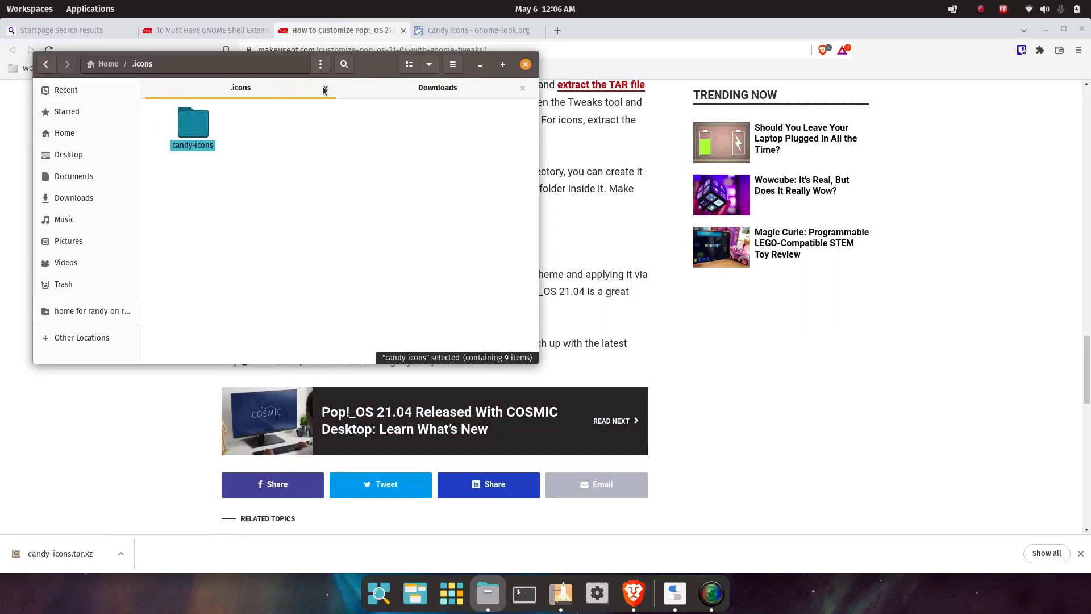
Close the .icons tab, return to Home, and bring up GNOME Tweaks' Appearance page listing Candy-icons.
click(67, 111)
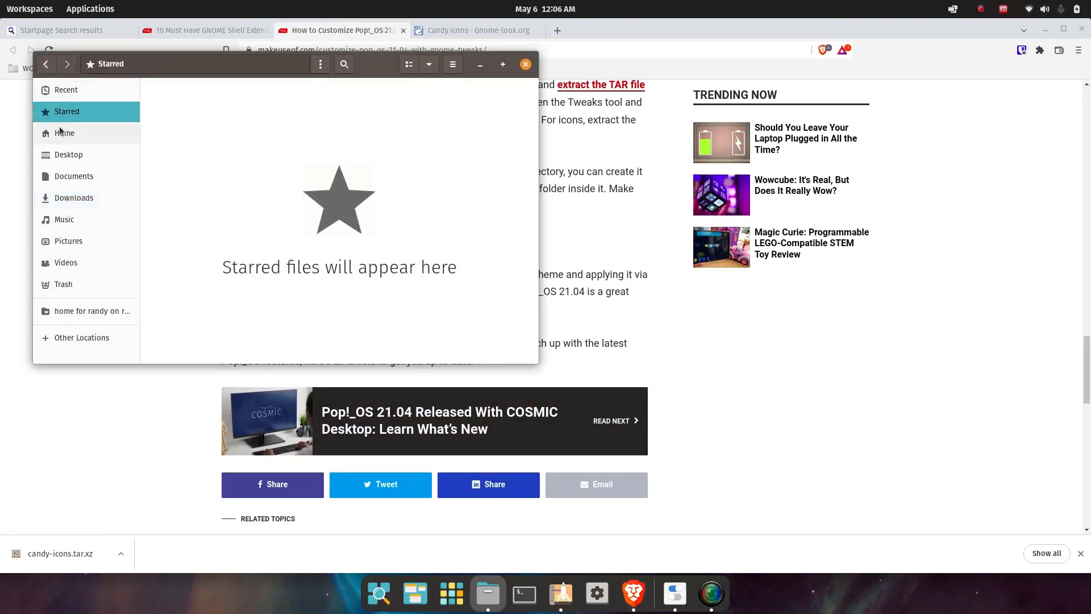
click(64, 133)
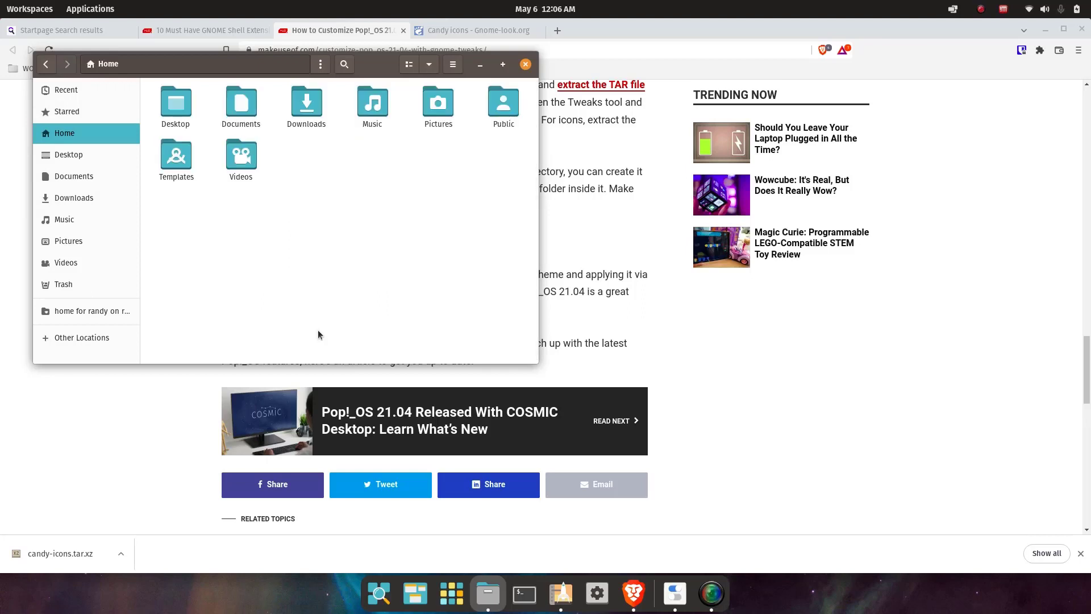
click(525, 64)
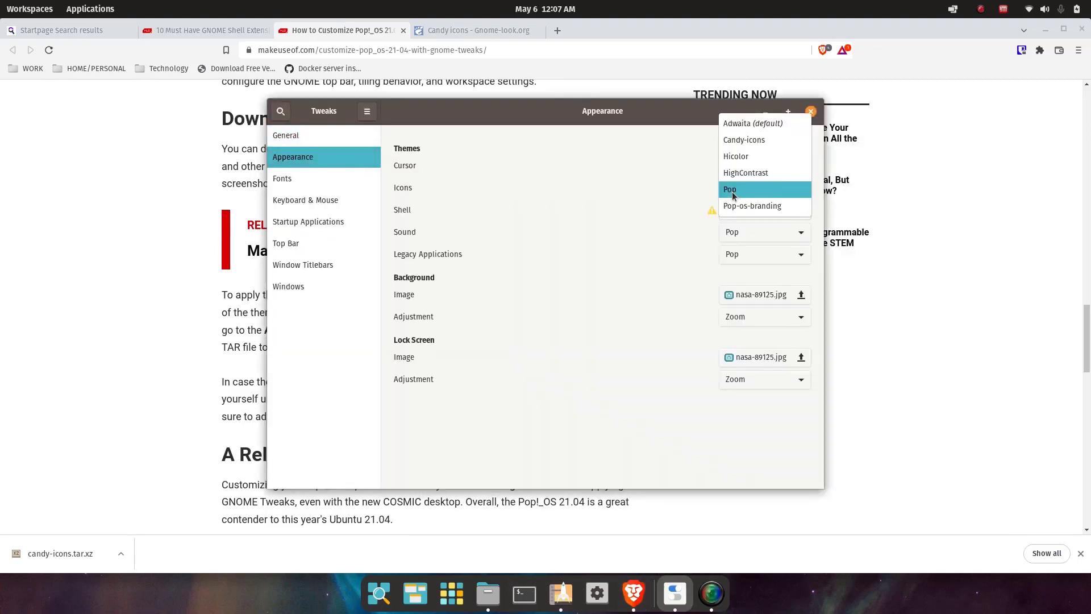
Set Candy-icons as the GNOME icon theme and close Tweaks.
click(744, 139)
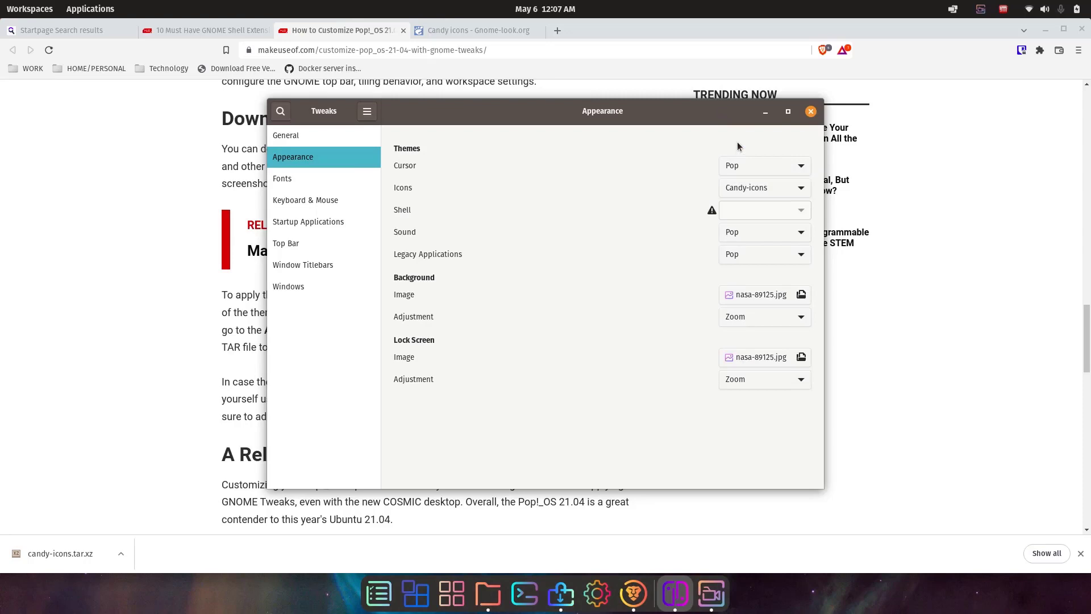
click(810, 111)
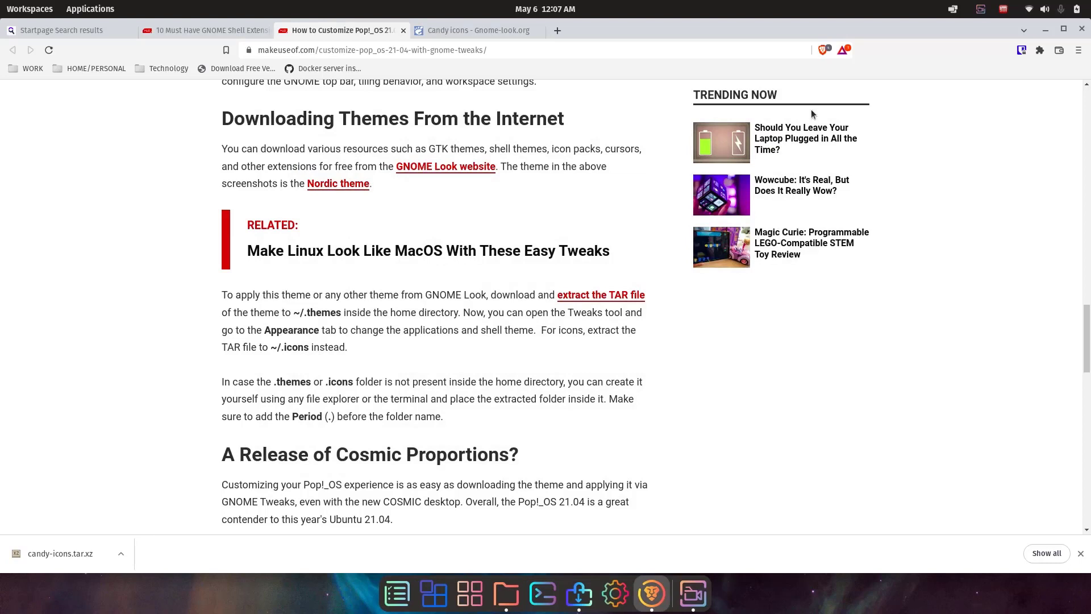
mouse_move(693, 565)
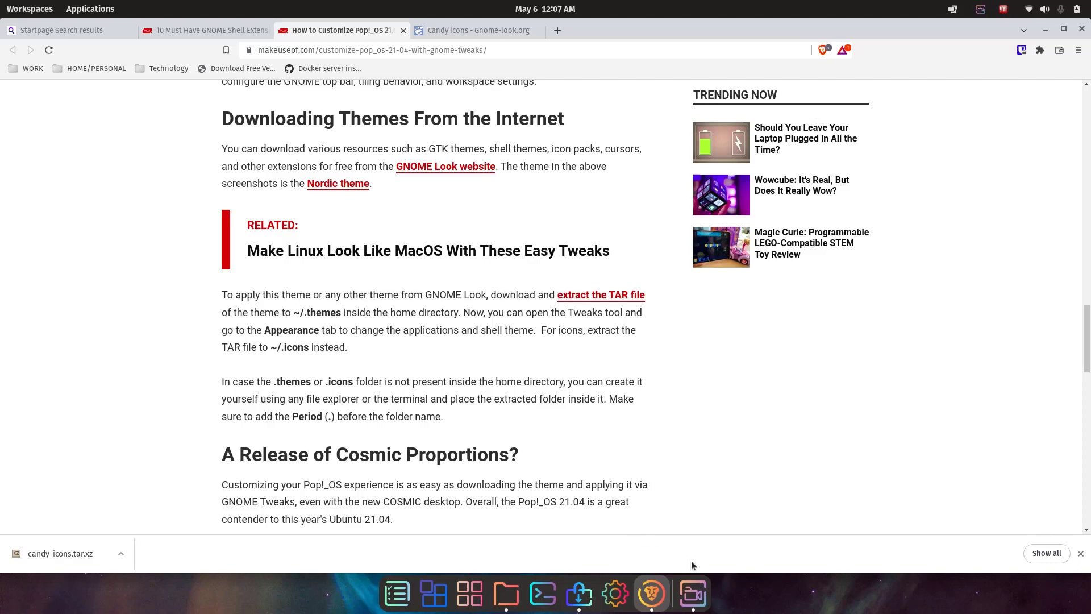
mouse_move(753, 602)
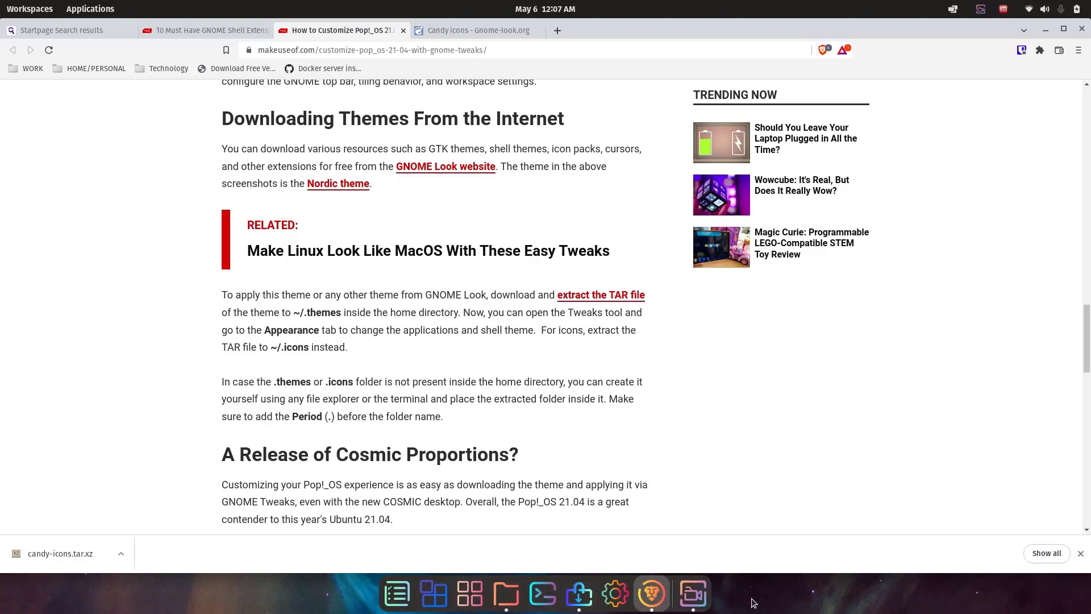
mouse_move(770, 595)
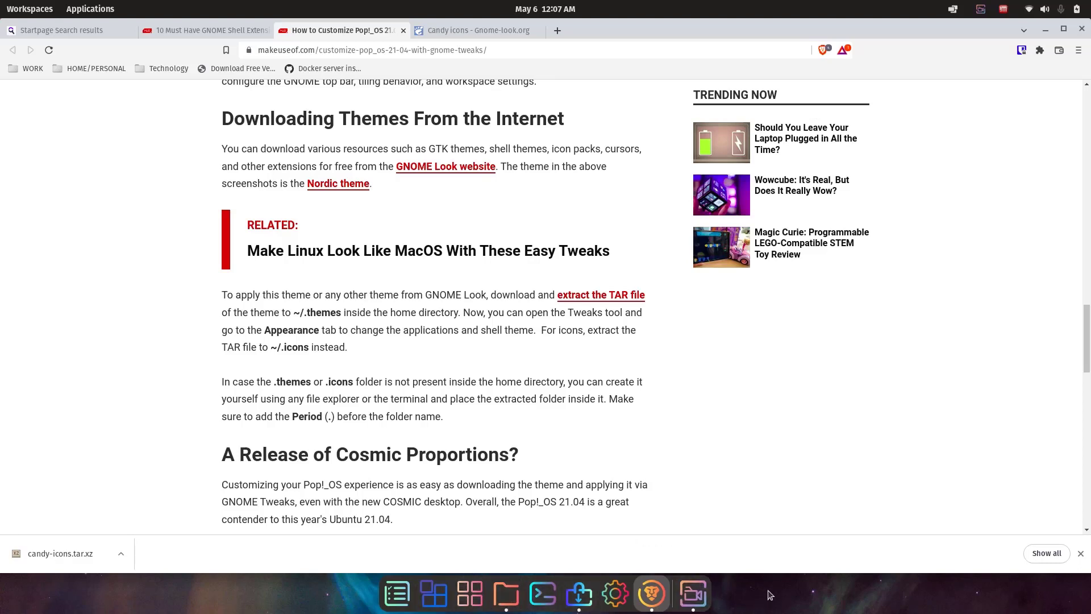